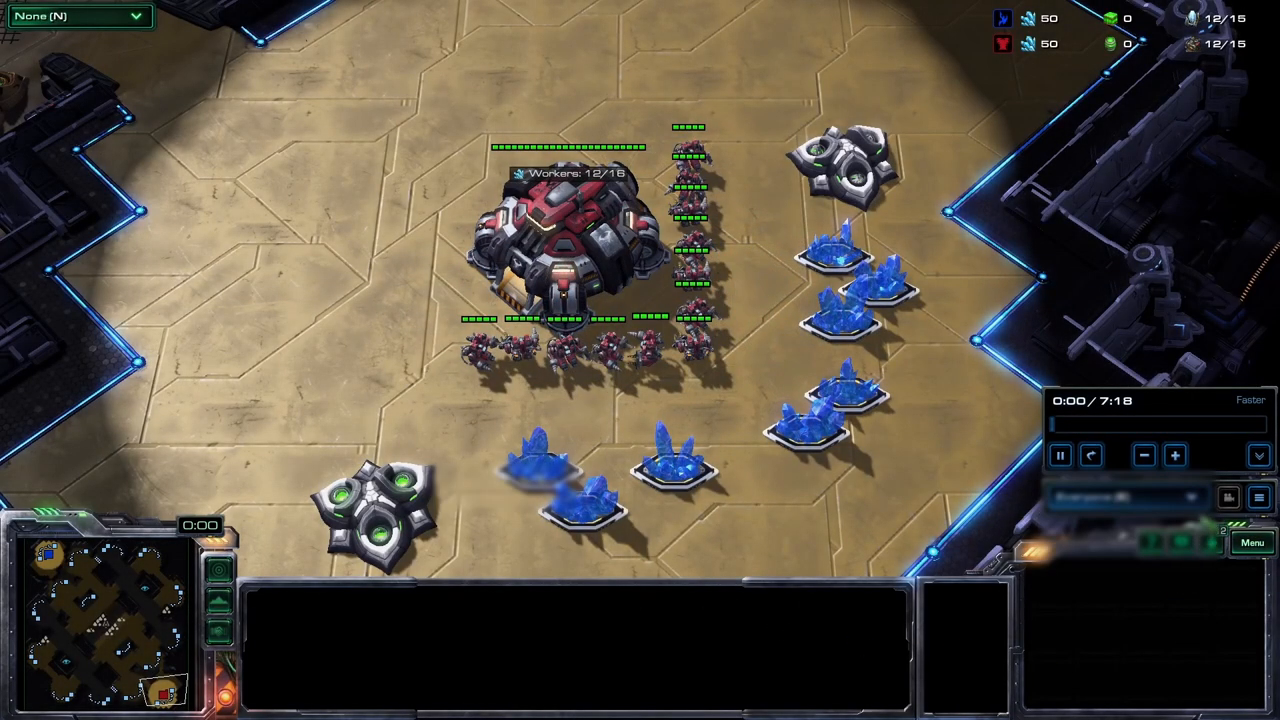
# Select the Command Center to view its worker training queue
pyautogui.click(555, 260)
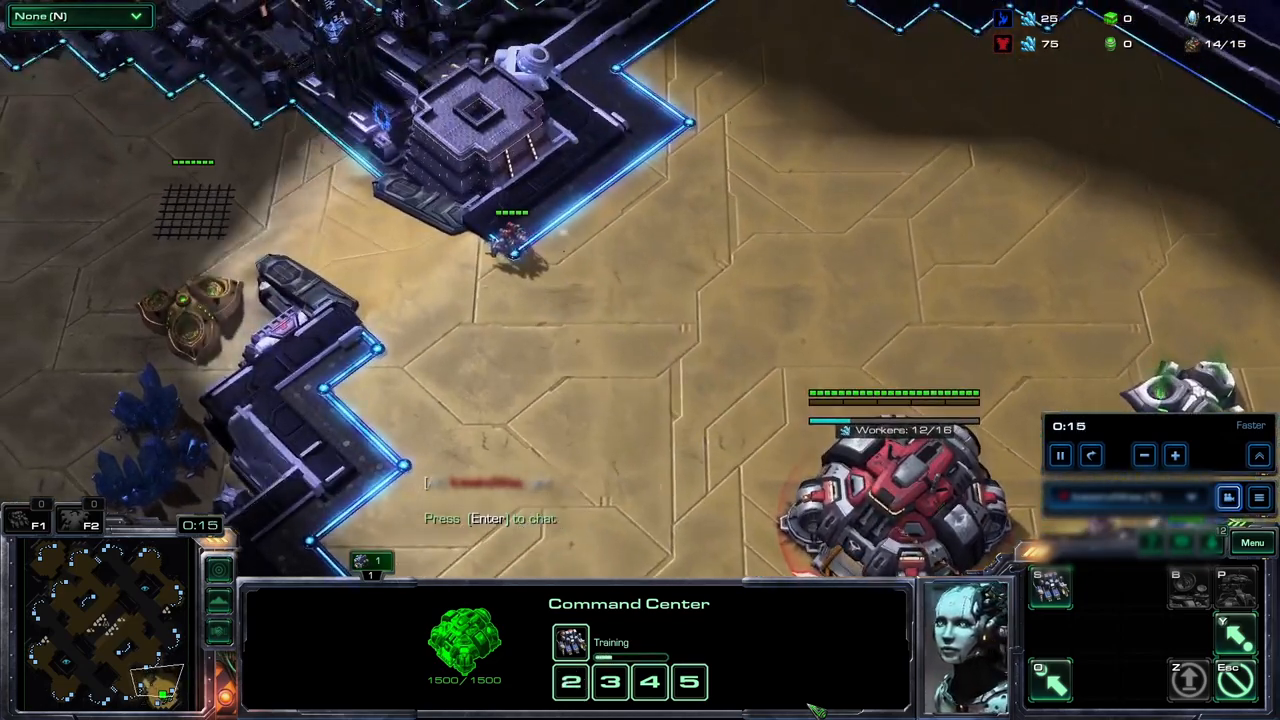
pyautogui.click(512, 235)
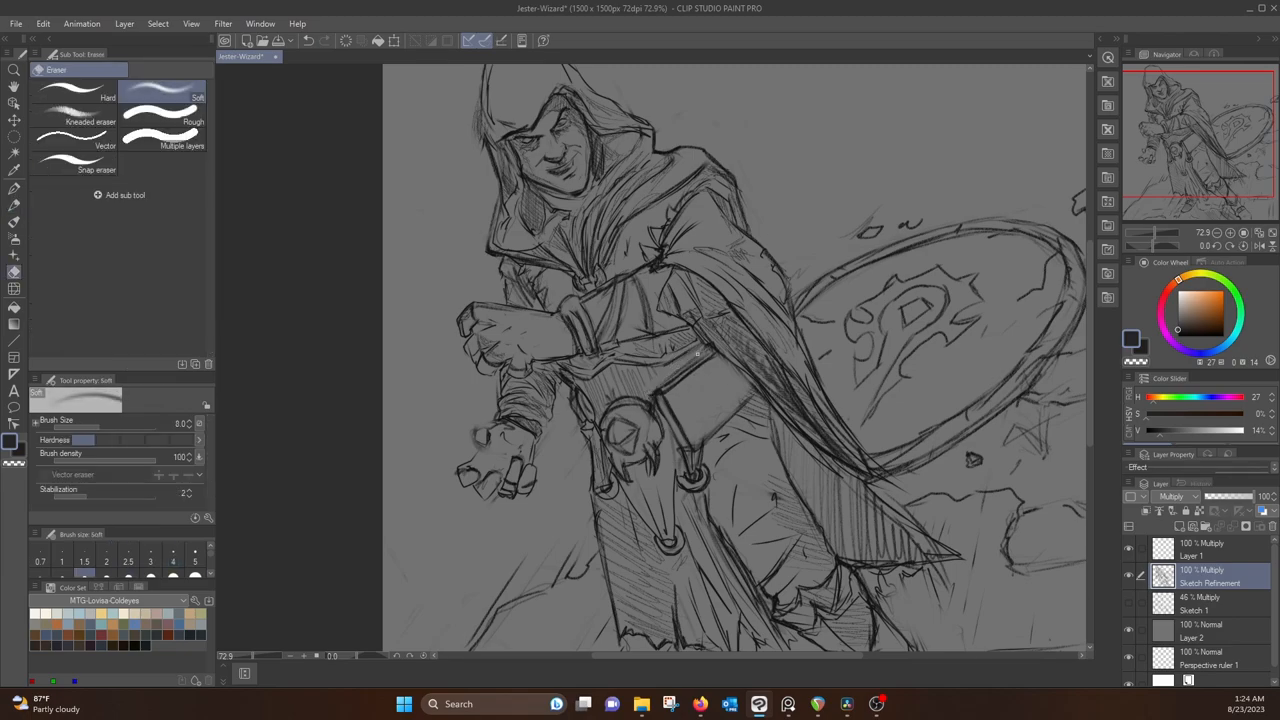
# Switch to the Pencil (2H) sub tool to refine the belt, robe, boots and ground
pyautogui.click(14, 188)
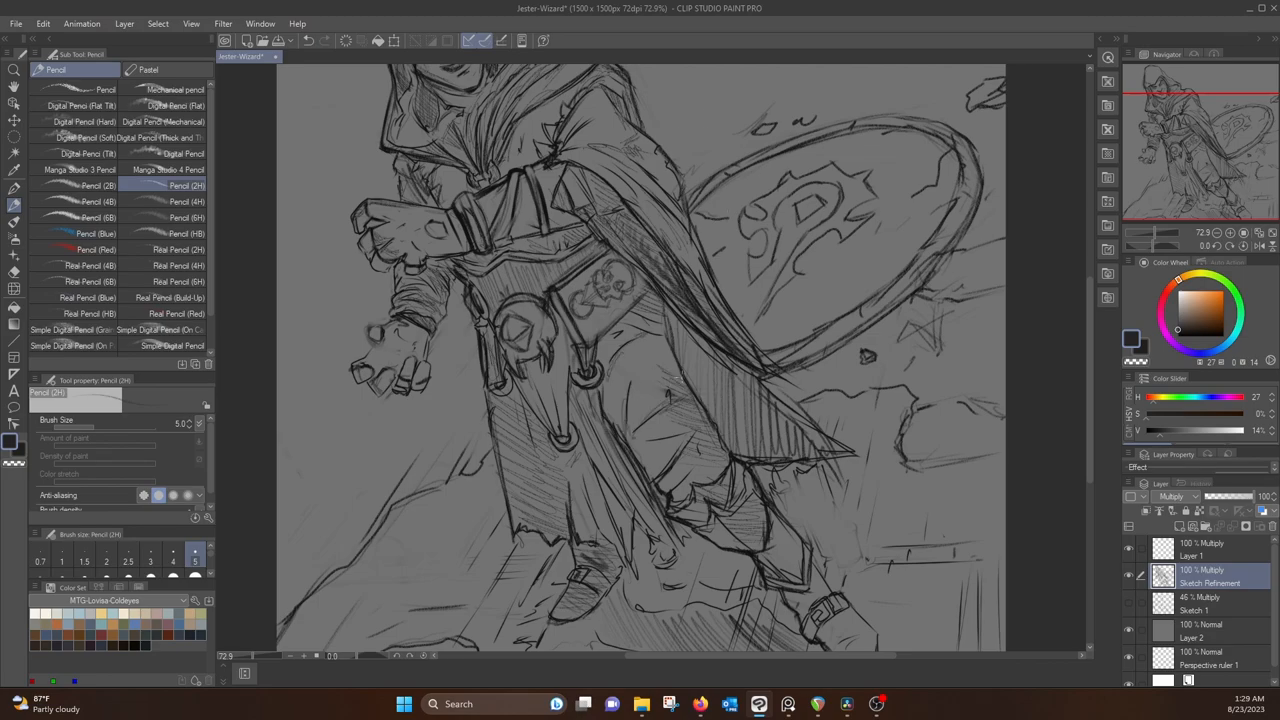
# Add a new raster layer to hold the grey values
pyautogui.click(168, 169)
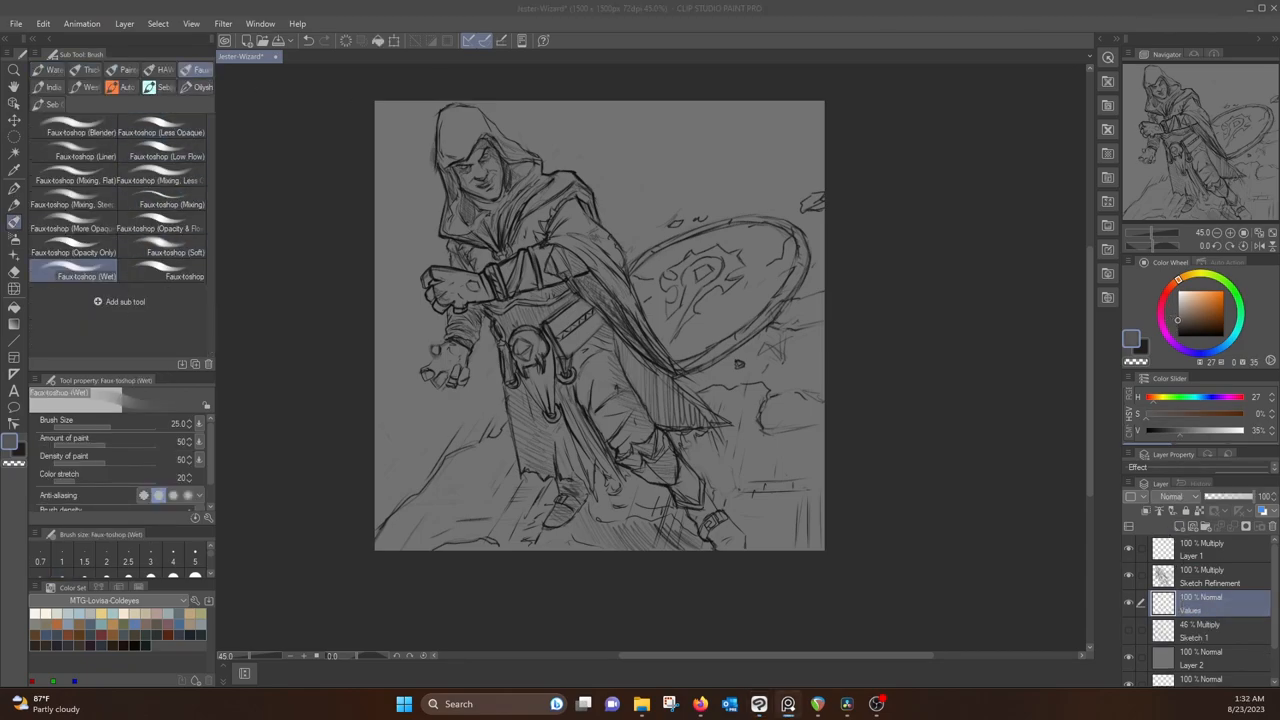
# Paint grey value shading over the warlock's hood, cloak, arms and legs
pyautogui.scroll(3)
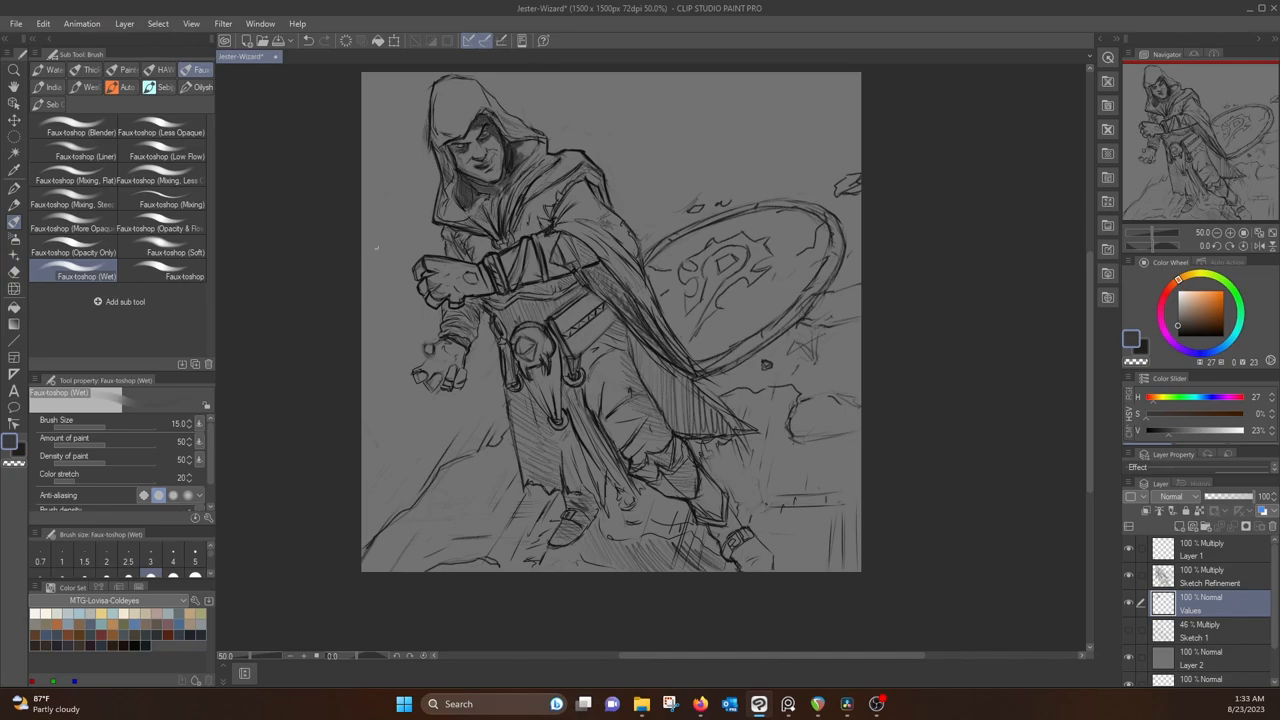
pyautogui.moveTo(460, 265); pyautogui.dragTo(430, 285)
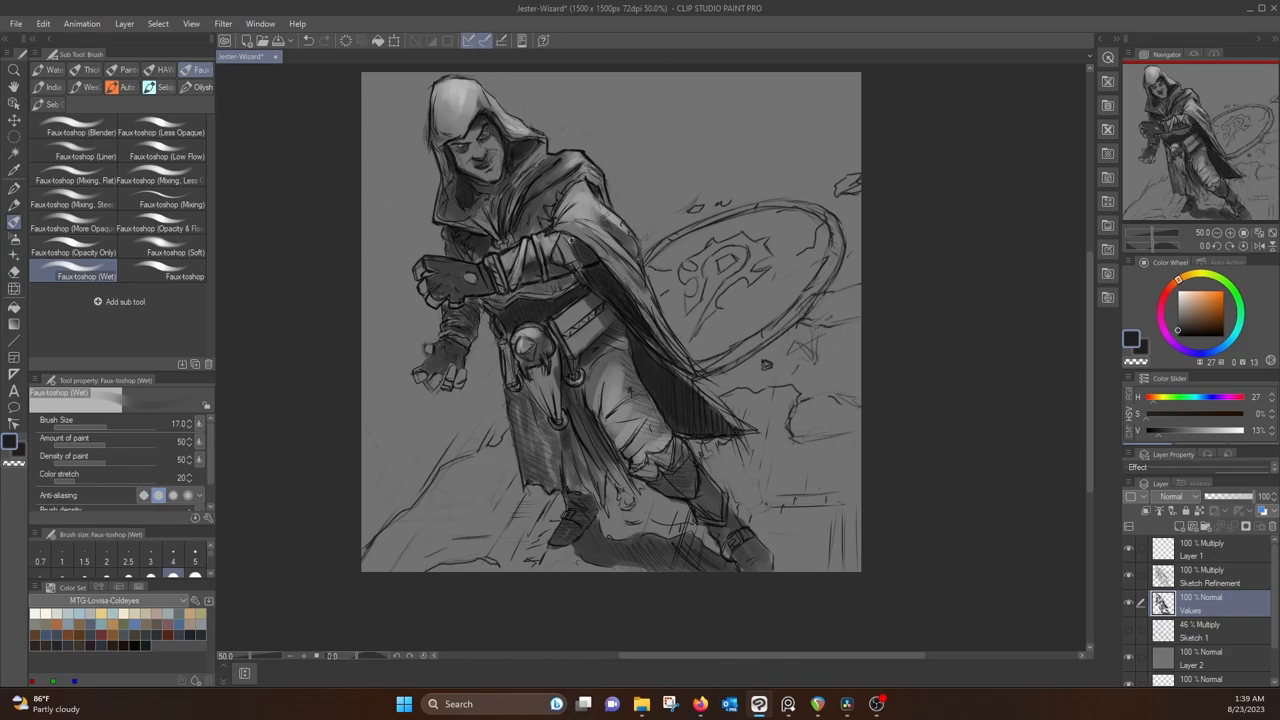
# Pick a near-black colour and deepen the shadows under the figure's feet
pyautogui.click(1184, 295)
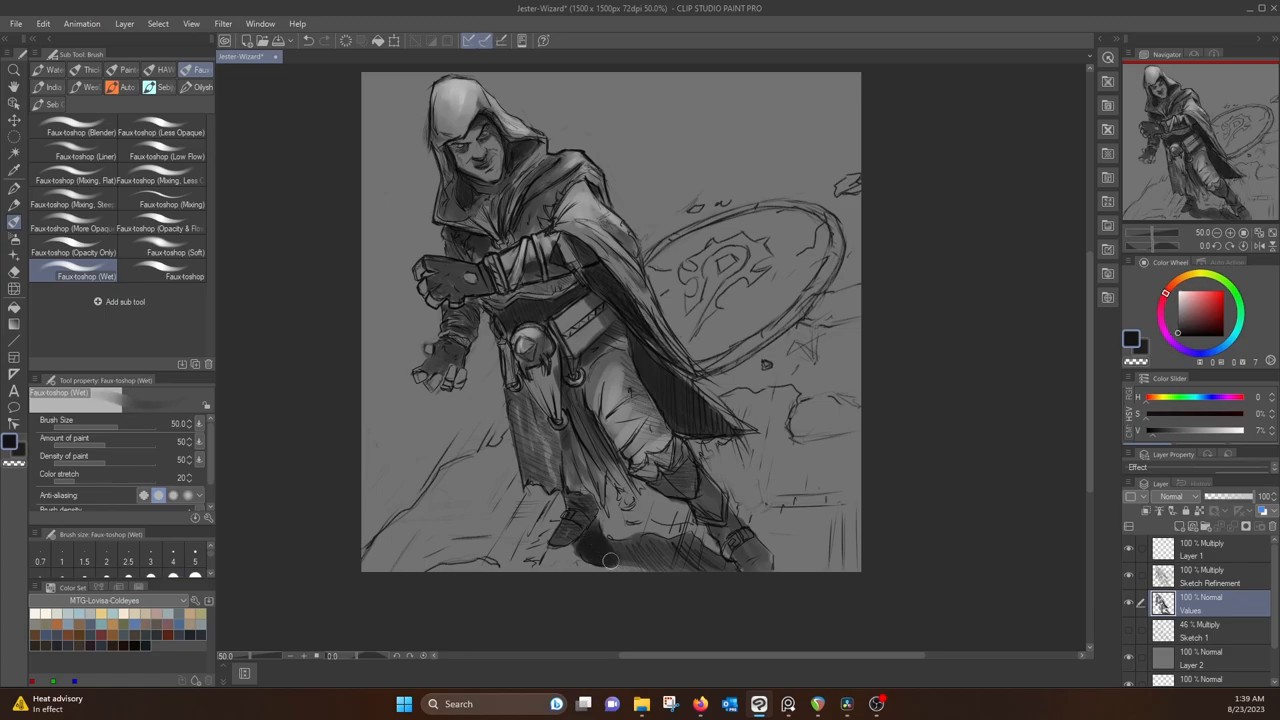
pyautogui.moveTo(610, 560); pyautogui.dragTo(703, 571)
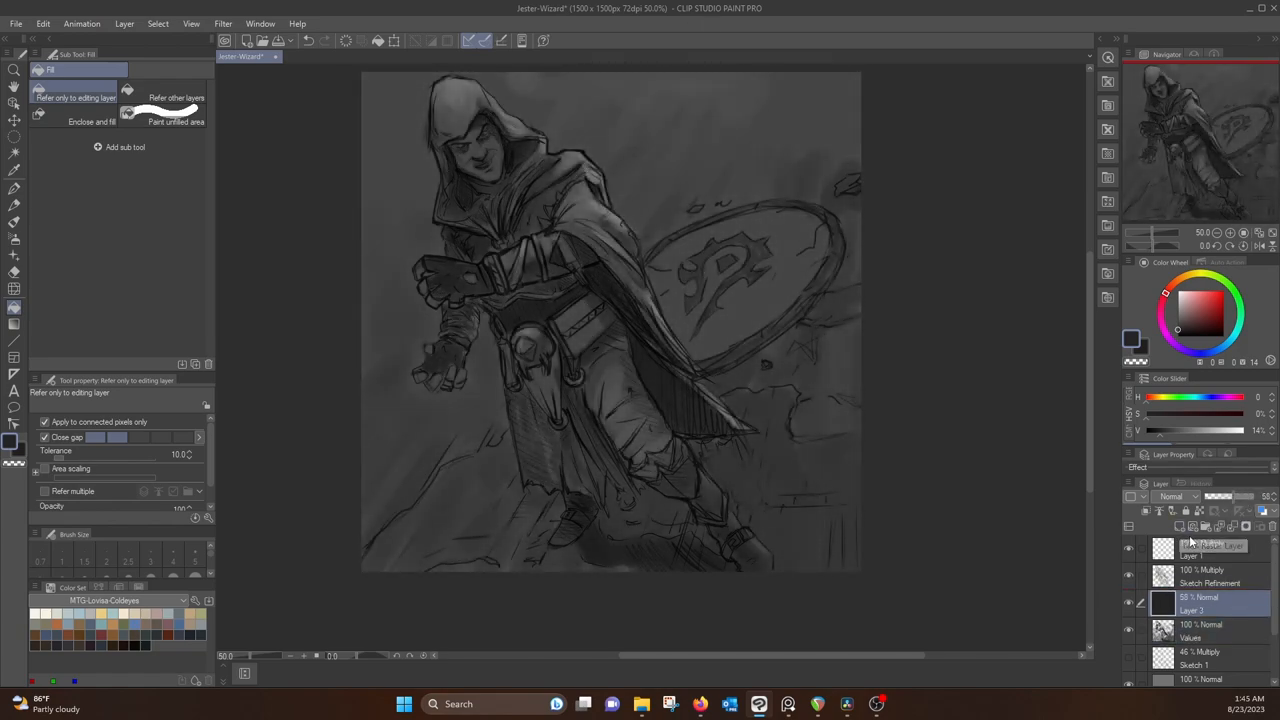
# Switch to the Soft eraser to carve light rays through the dark overlay
pyautogui.click(14, 272)
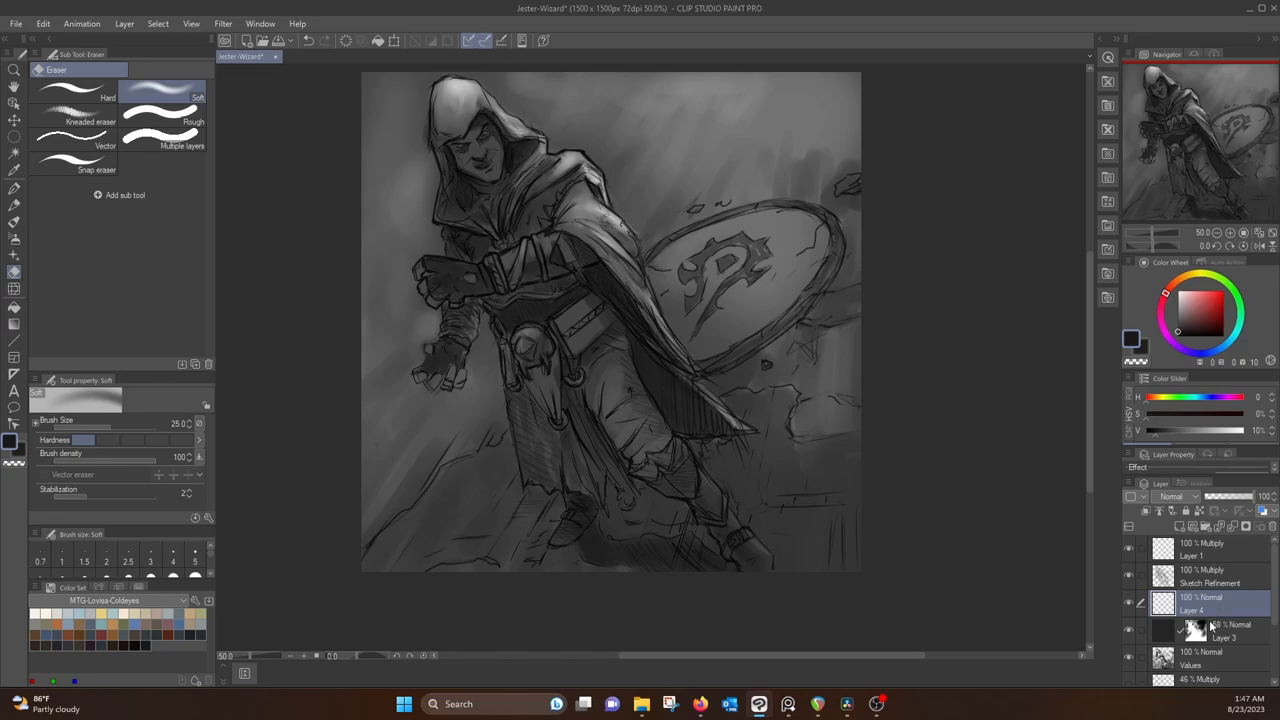
# Begin creating the new Color-mode layer named Color Splash
pyautogui.click(108, 90)
pyautogui.write('Color Splash')
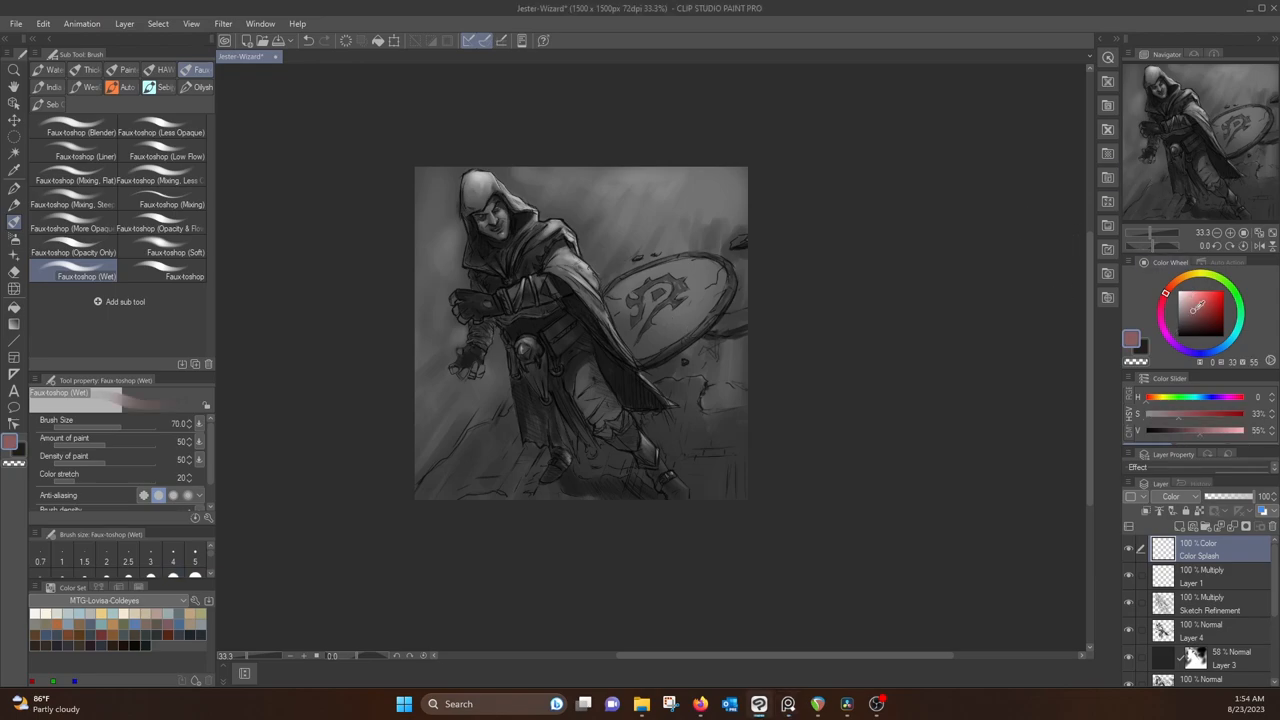
# Paint crimson over the hood, shield emblem and cloak, then pick bright red for accents
pyautogui.moveTo(645, 290); pyautogui.dragTo(675, 285)
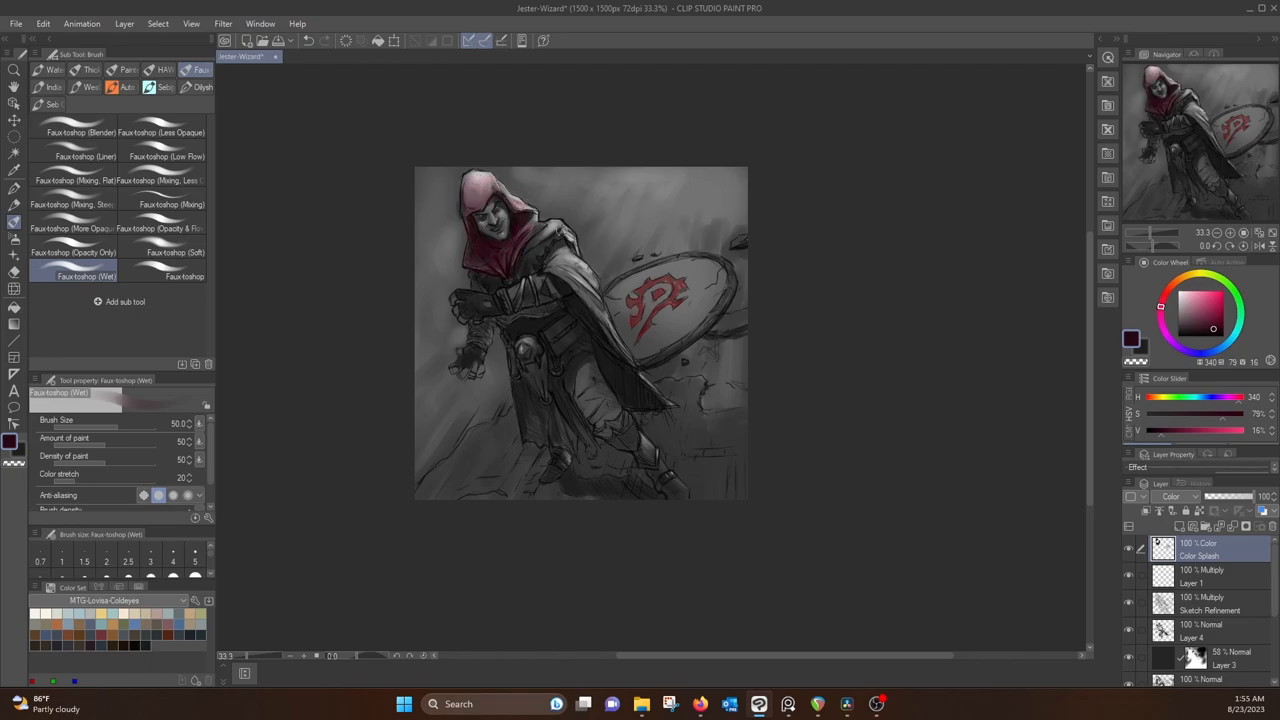
pyautogui.moveTo(565, 230); pyautogui.dragTo(620, 393)
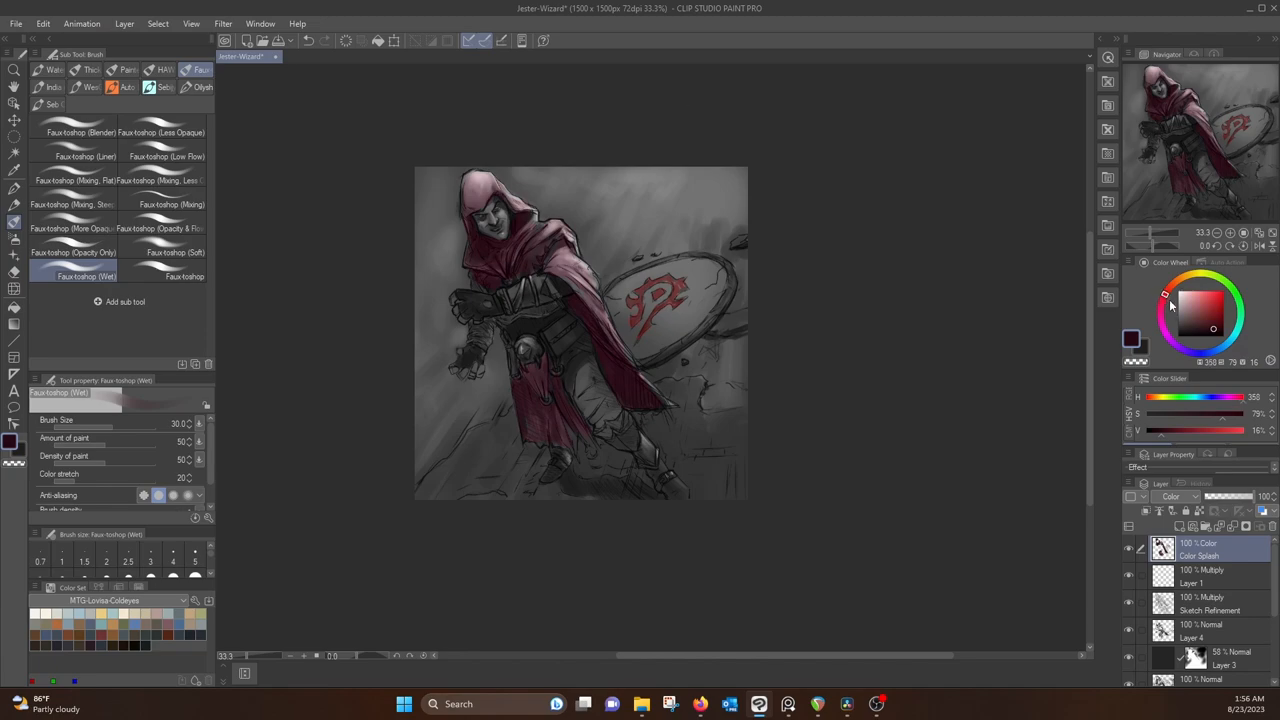
pyautogui.click(1205, 318)
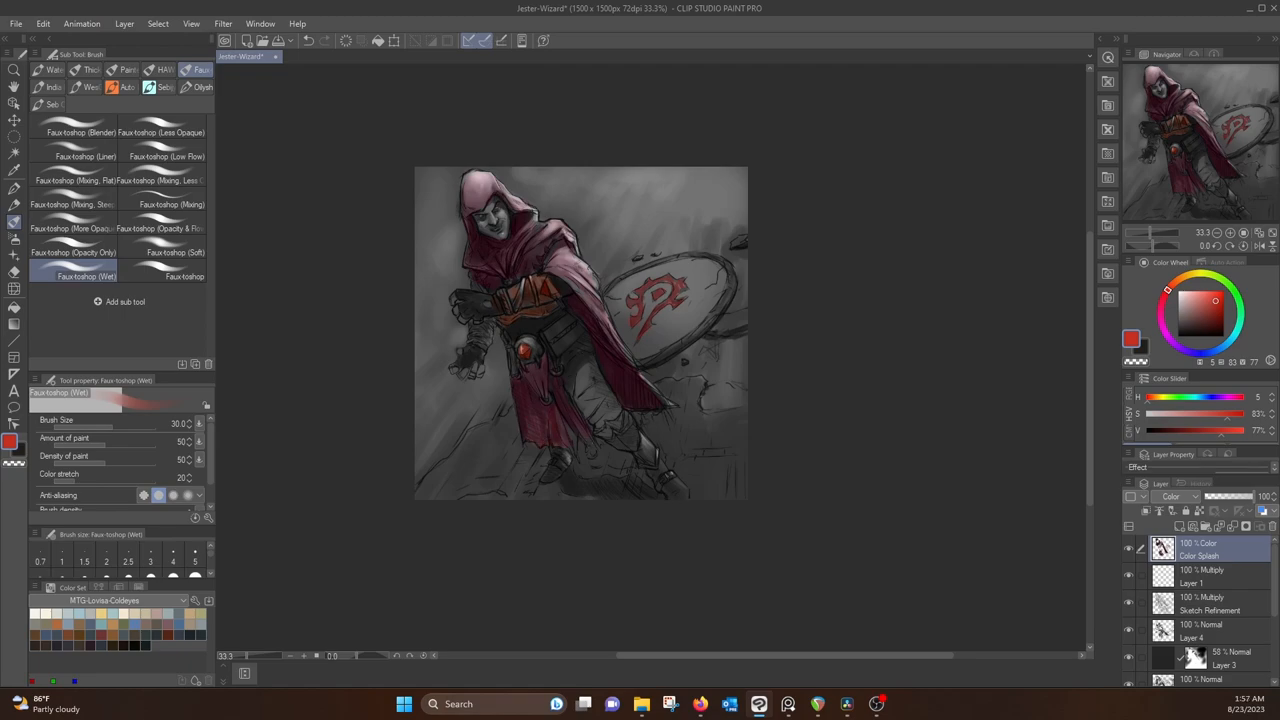
# Try muted brown and warmer tan colours on the colour wheel
pyautogui.click(1210, 308)
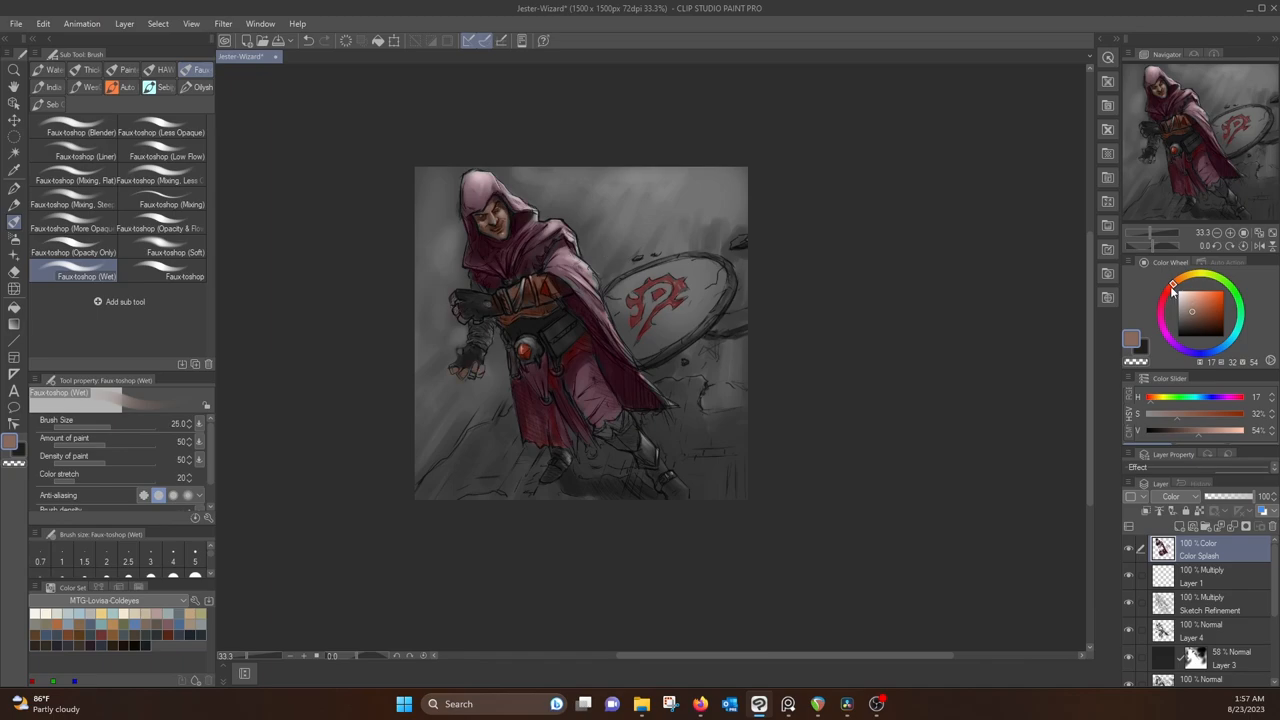
pyautogui.click(1190, 312)
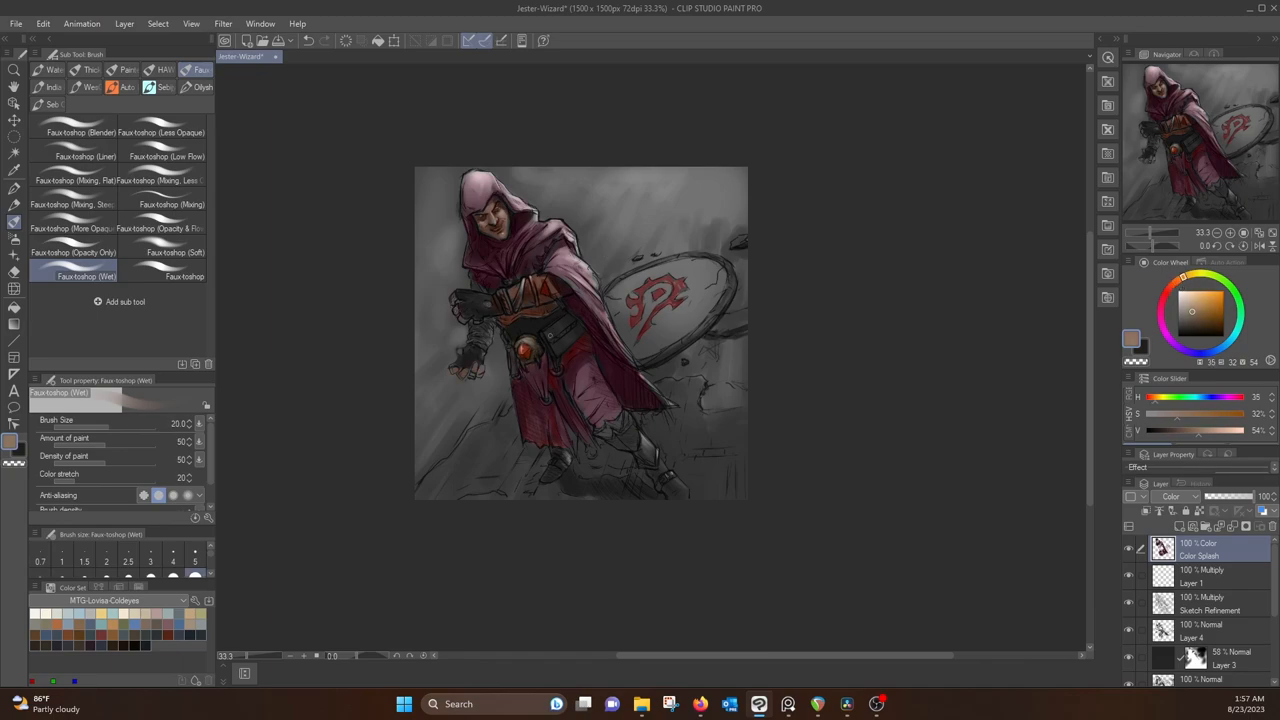
pyautogui.click(1192, 311)
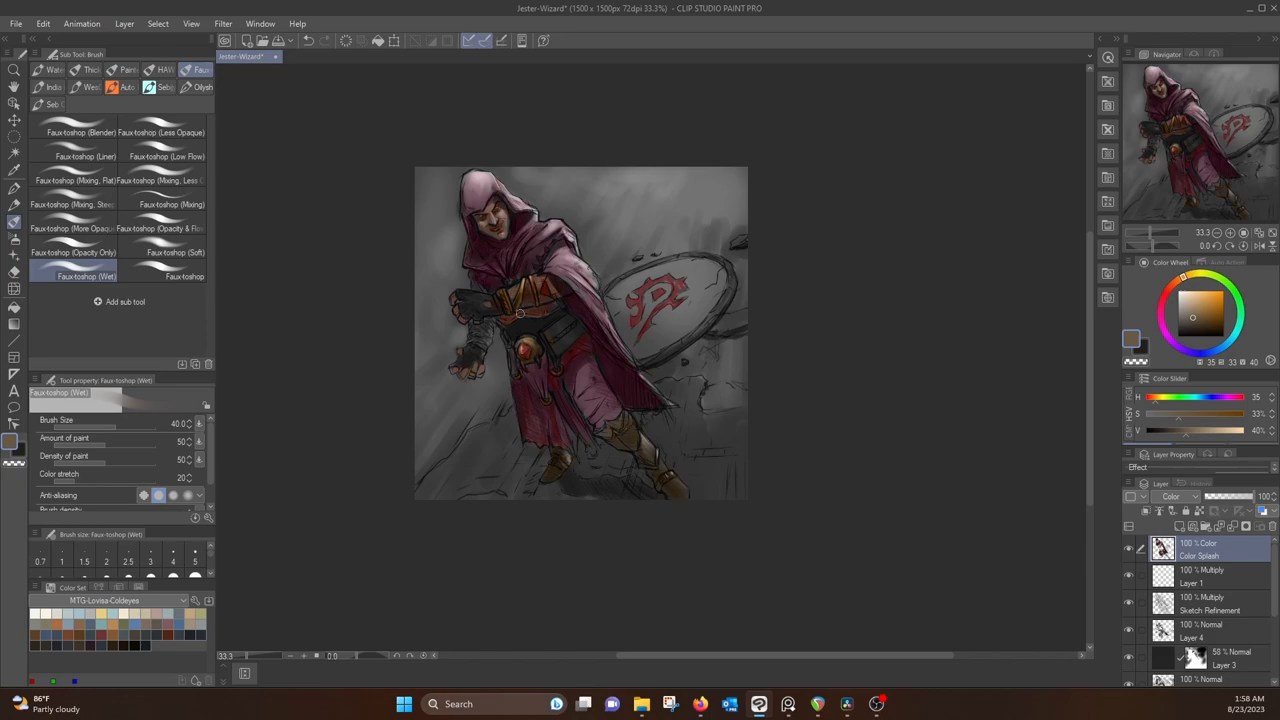
pyautogui.click(1188, 326)
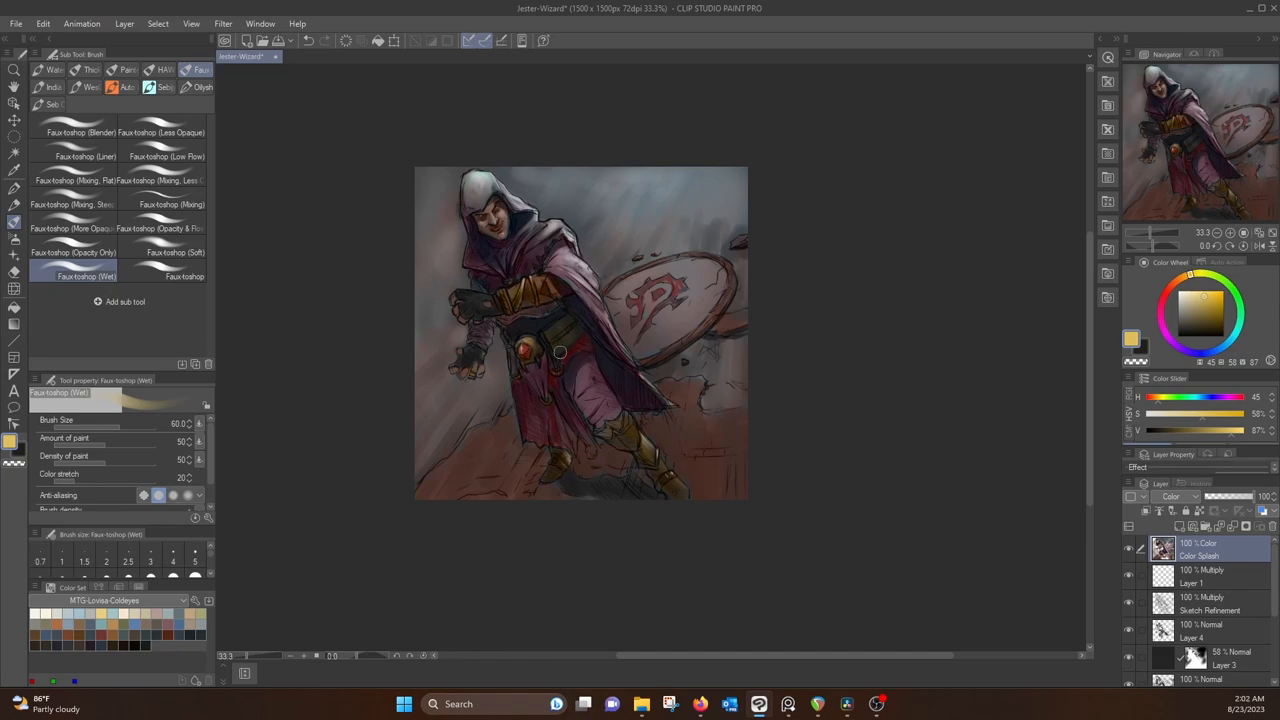
# Pick deep red and darker mauve, then open Layer > New Correction Layer
pyautogui.click(1205, 310)
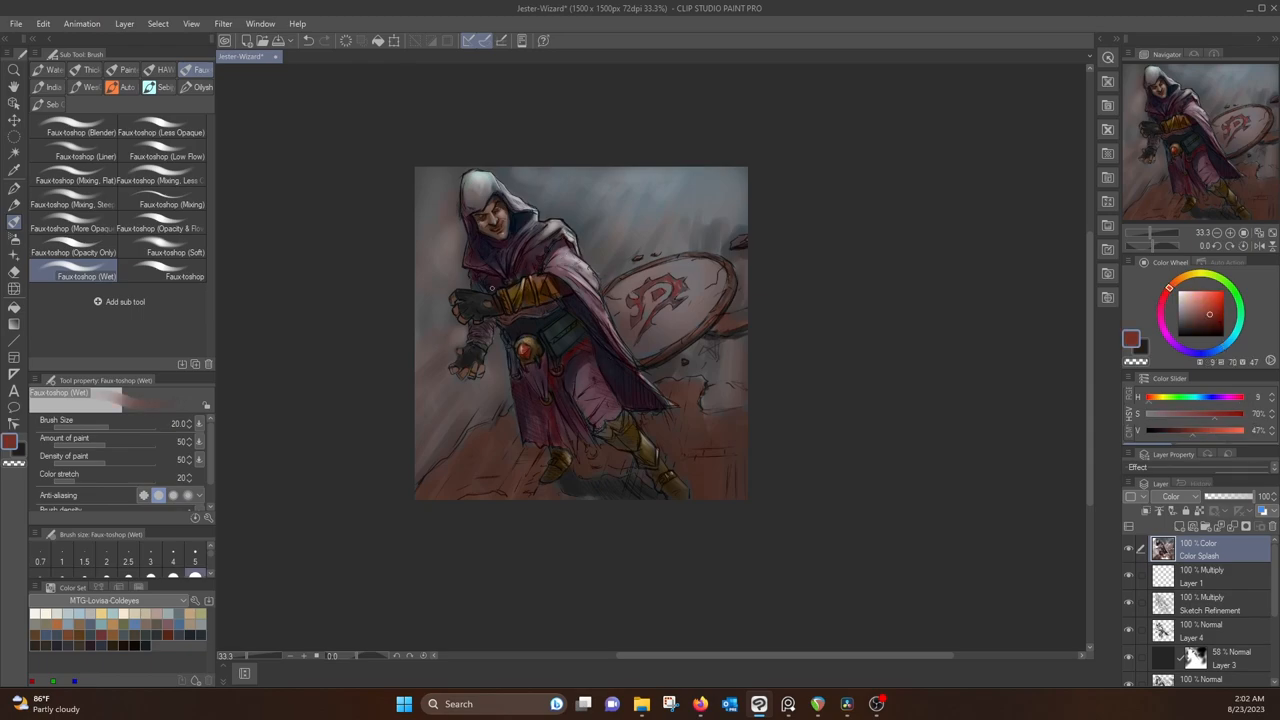
pyautogui.moveTo(589, 199)
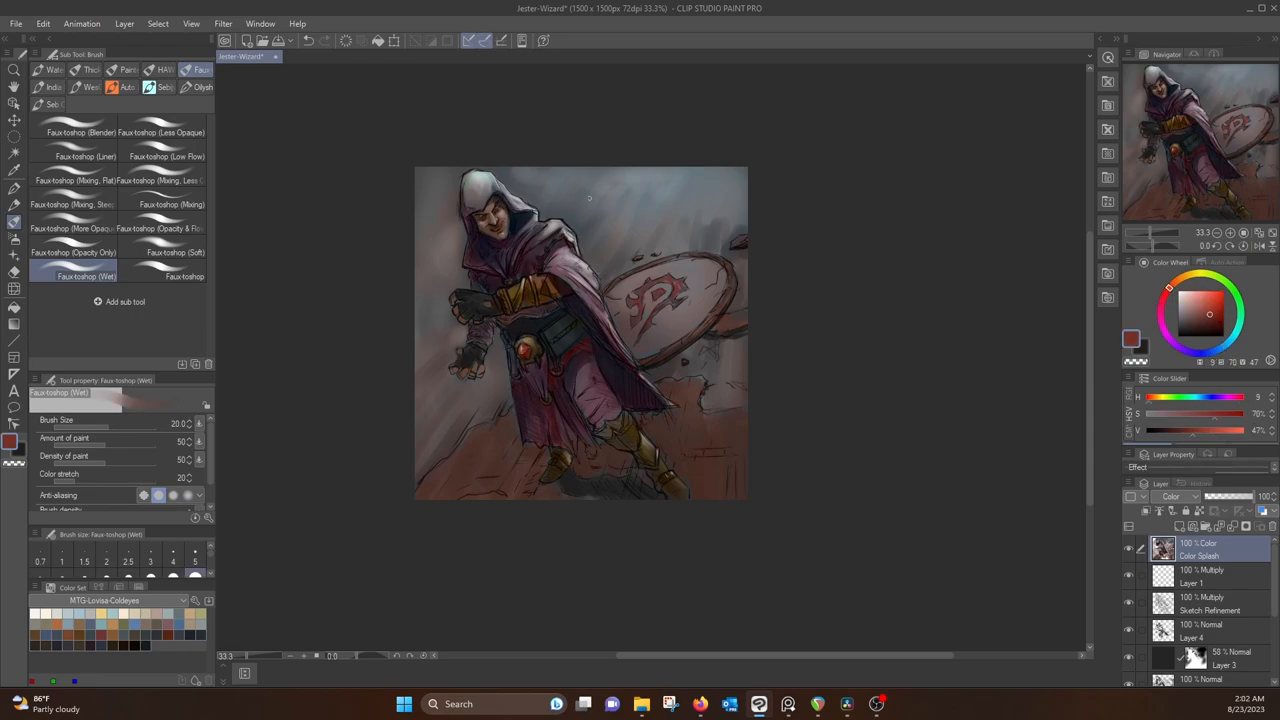
pyautogui.click(1198, 325)
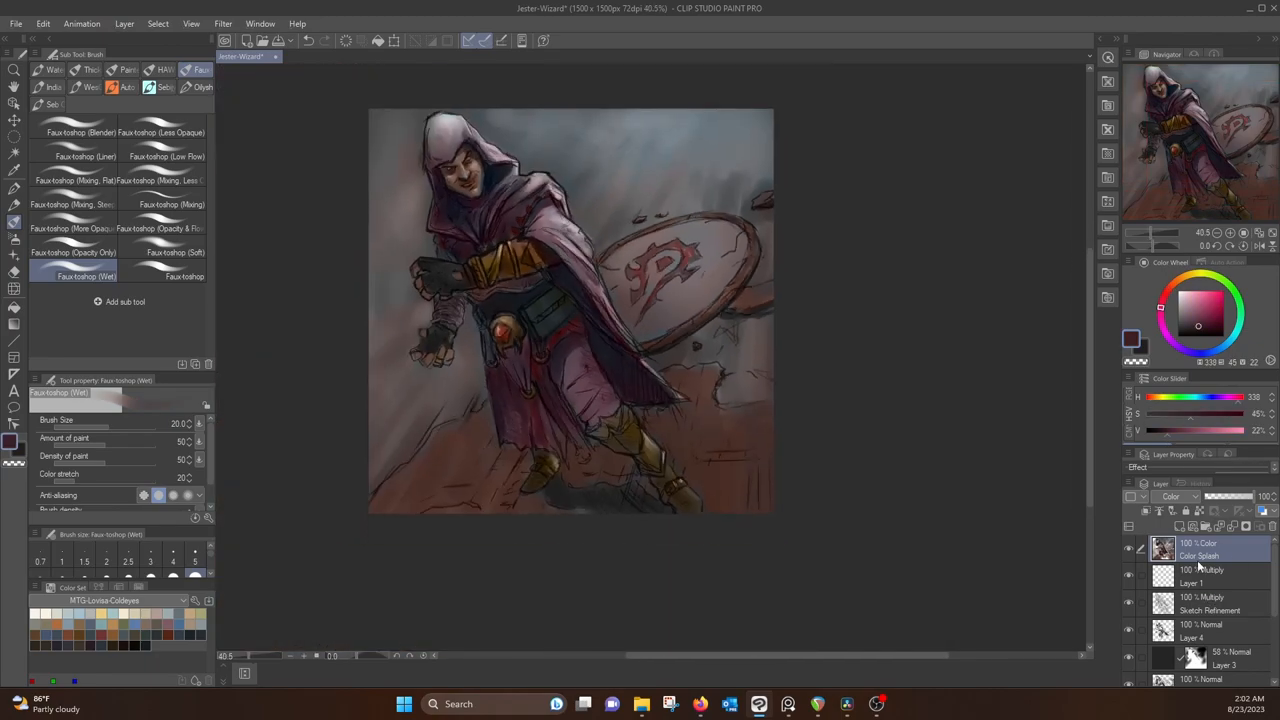
pyautogui.click(124, 23)
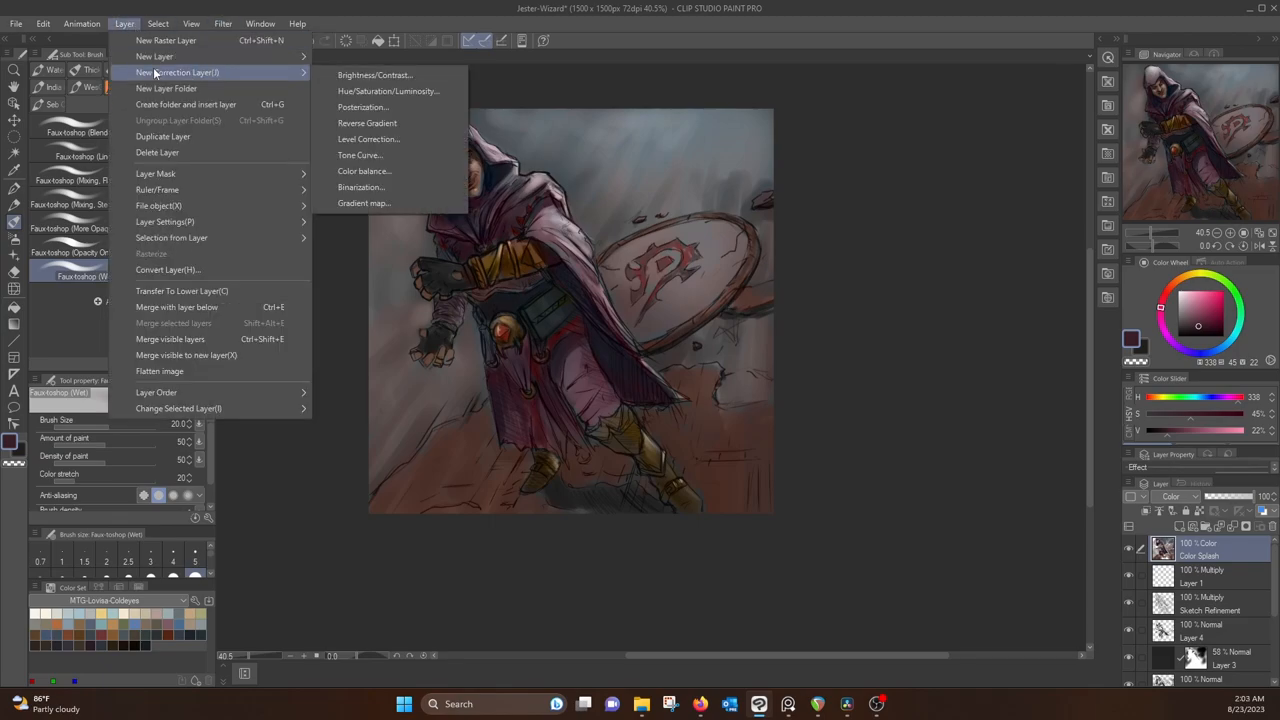
# Add a gradient map with a Camera Obscura sepia preset and tone it down
pyautogui.click(364, 203)
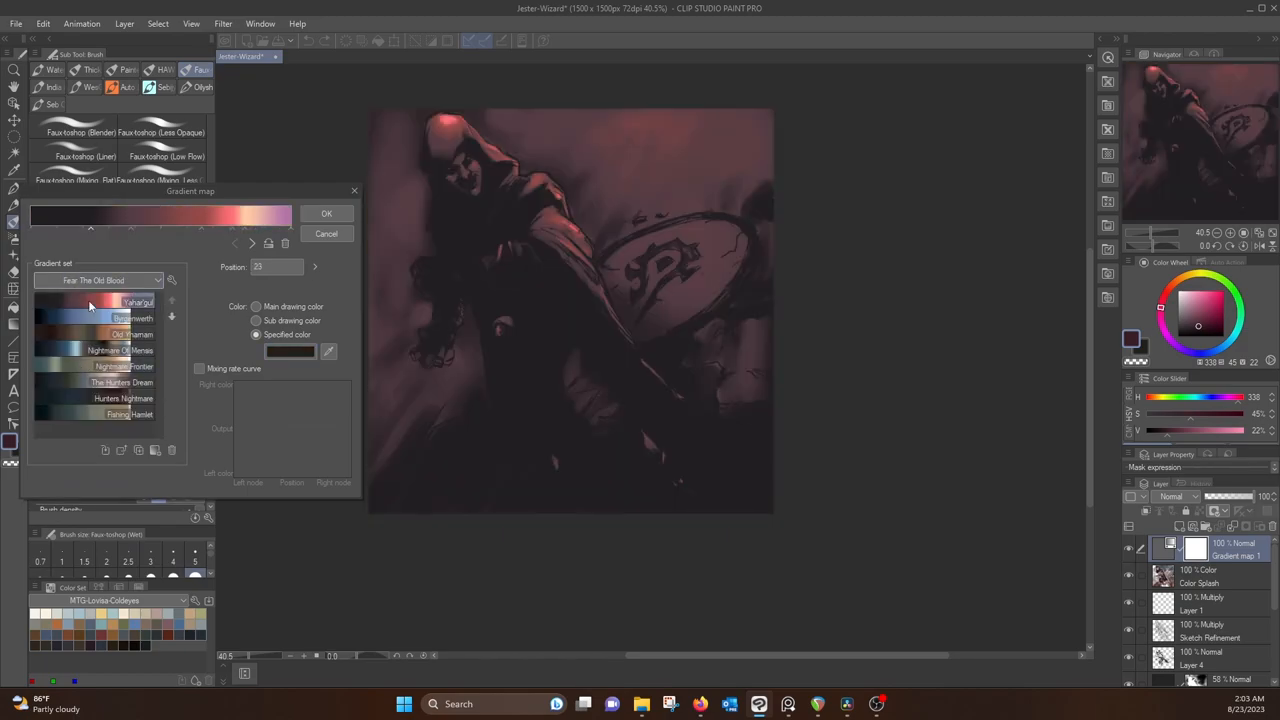
pyautogui.click(121, 382)
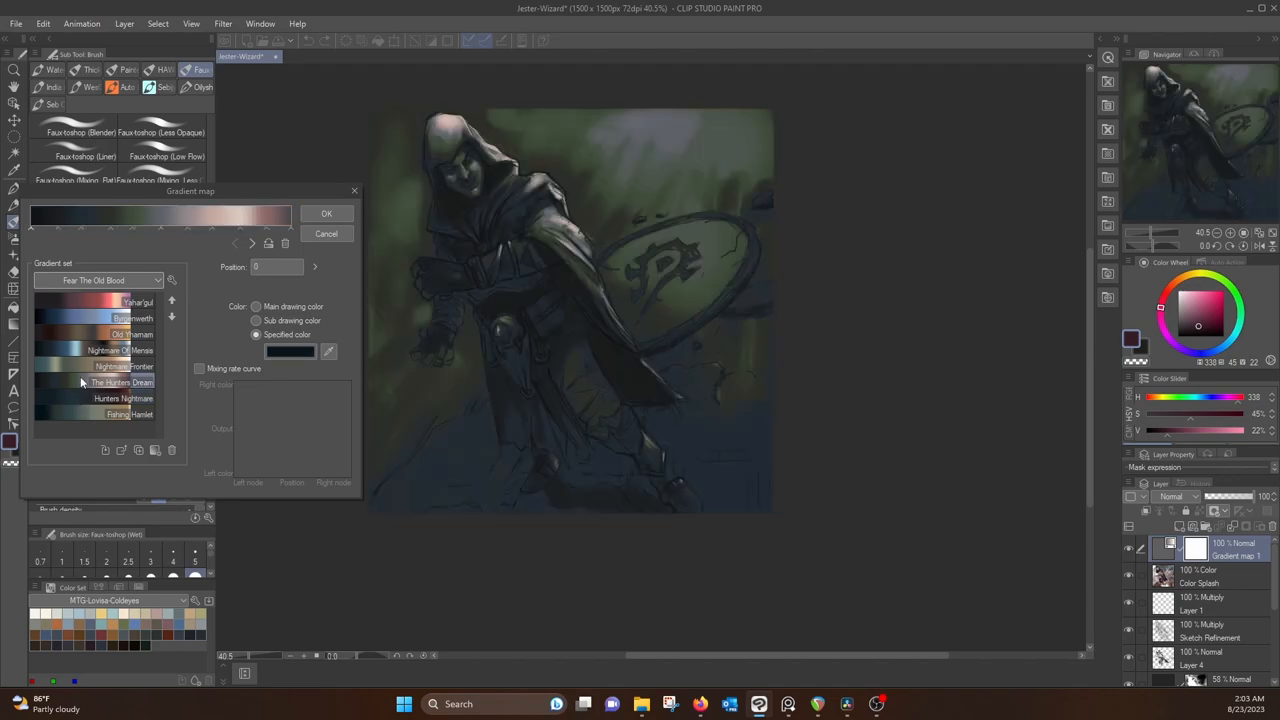
pyautogui.click(120, 350)
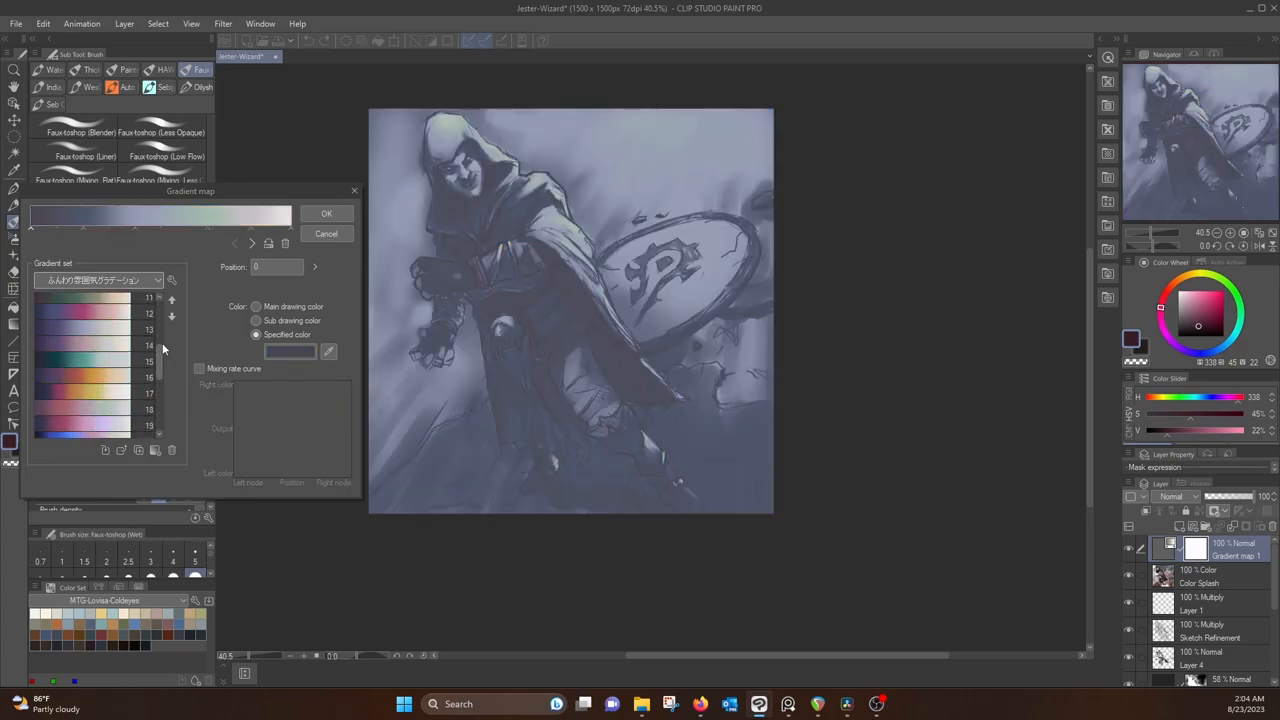
pyautogui.click(97, 280)
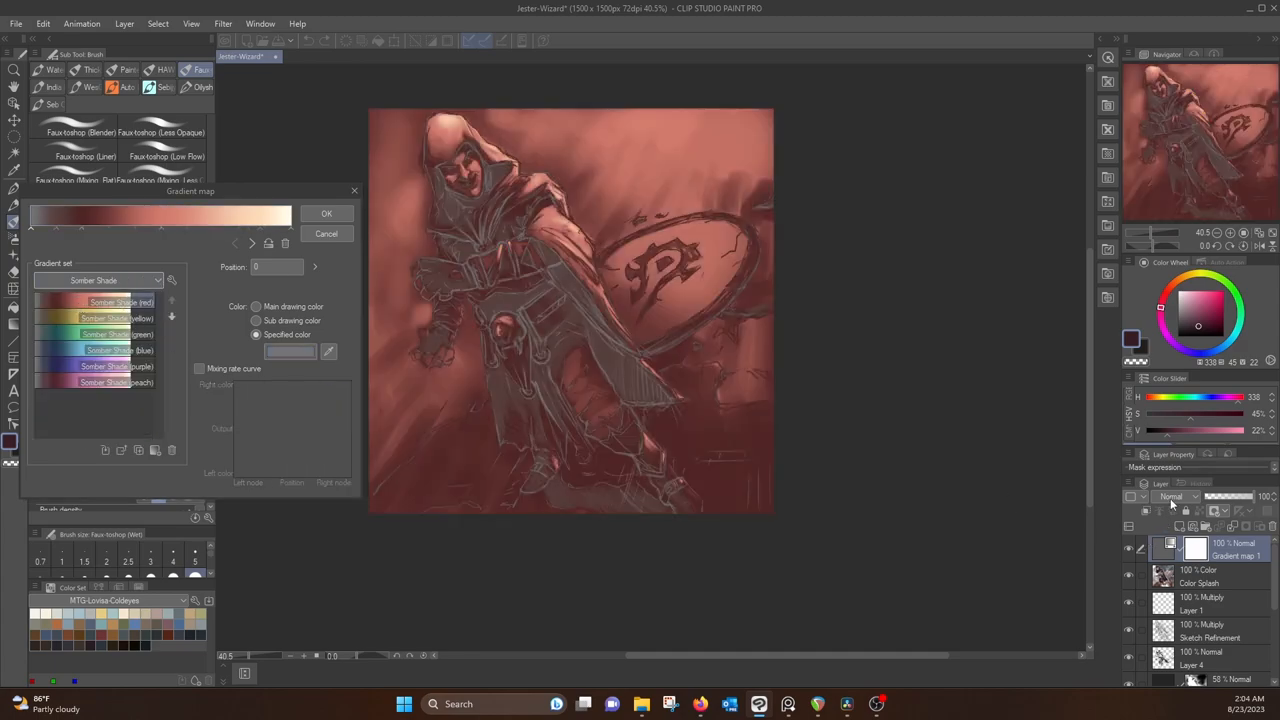
pyautogui.click(98, 280)
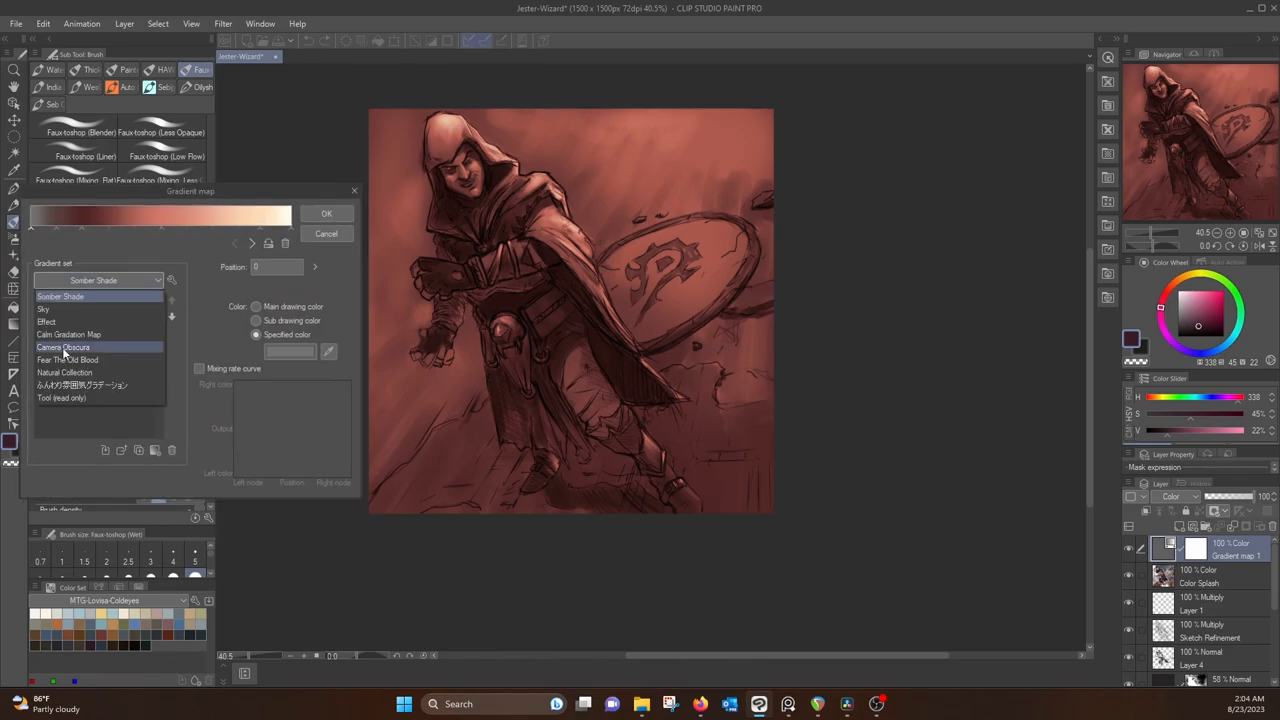
pyautogui.click(62, 347)
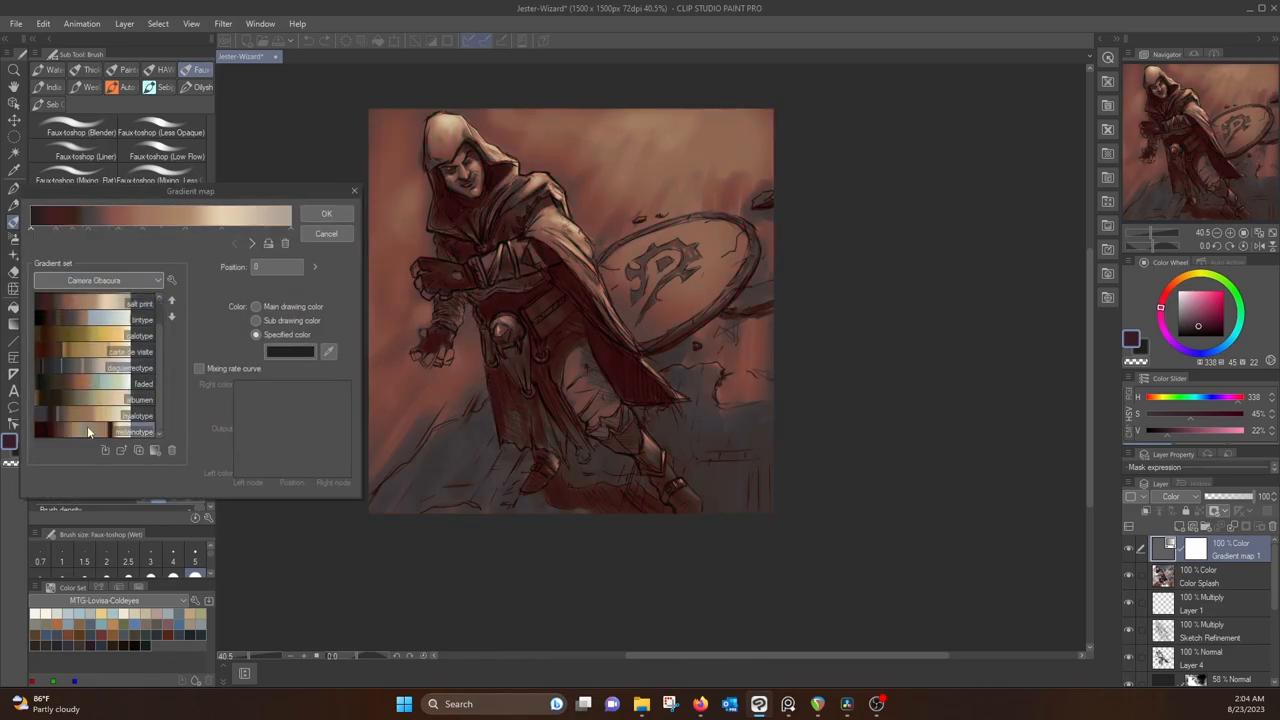
pyautogui.click(326, 213)
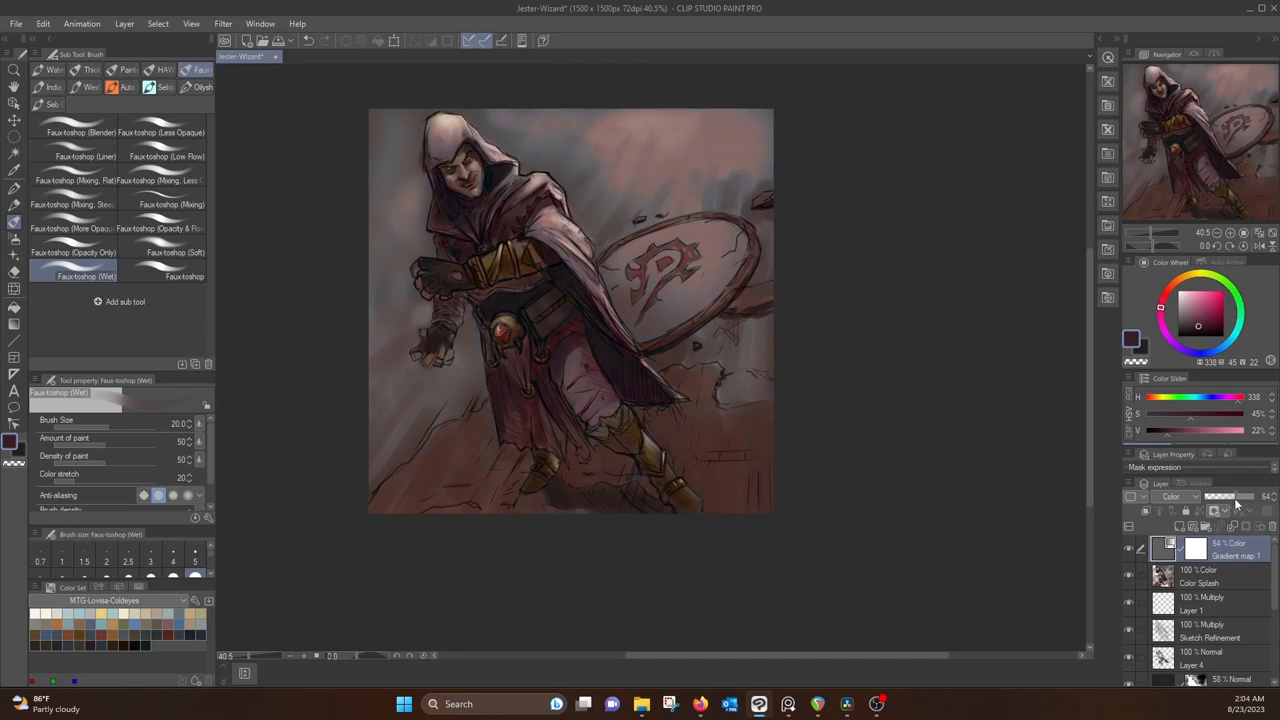
pyautogui.click(124, 23)
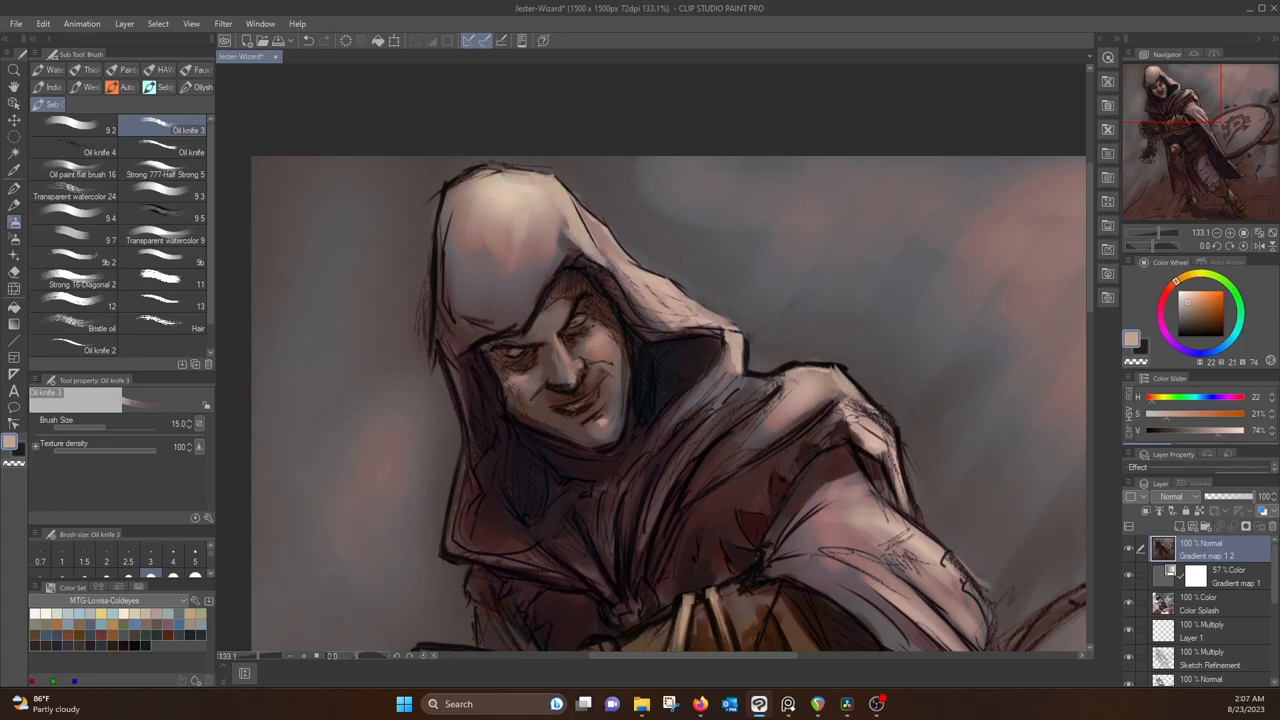
# Overpaint the face, hood and gloved hand with dark shadows, pinkish skin tones and near-black accents
pyautogui.click(1195, 327)
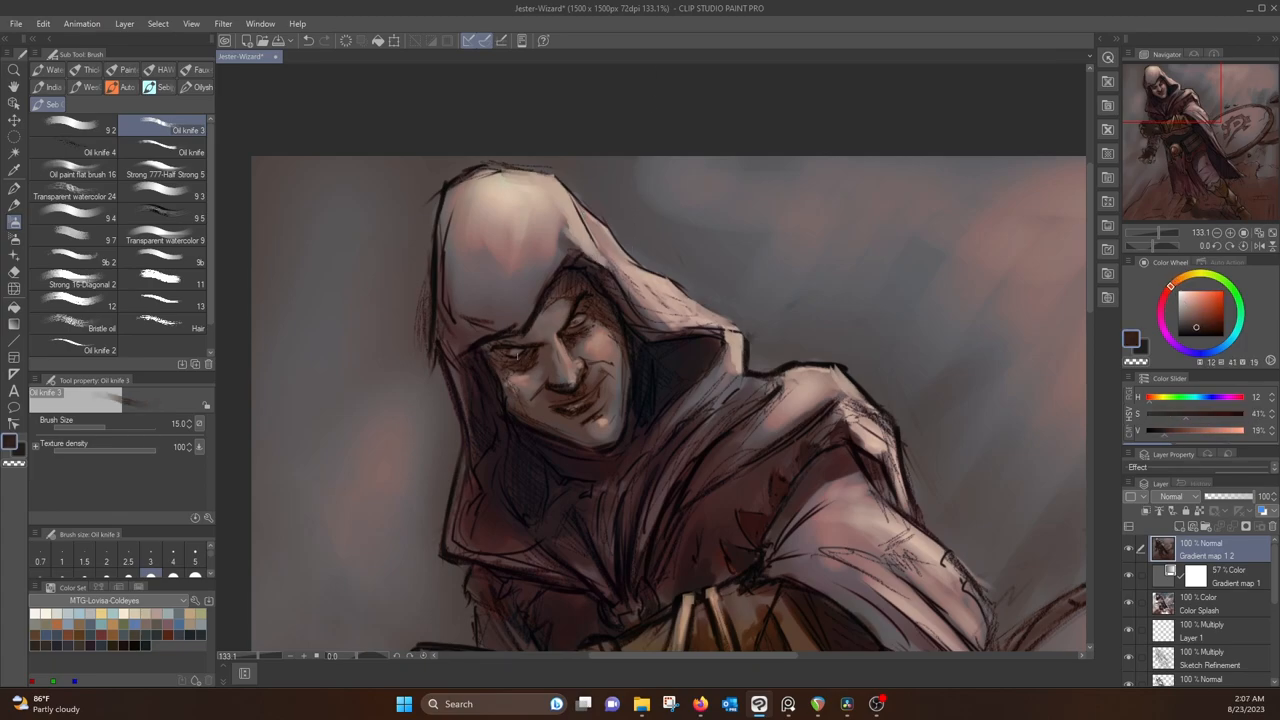
pyautogui.click(1170, 298)
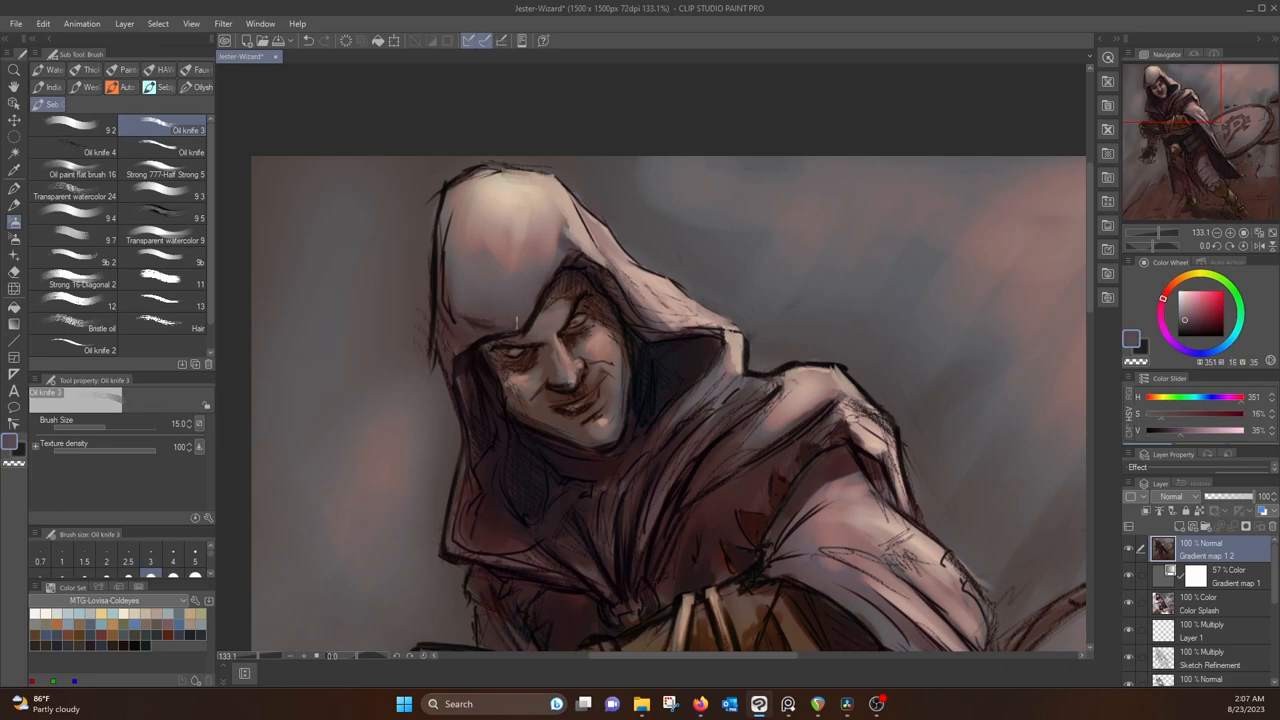
pyautogui.click(1210, 300)
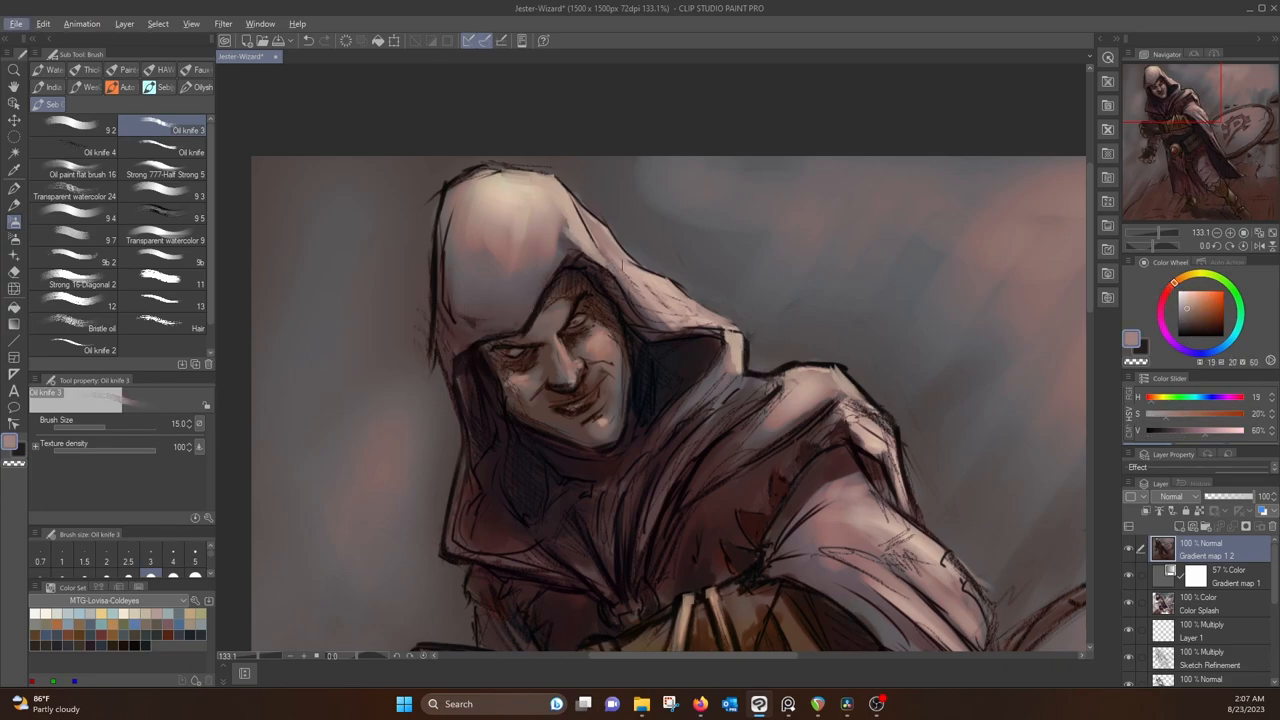
pyautogui.click(1205, 308)
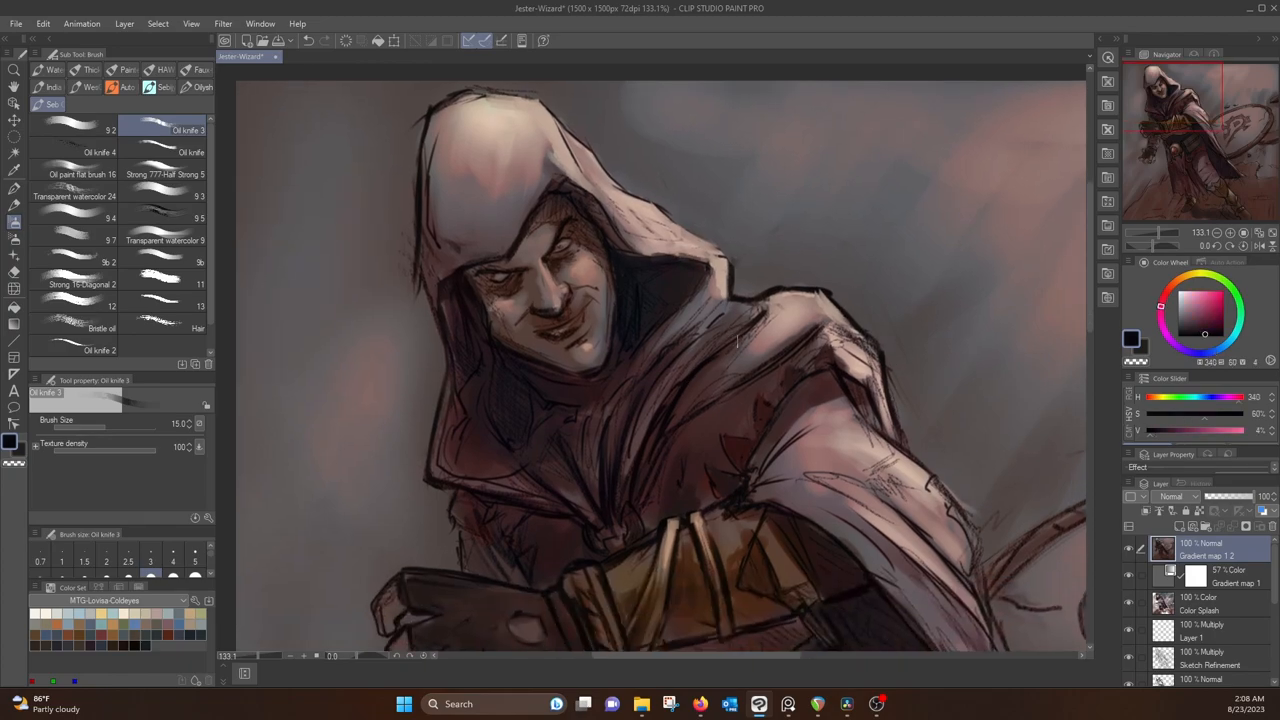
pyautogui.click(1197, 318)
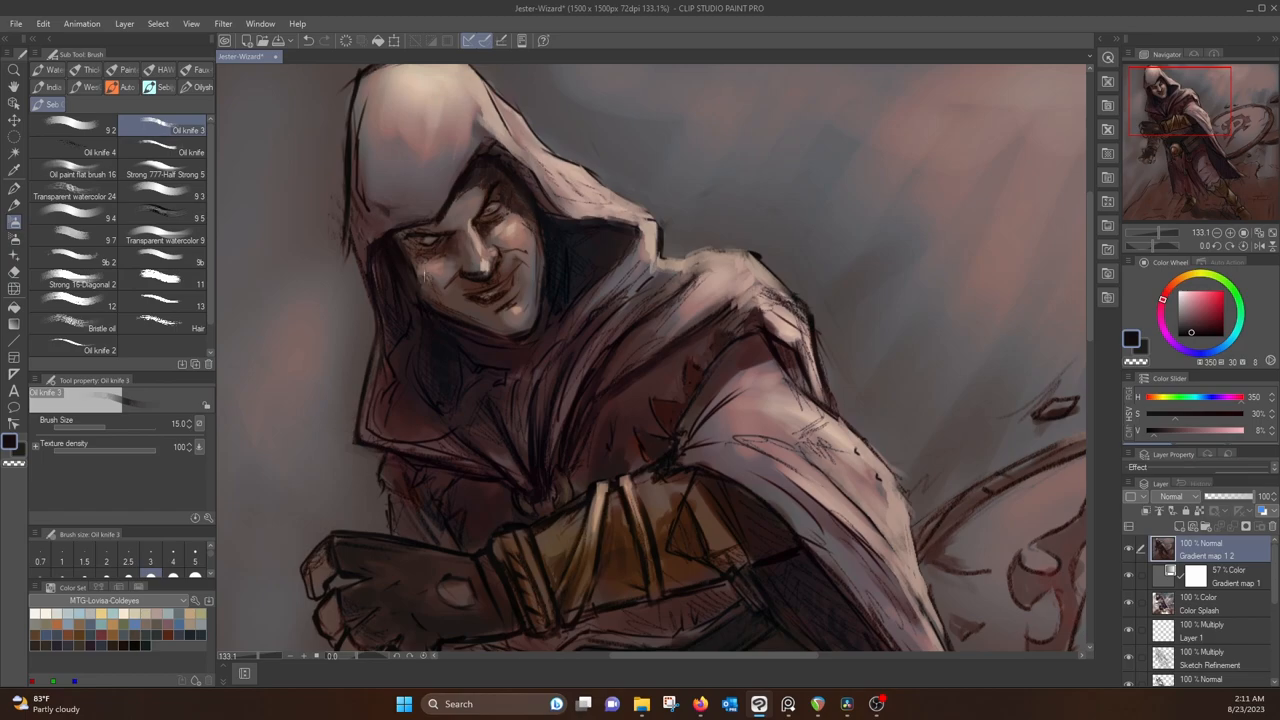
pyautogui.click(1203, 337)
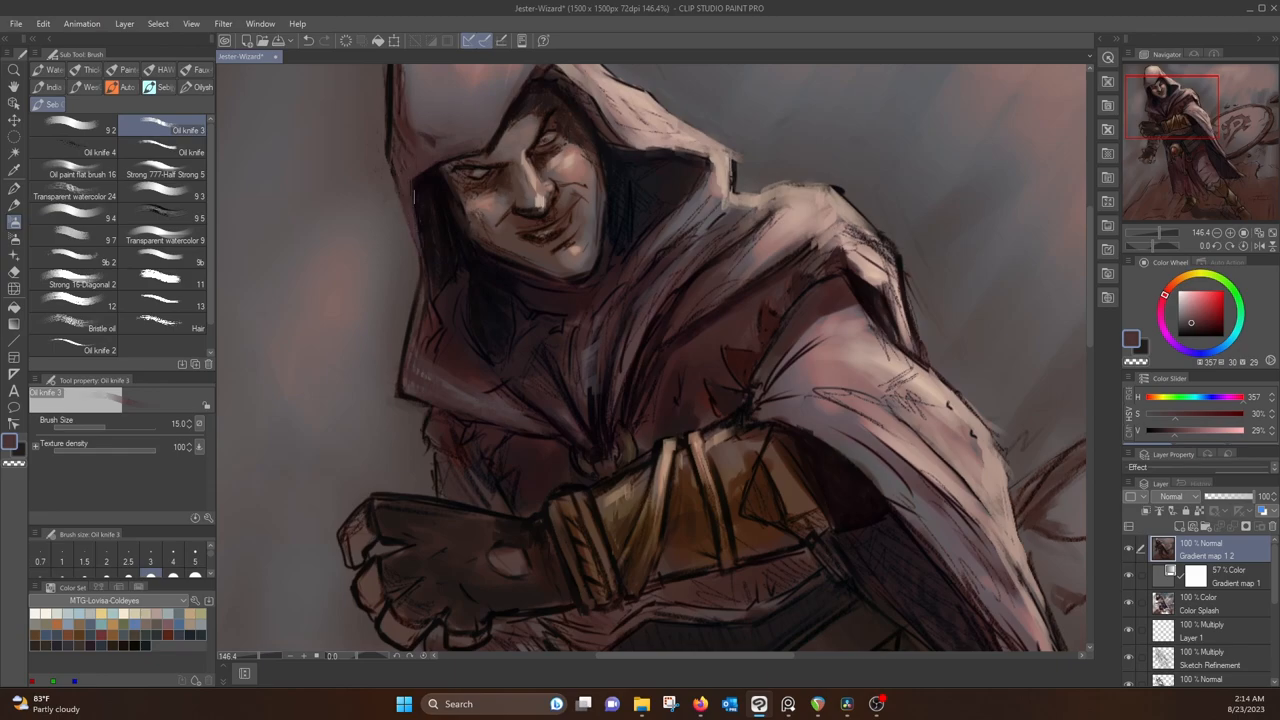
pyautogui.click(72, 124)
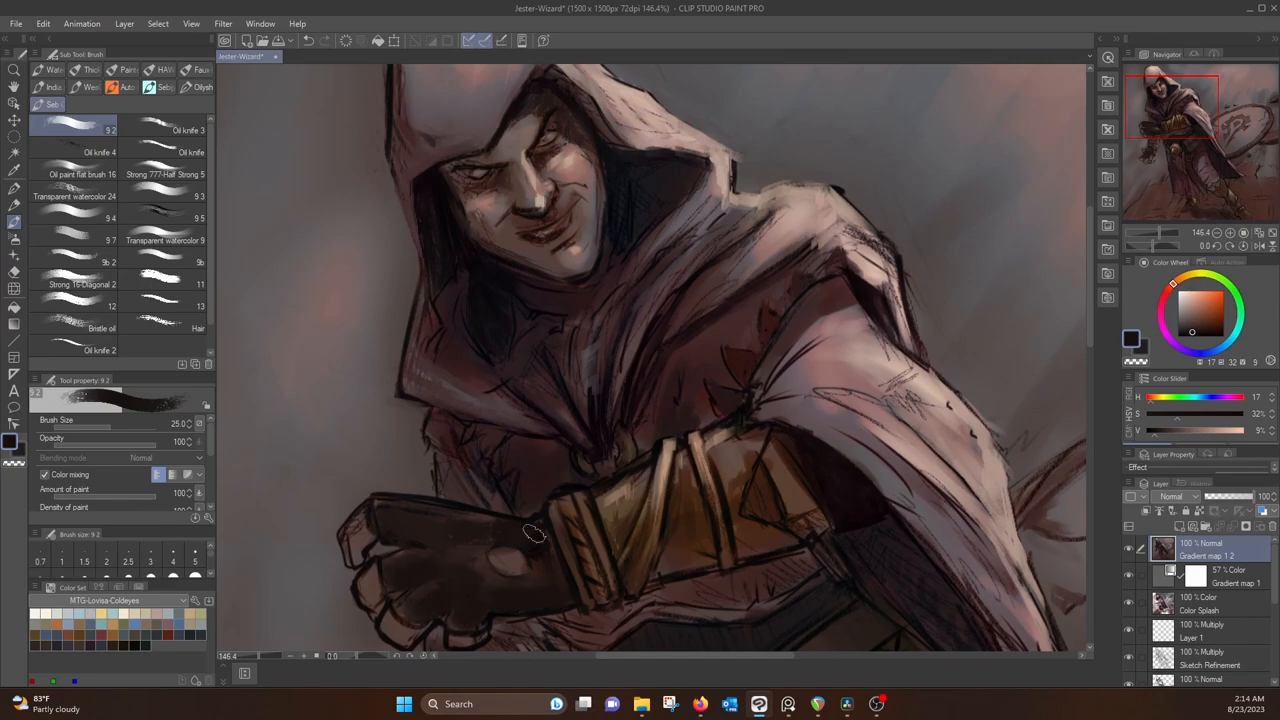
# Paint shading and highlights on the lower hand, belt strap and buckle gem with brush 13
pyautogui.scroll(-3)
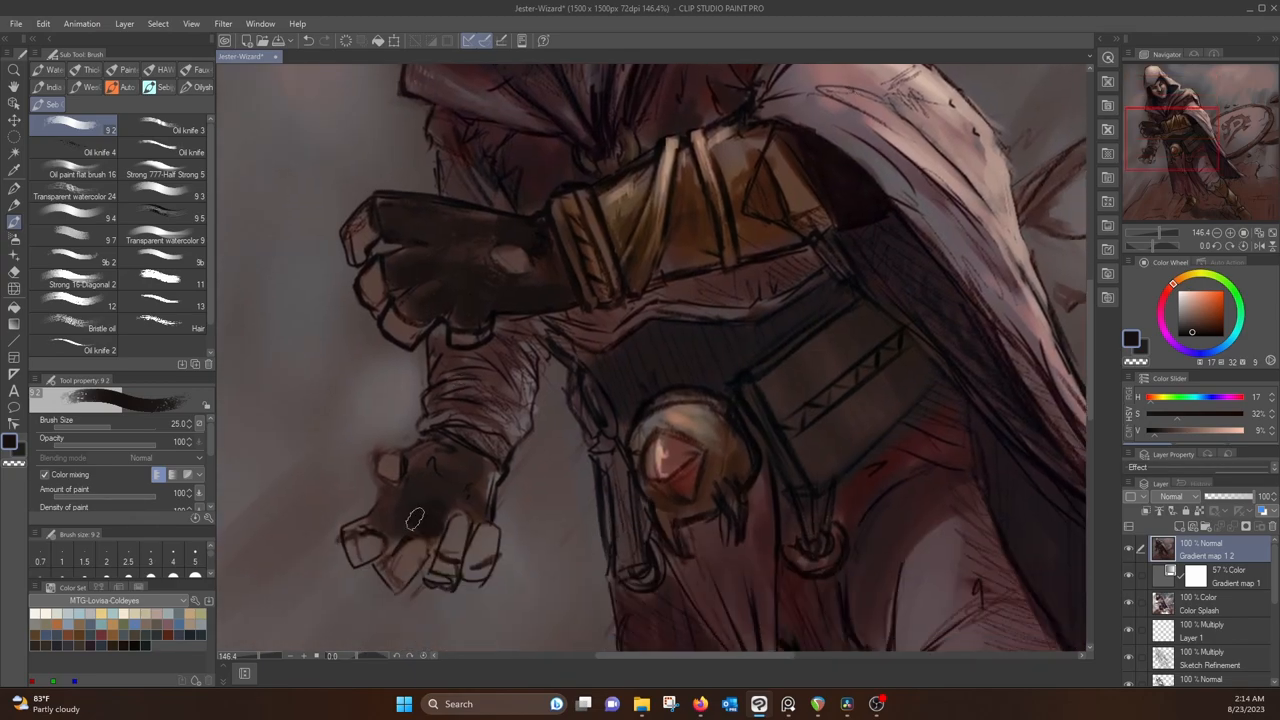
pyautogui.click(160, 283)
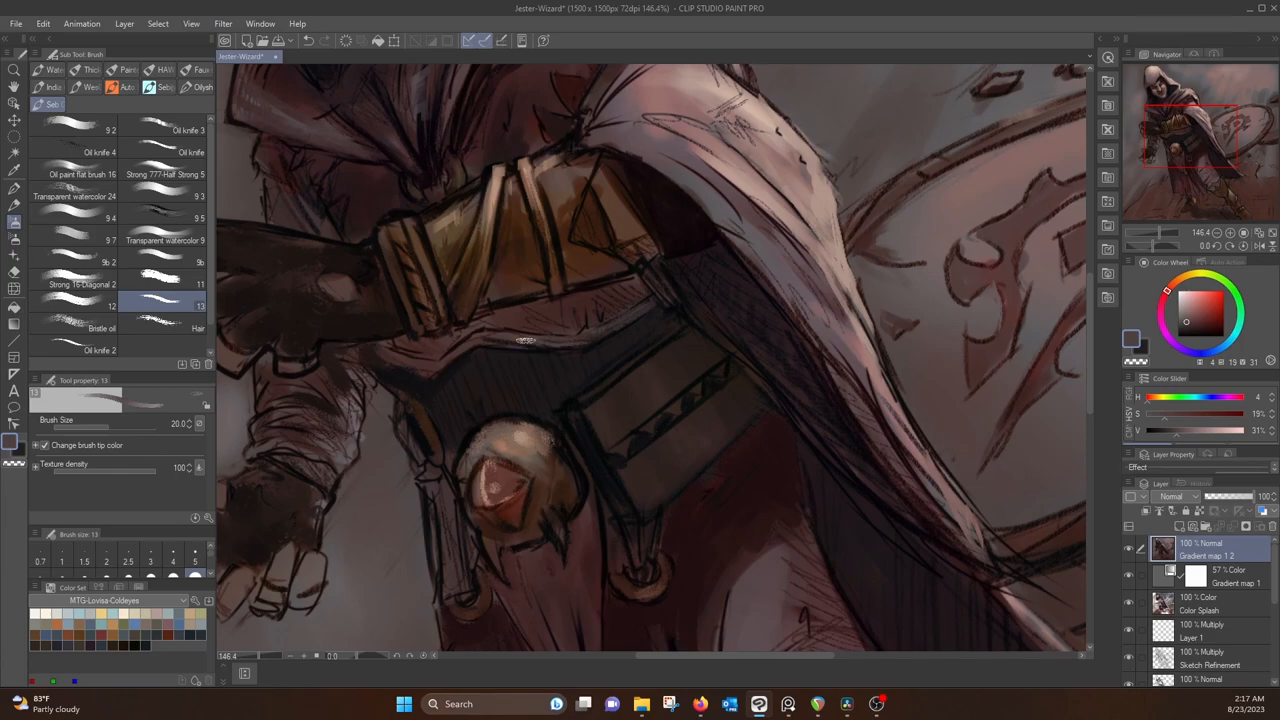
pyautogui.click(1205, 300)
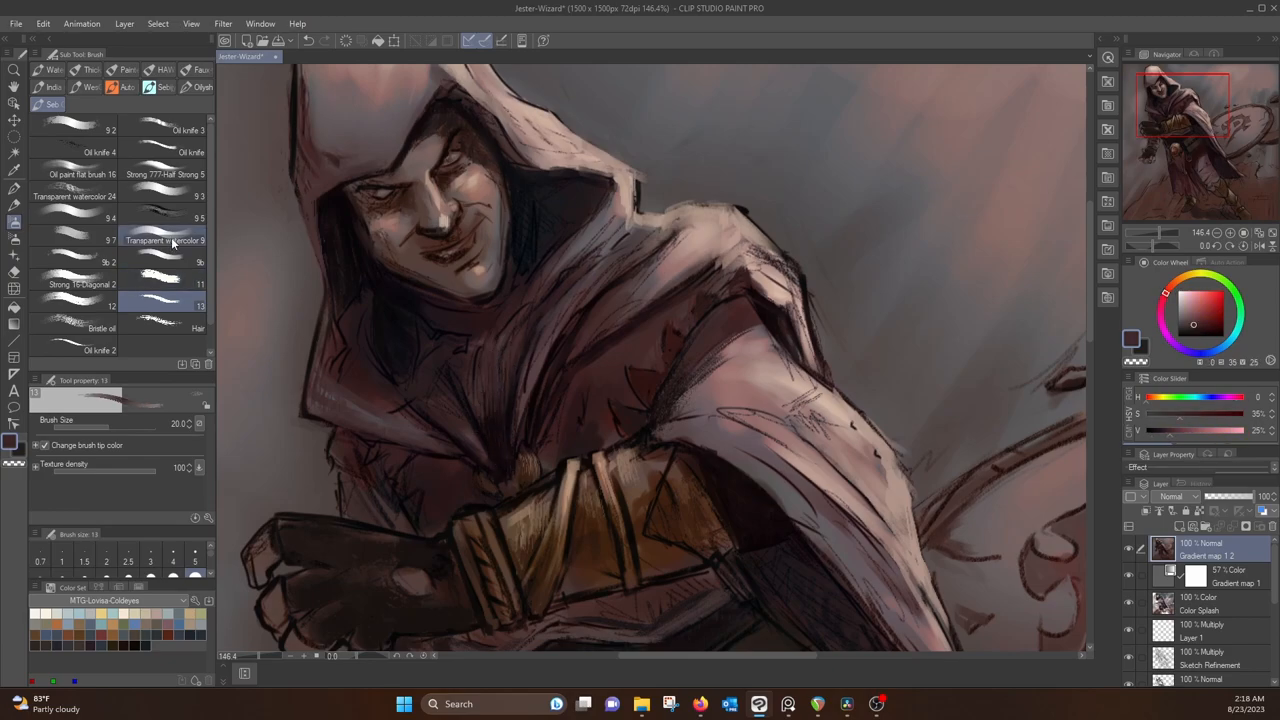
# Glaze warm light skin highlights on nose and cheek with Transparent watercolor 9, then view the whole image
pyautogui.click(162, 240)
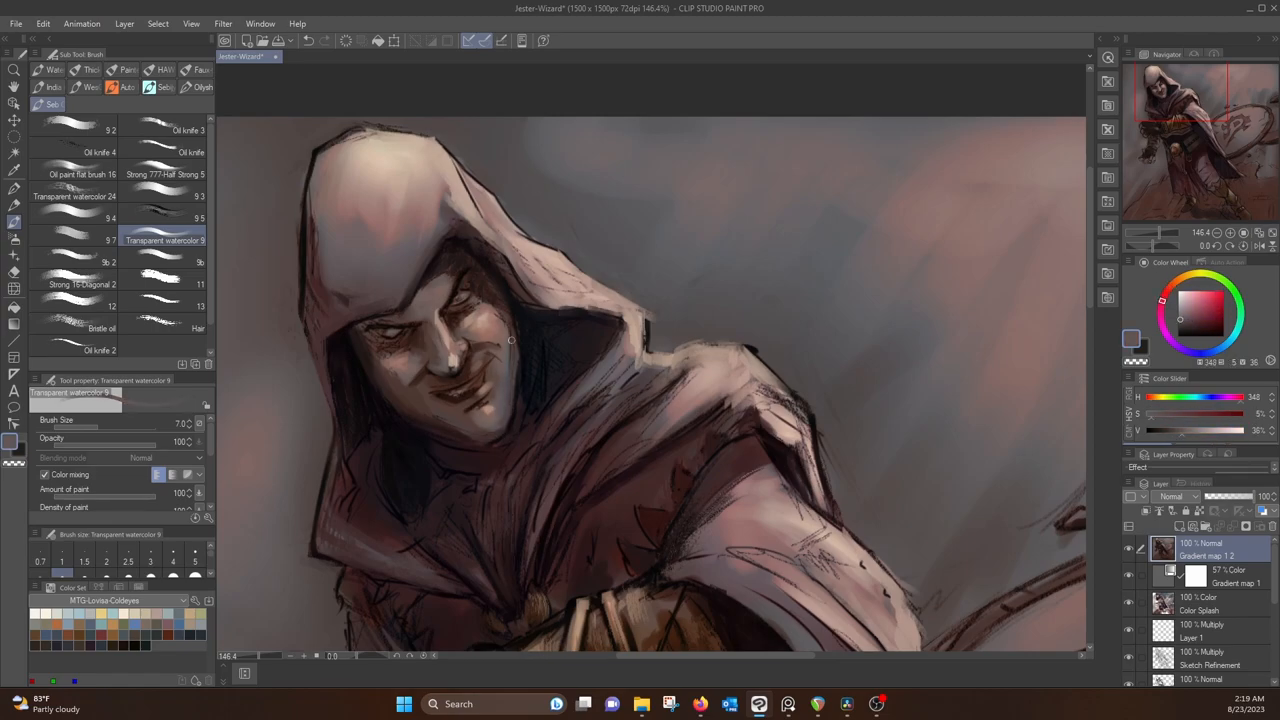
pyautogui.click(1204, 326)
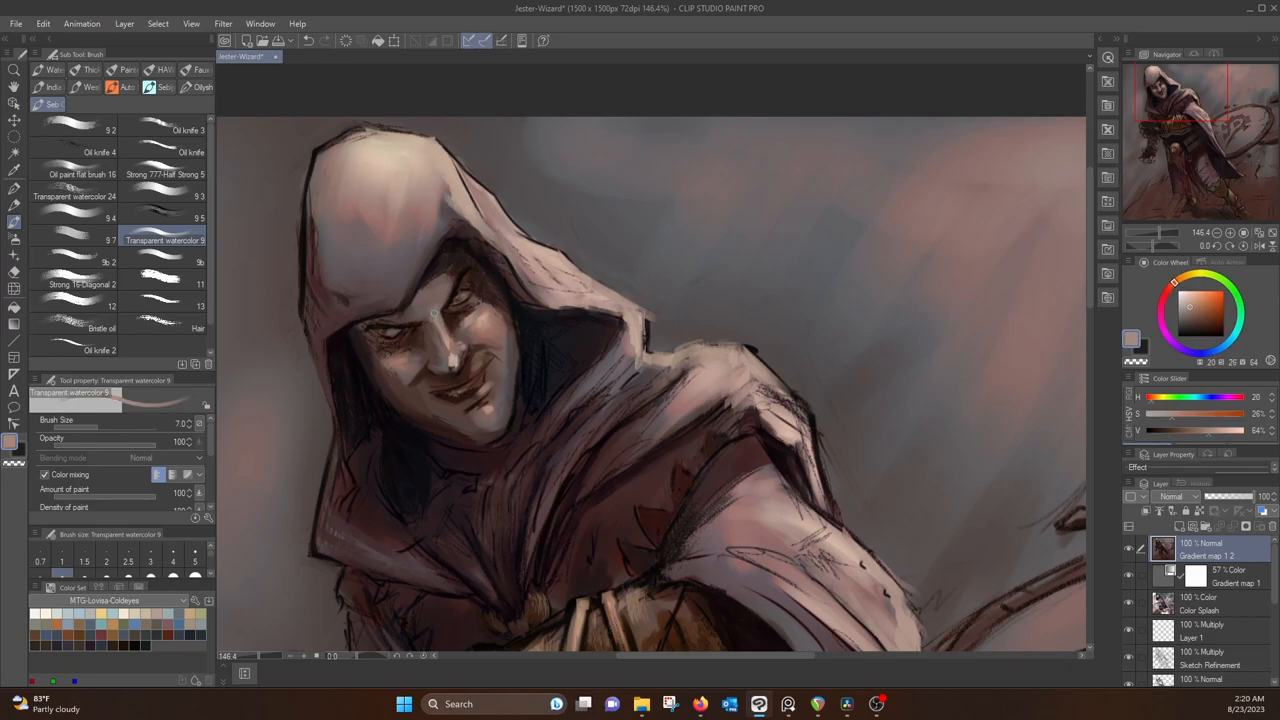
pyautogui.click(172, 553)
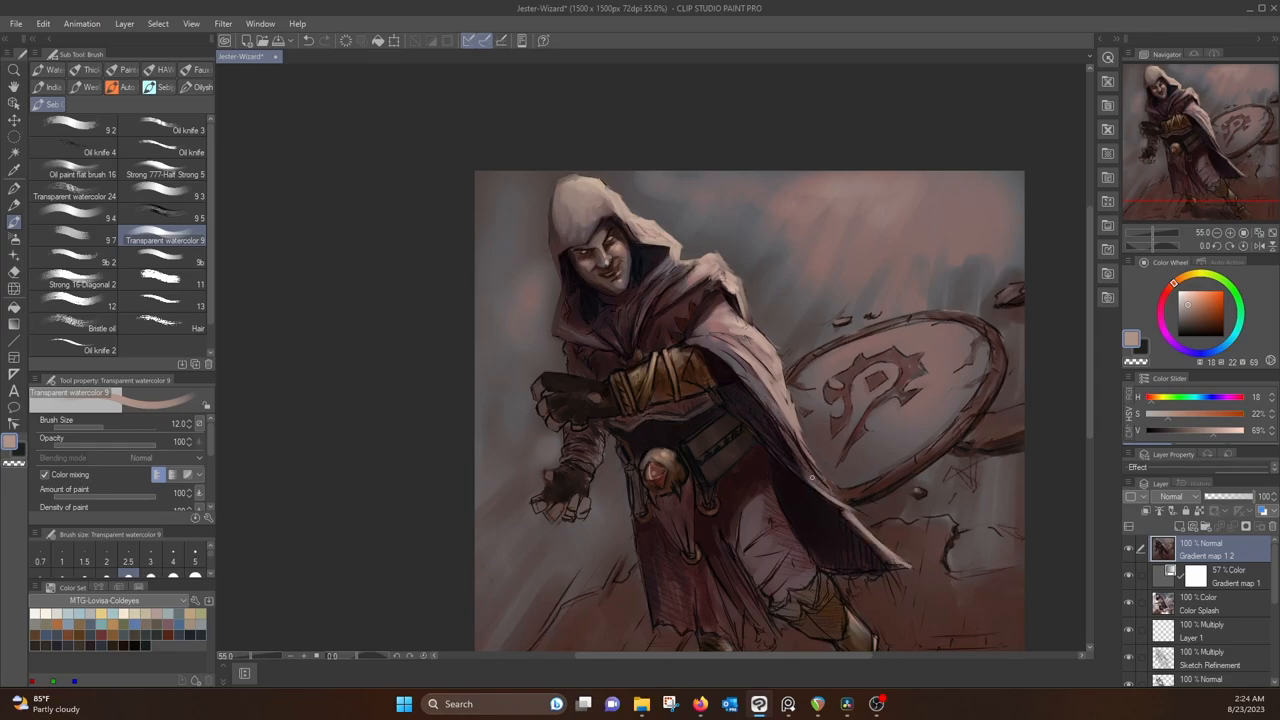
# Shade the cloak with mauve, peach, dark red and near-black watercolor tones
pyautogui.click(1174, 302)
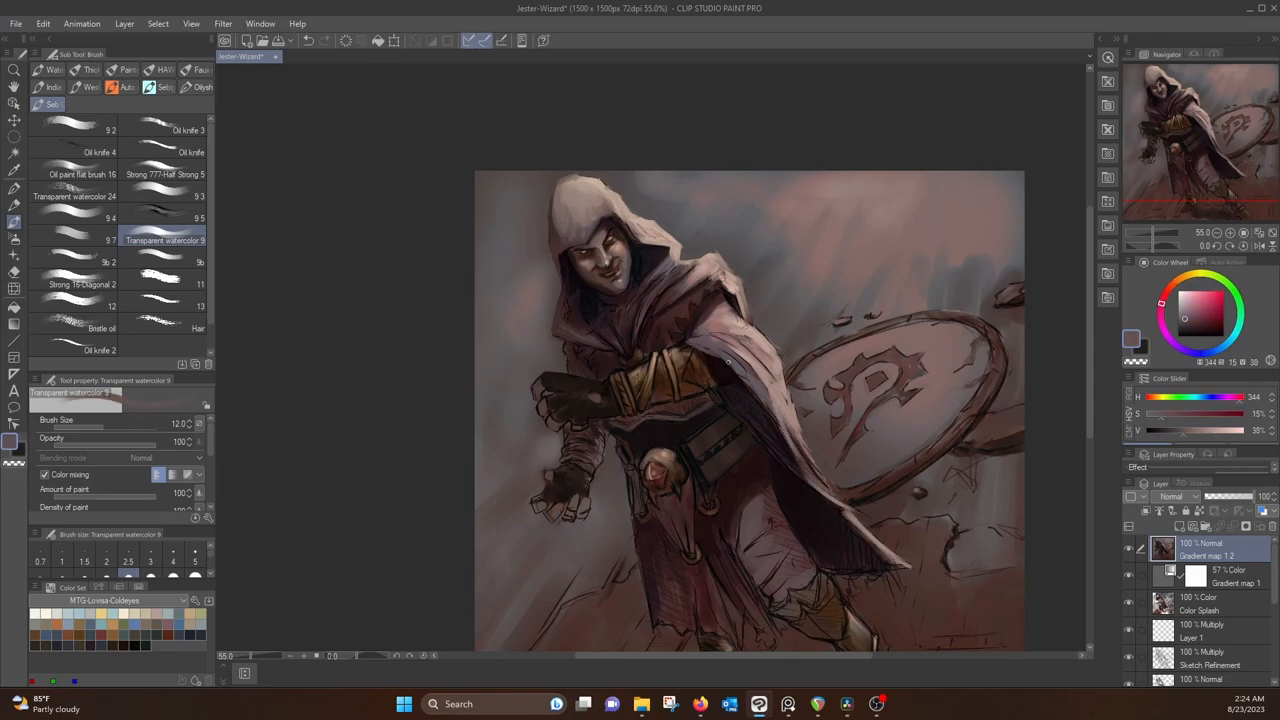
pyautogui.click(1190, 300)
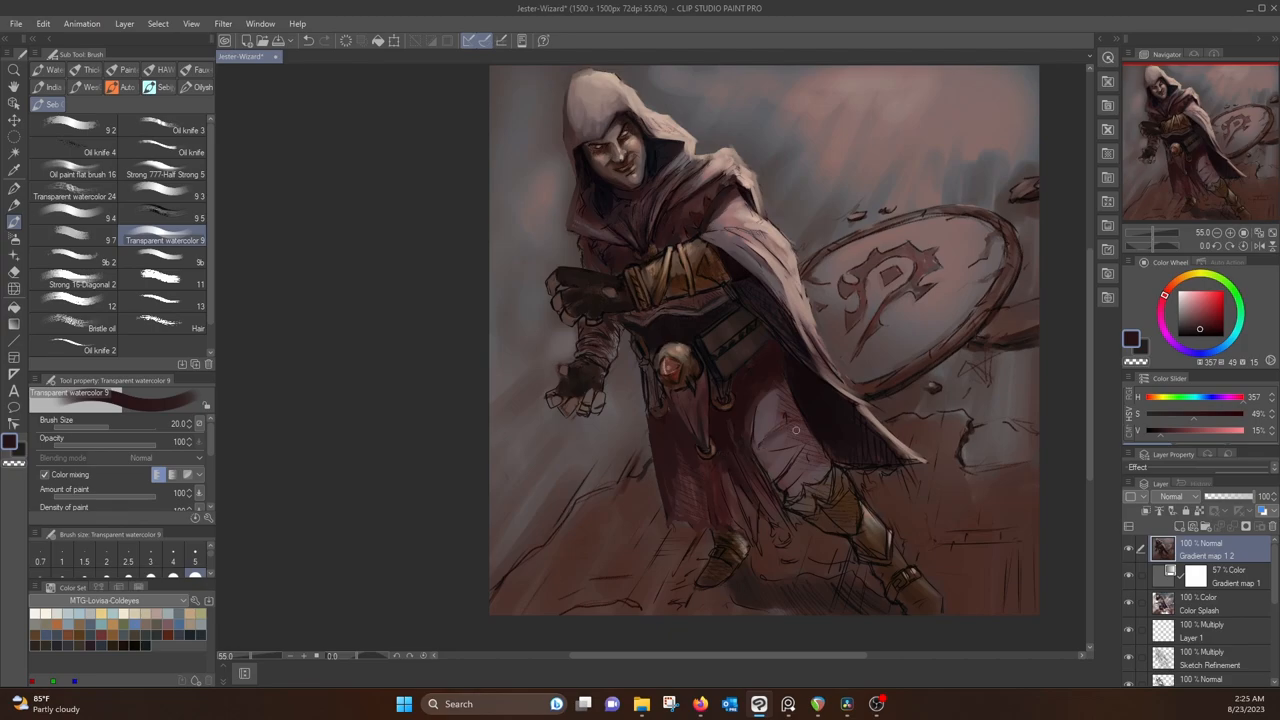
pyautogui.click(1175, 283)
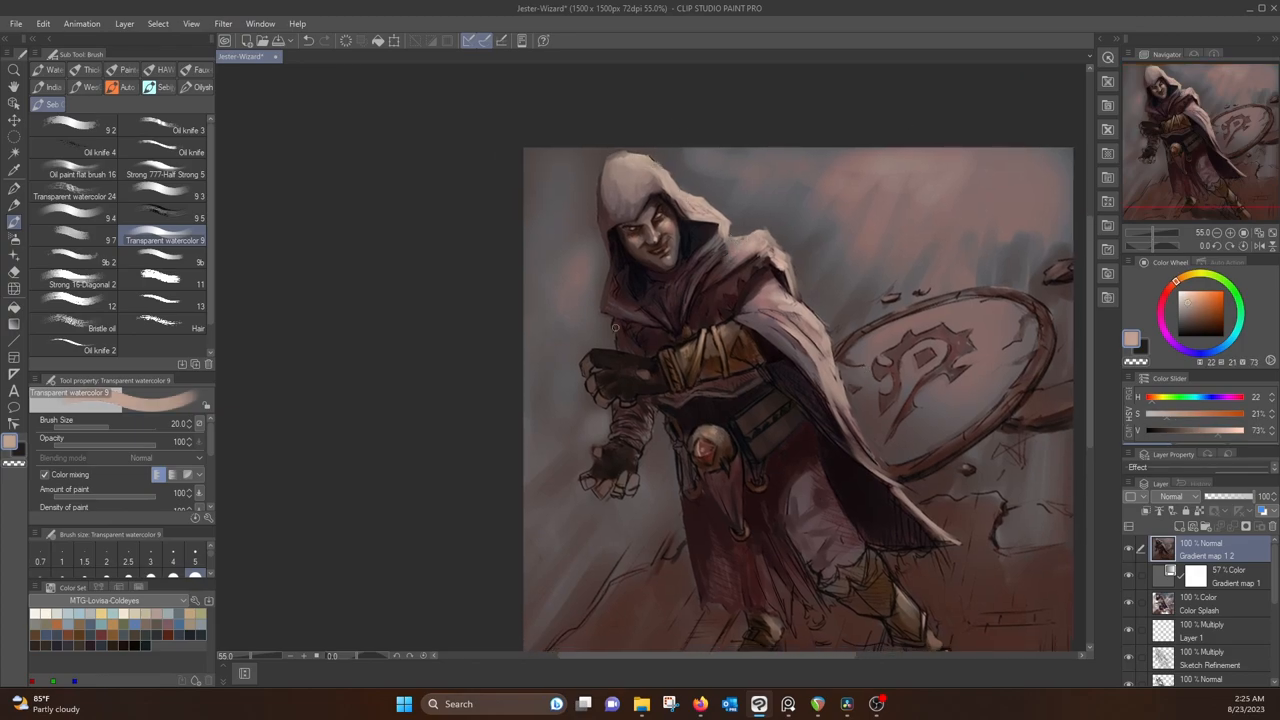
pyautogui.click(1198, 325)
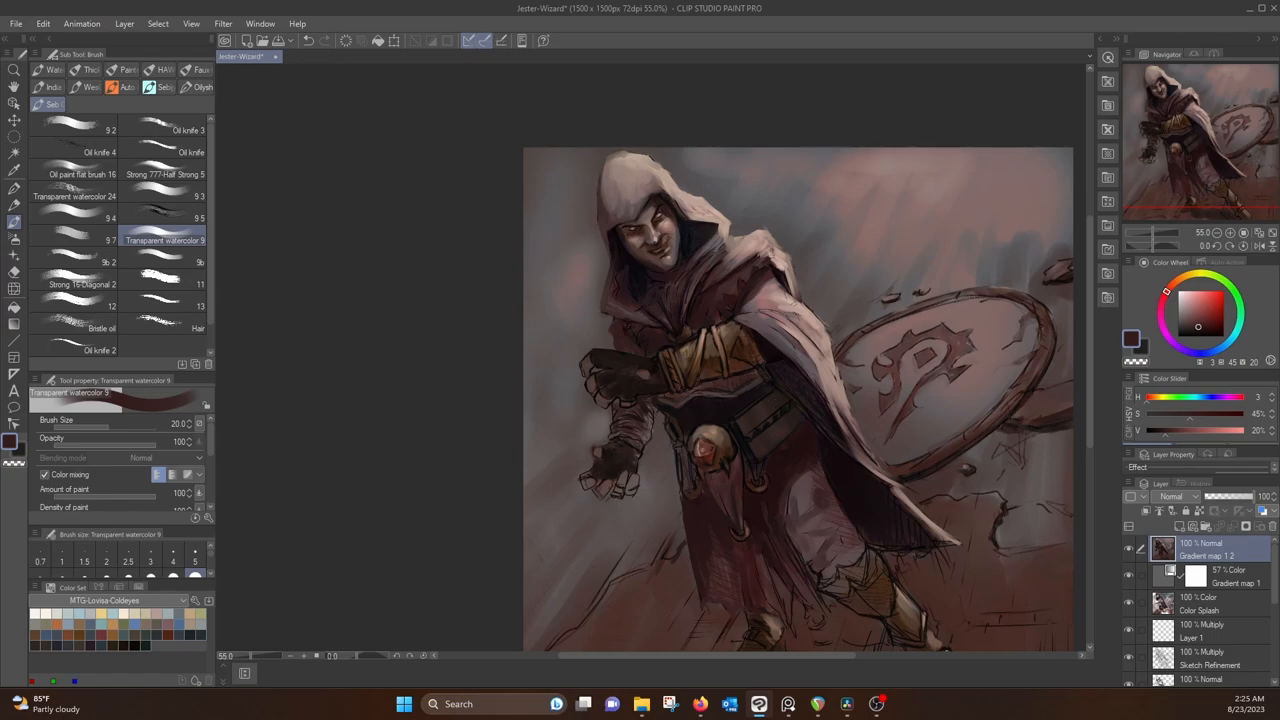
pyautogui.click(1210, 290)
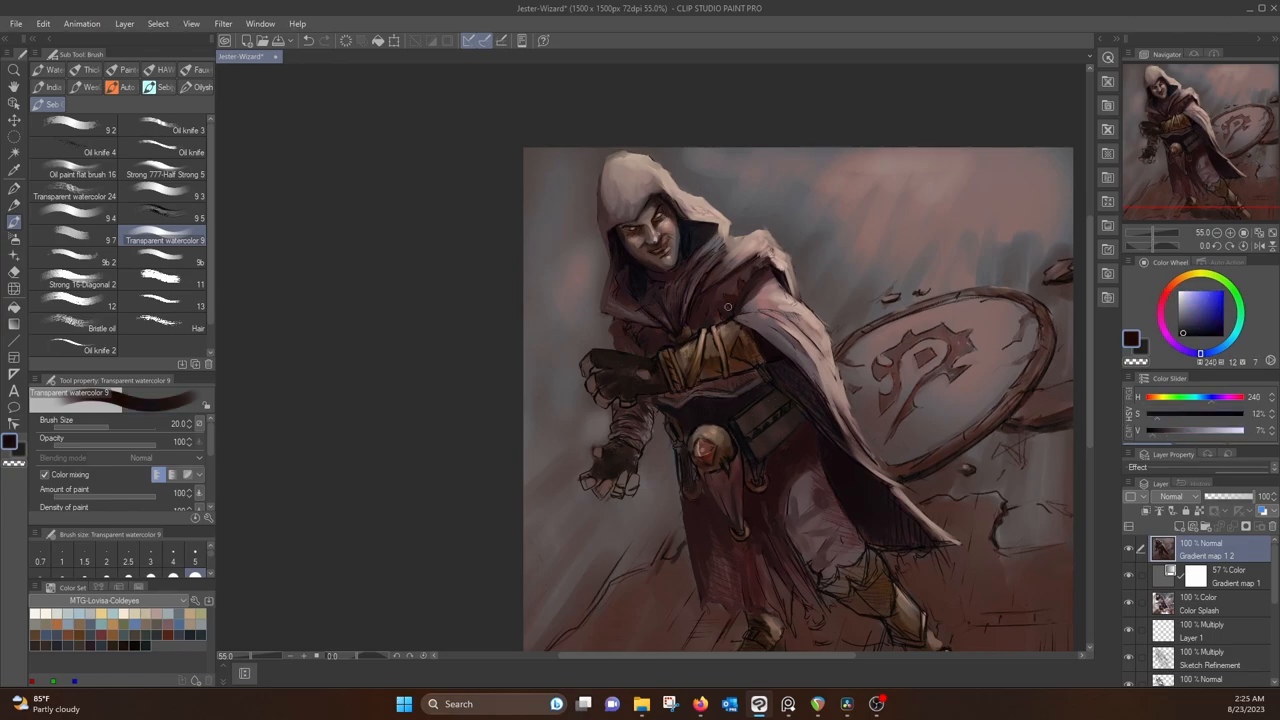
pyautogui.click(1210, 300)
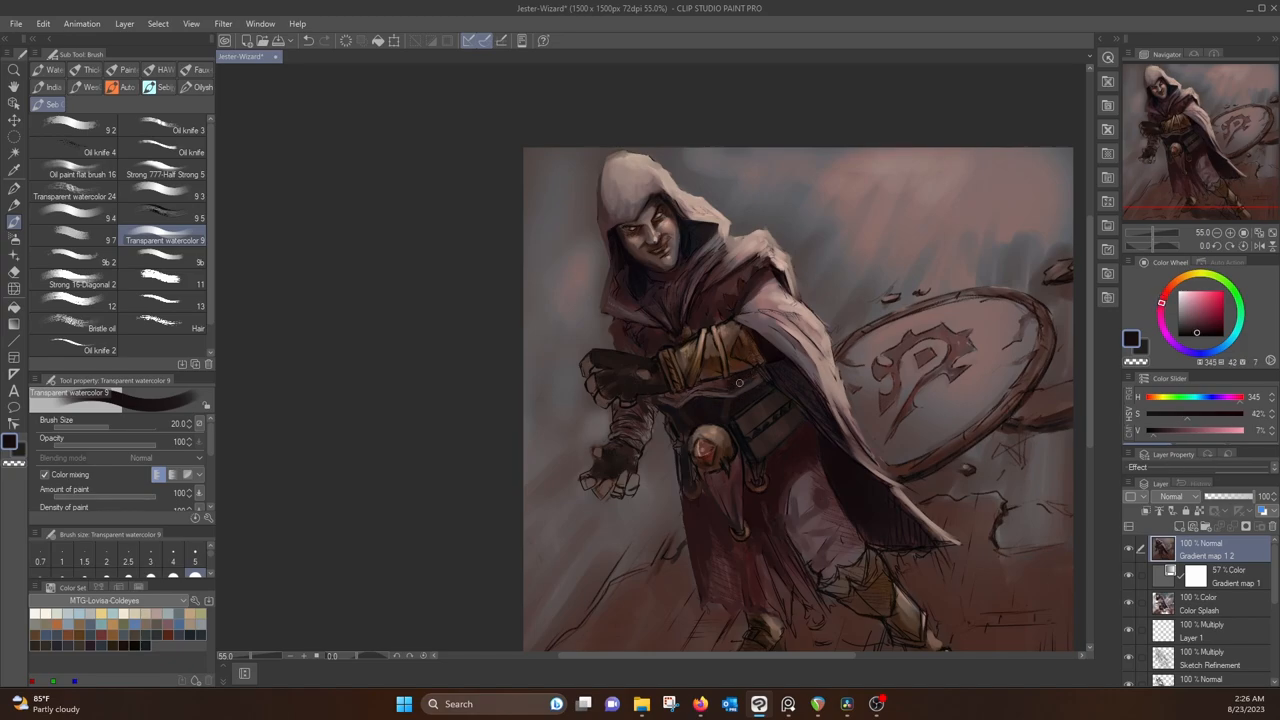
pyautogui.click(1167, 291)
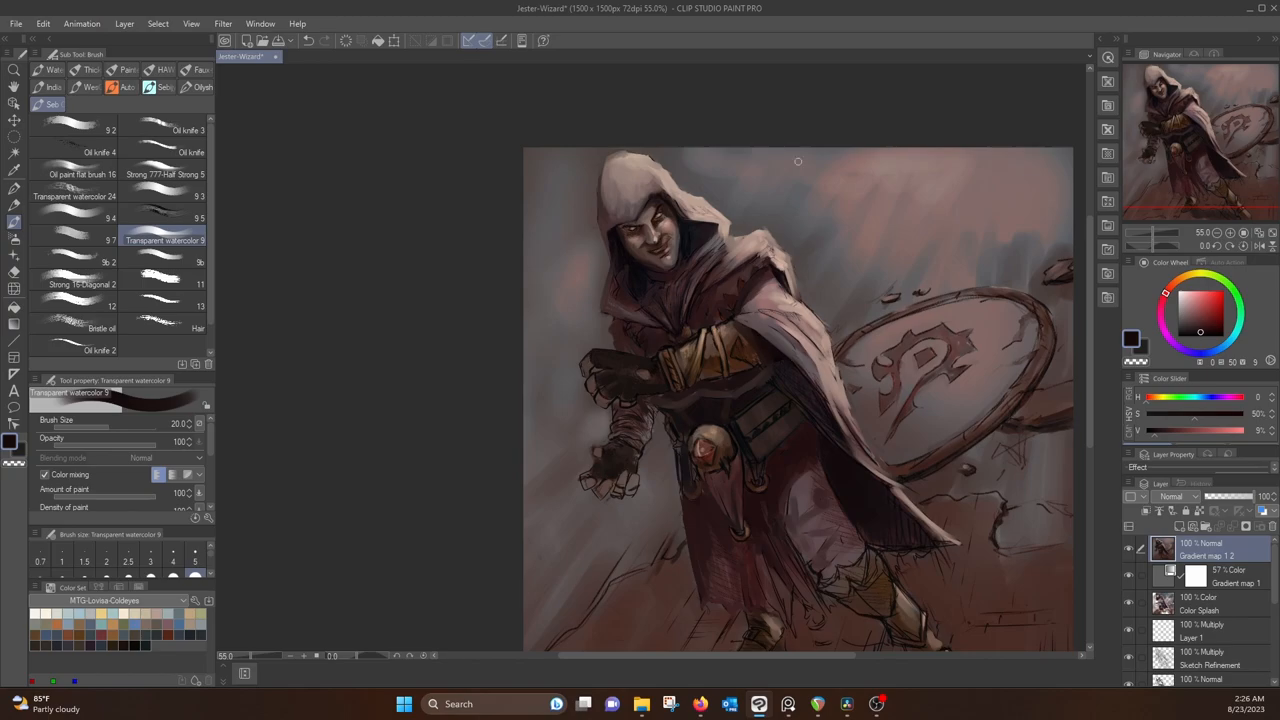
# Deepen shading on shoulders, robes and ground, and add a new layer named 'Light?'
pyautogui.click(1175, 280)
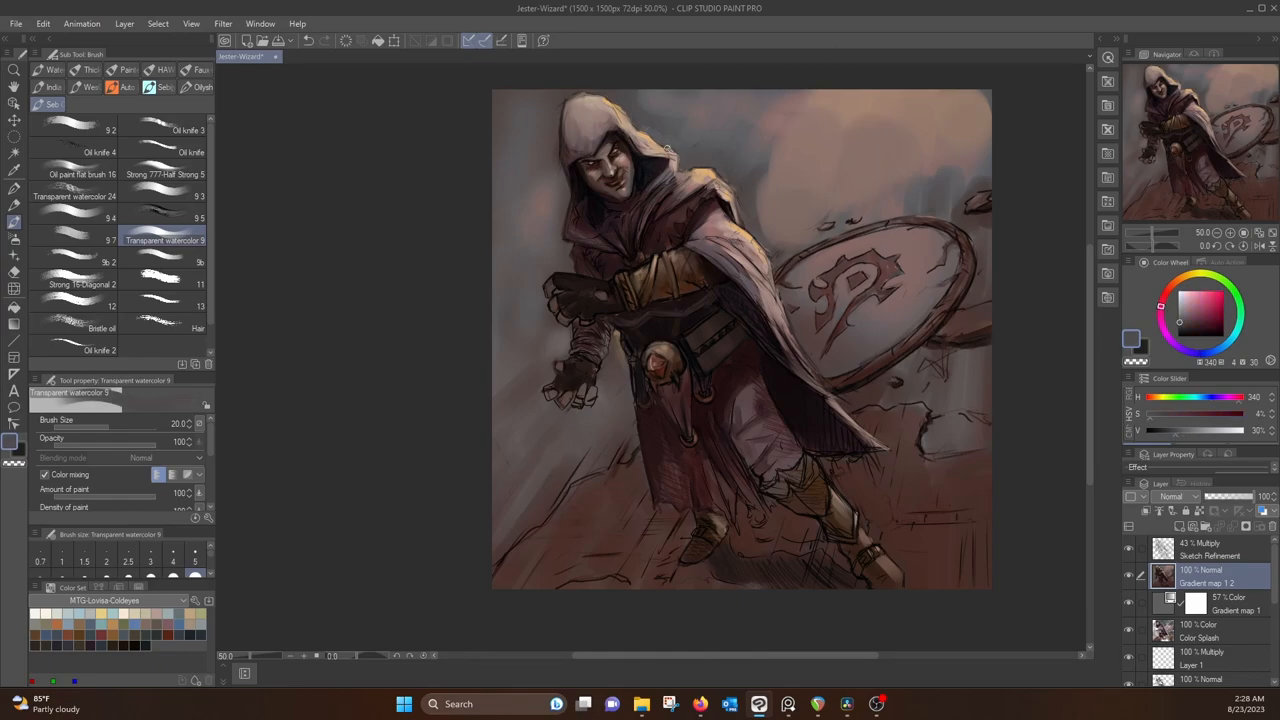
pyautogui.click(1198, 290)
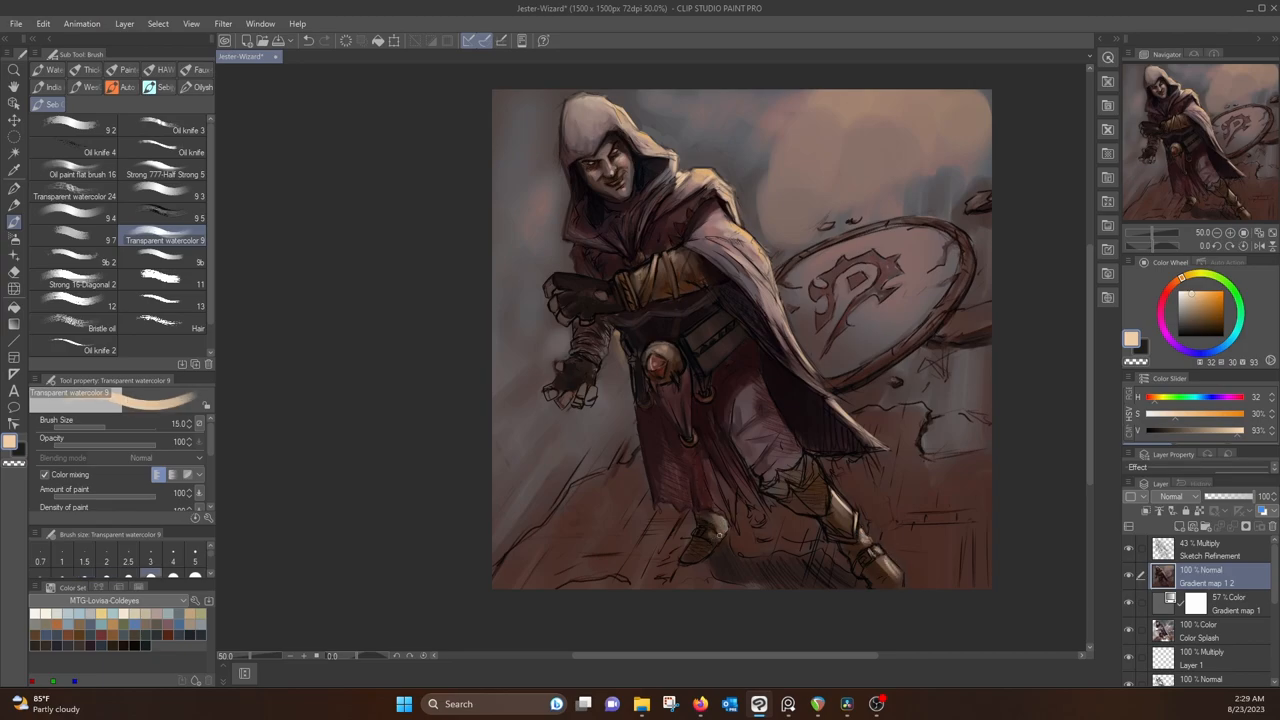
pyautogui.click(1165, 293)
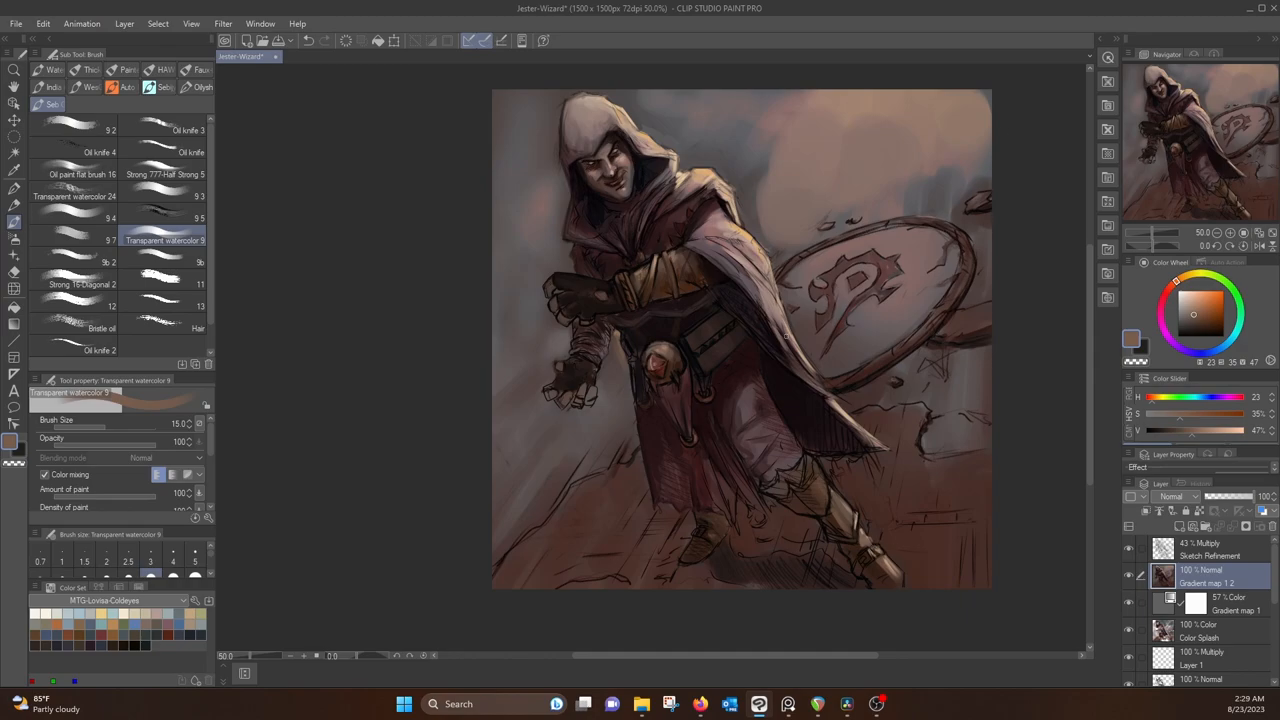
pyautogui.click(1161, 301)
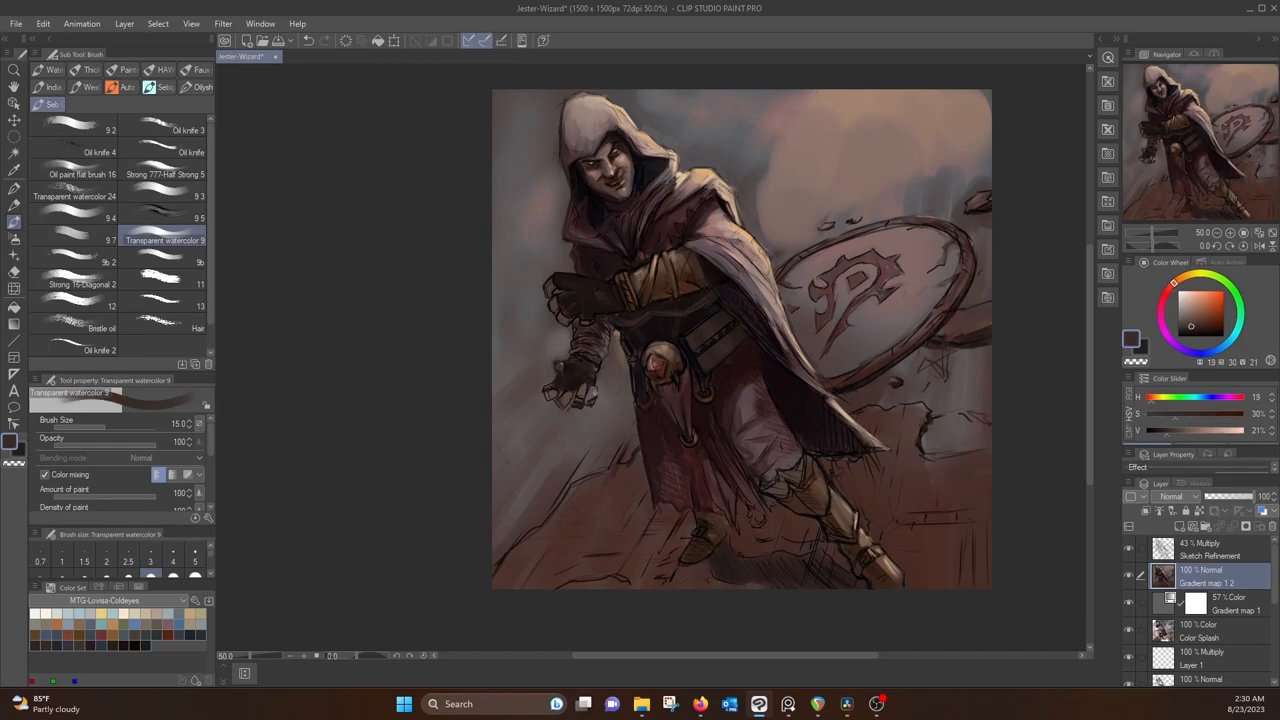
pyautogui.click(1163, 295)
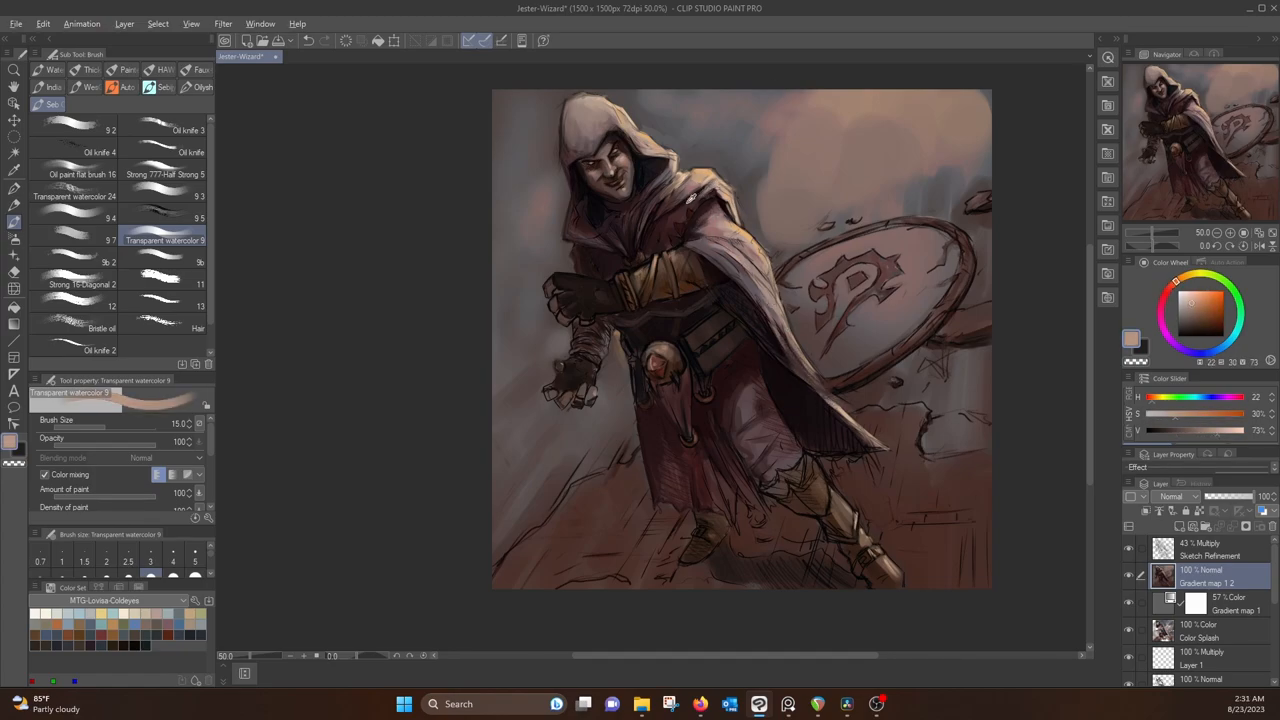
pyautogui.click(1180, 312)
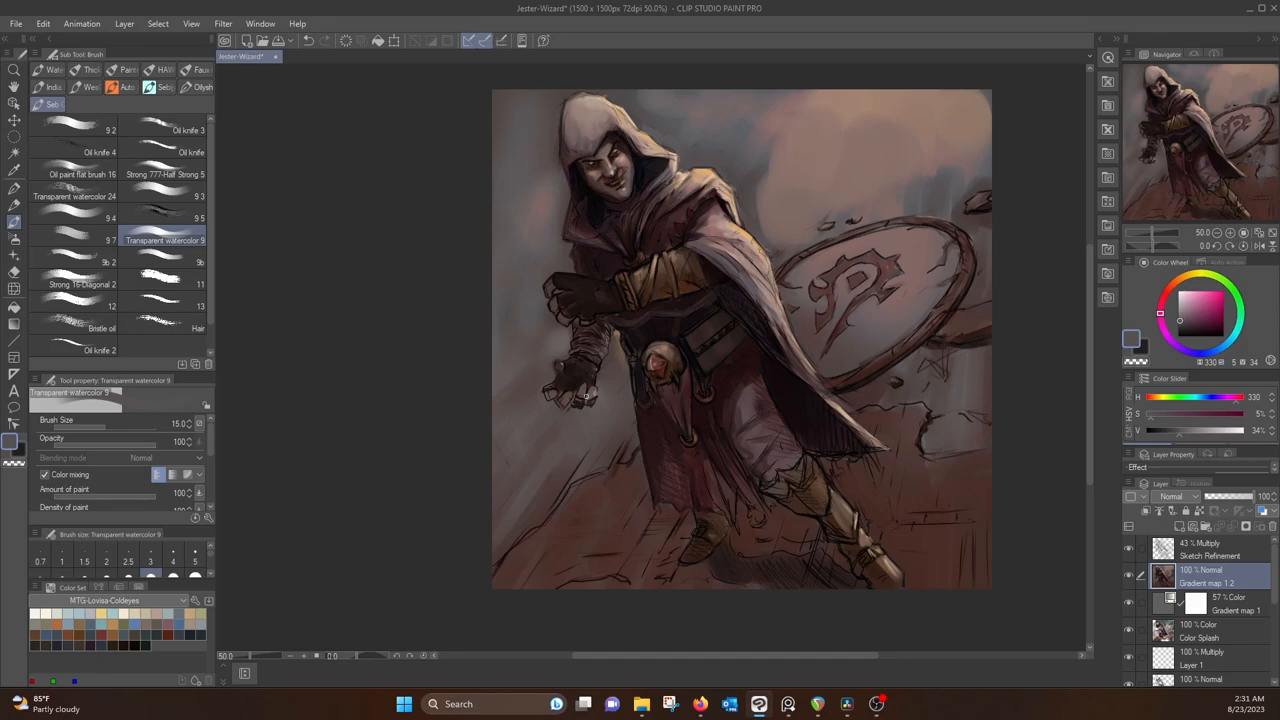
pyautogui.click(1165, 296)
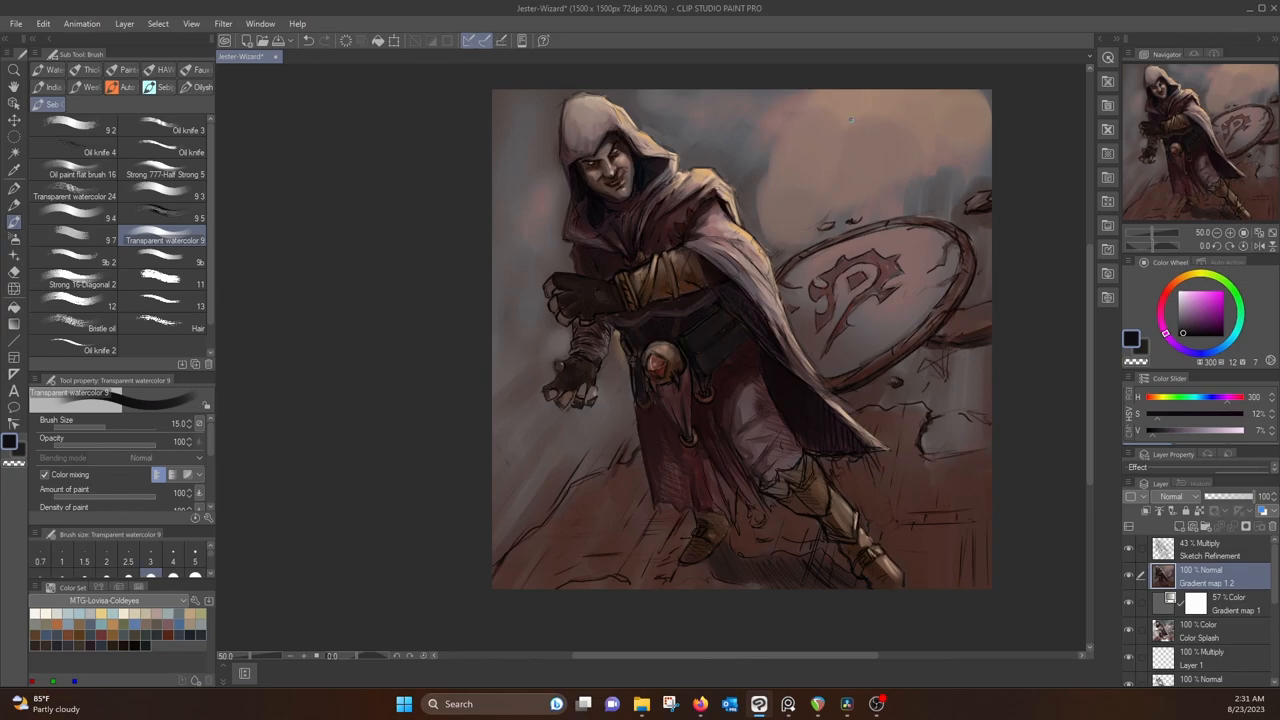
pyautogui.click(1168, 286)
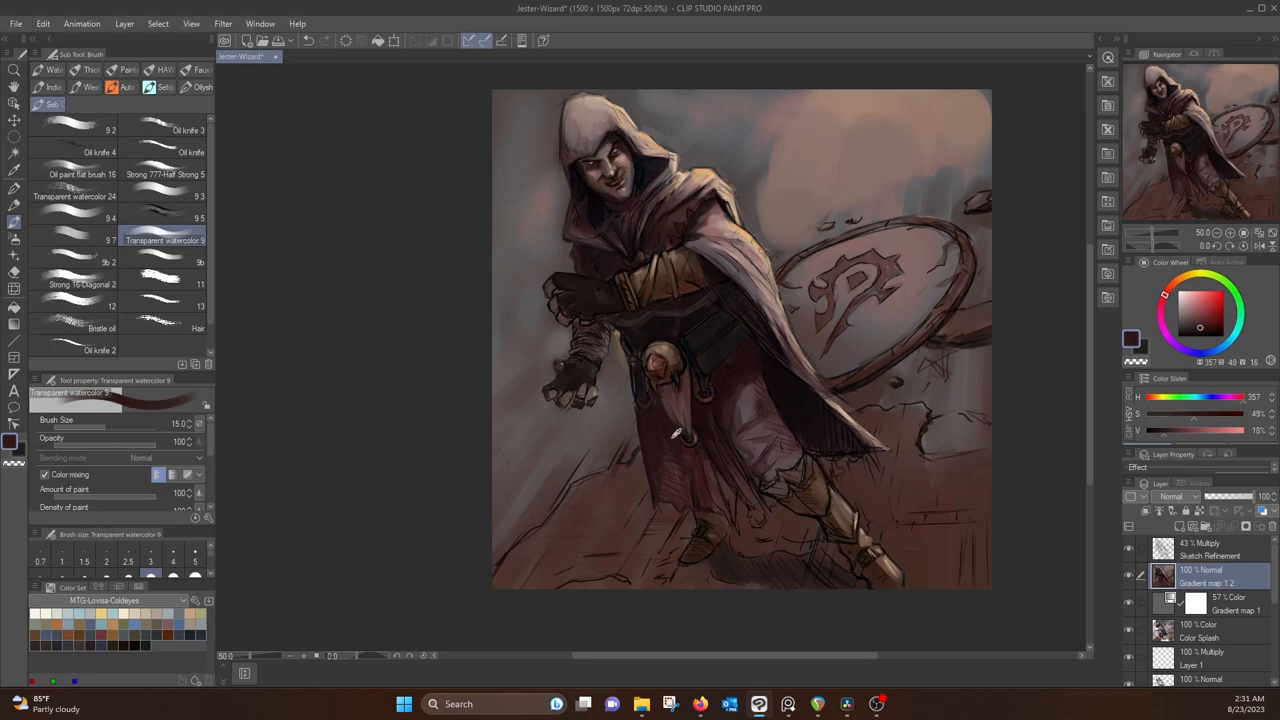
pyautogui.click(1190, 290)
pyautogui.write('Light?')
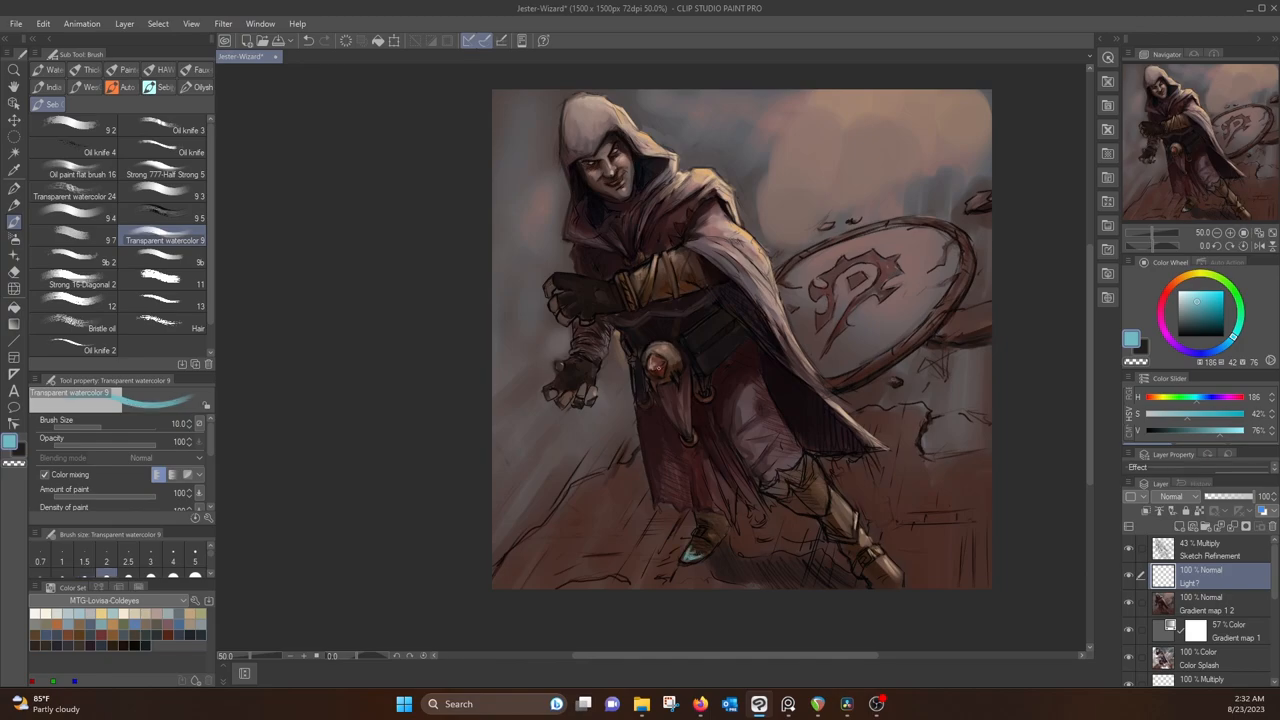
# Paint teal rim highlights on arms, gauntlets, cloak and boots with Faux-toshop (Wet) on 'Light?'
pyautogui.click(197, 69)
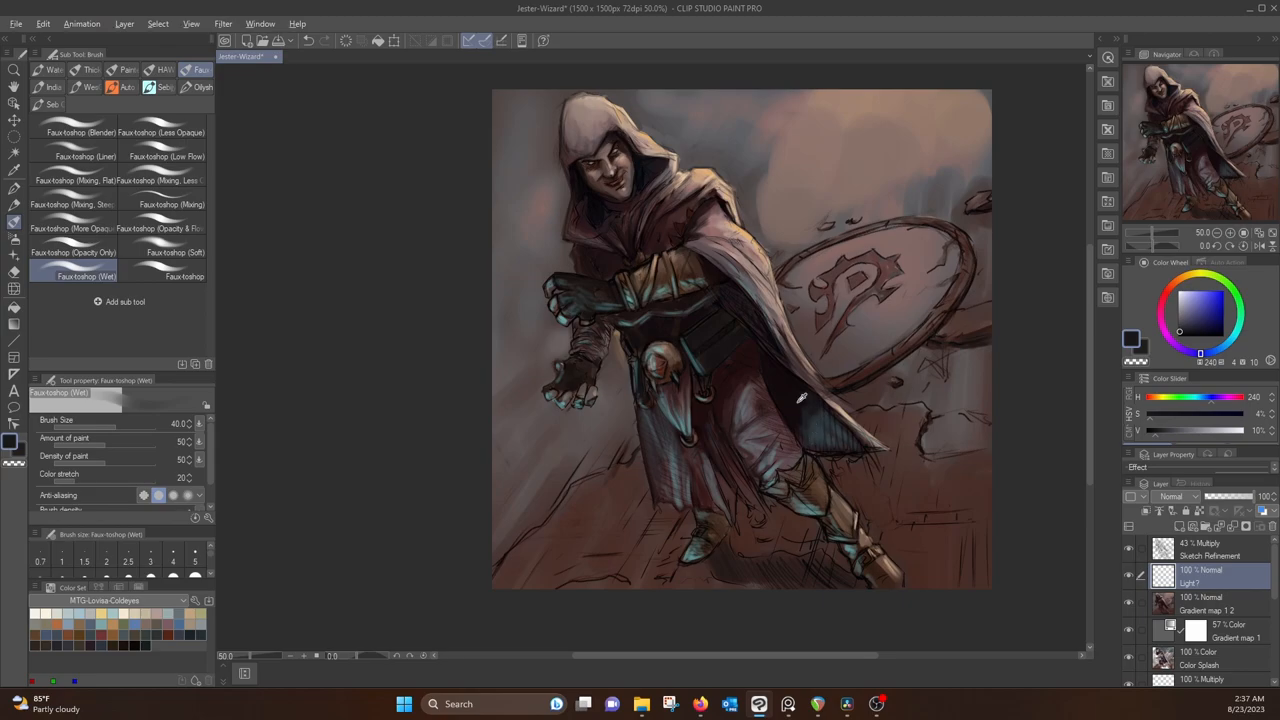
# Extend teal rim light along legs, boots, robe hem and fingertips with a smaller wet brush
pyautogui.click(1188, 315)
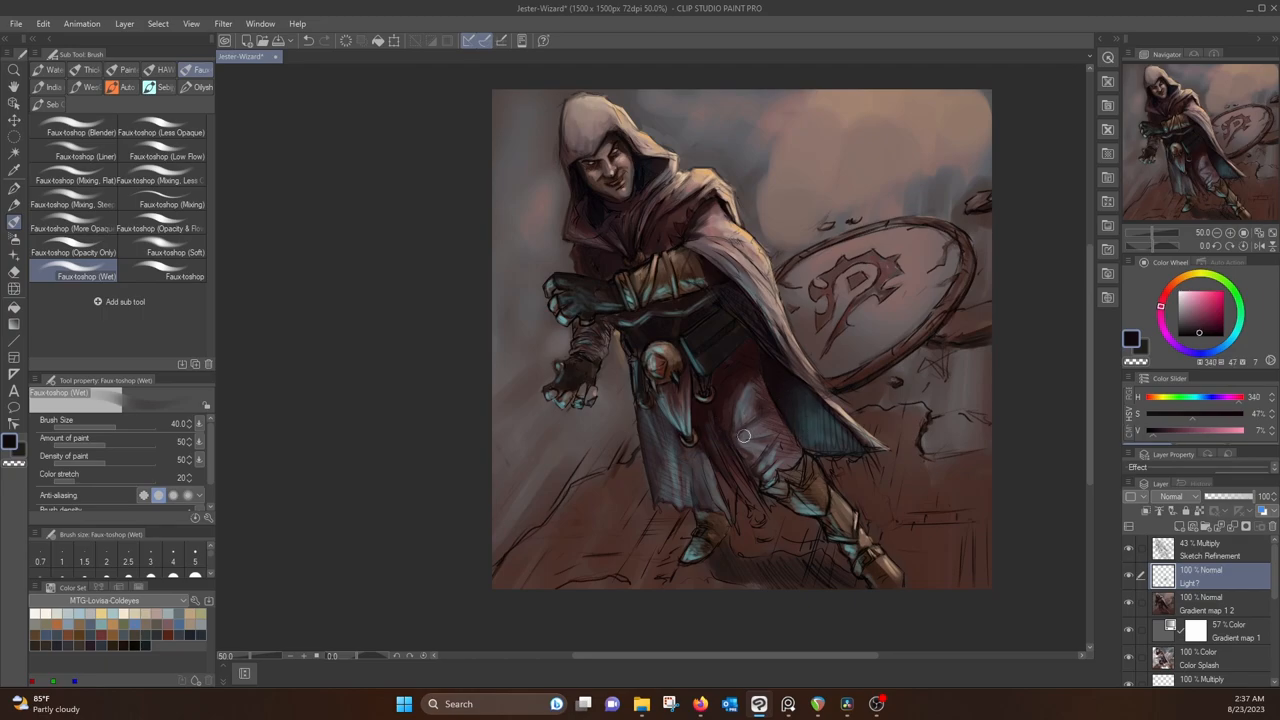
pyautogui.click(1186, 305)
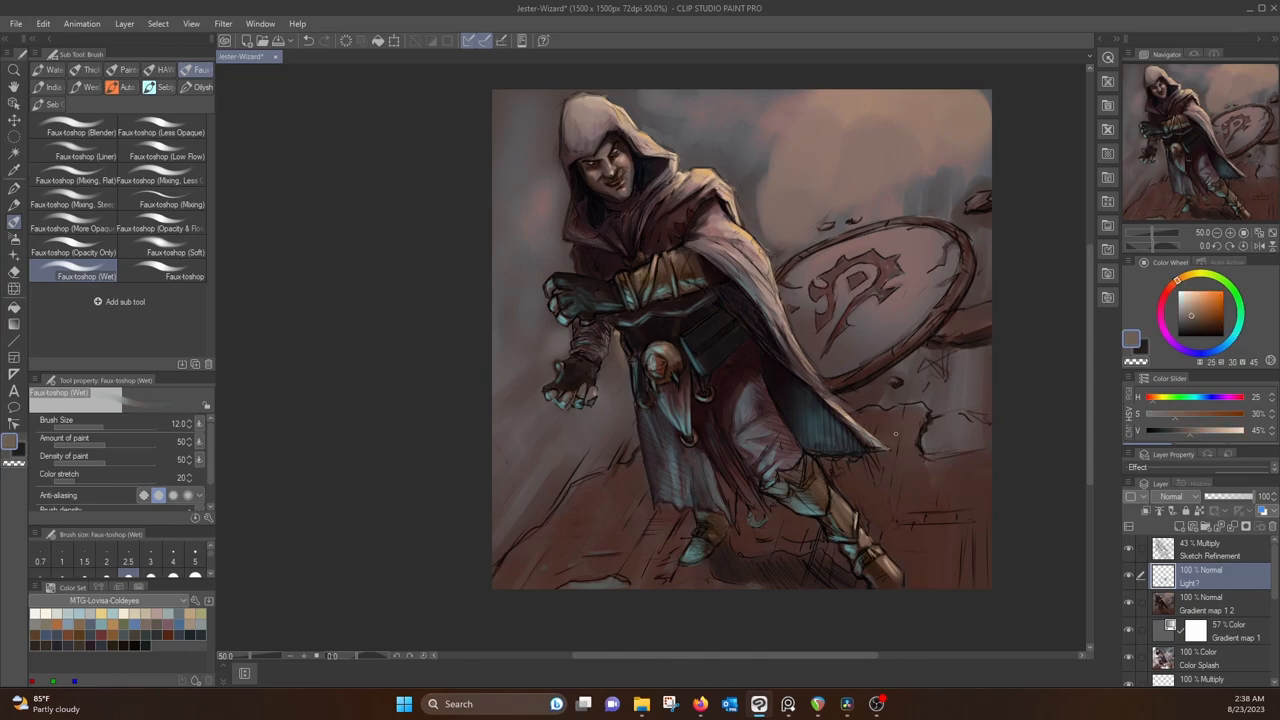
pyautogui.click(1168, 287)
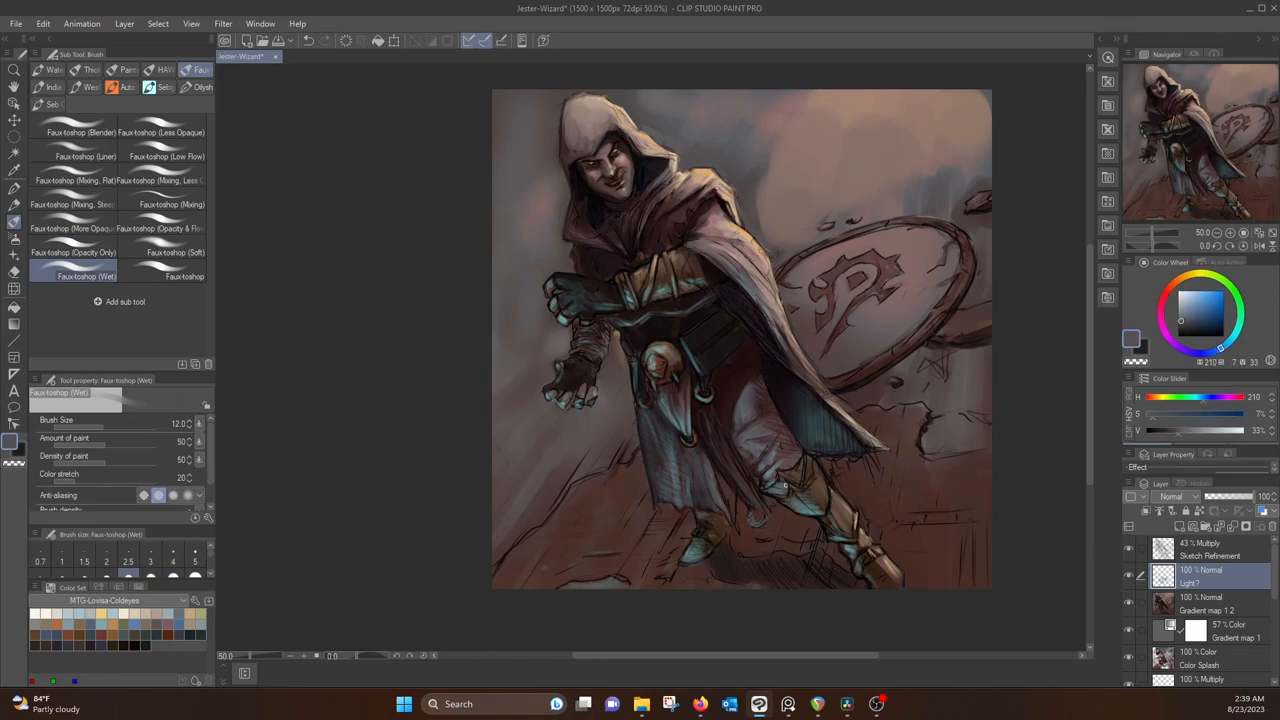
pyautogui.click(1205, 305)
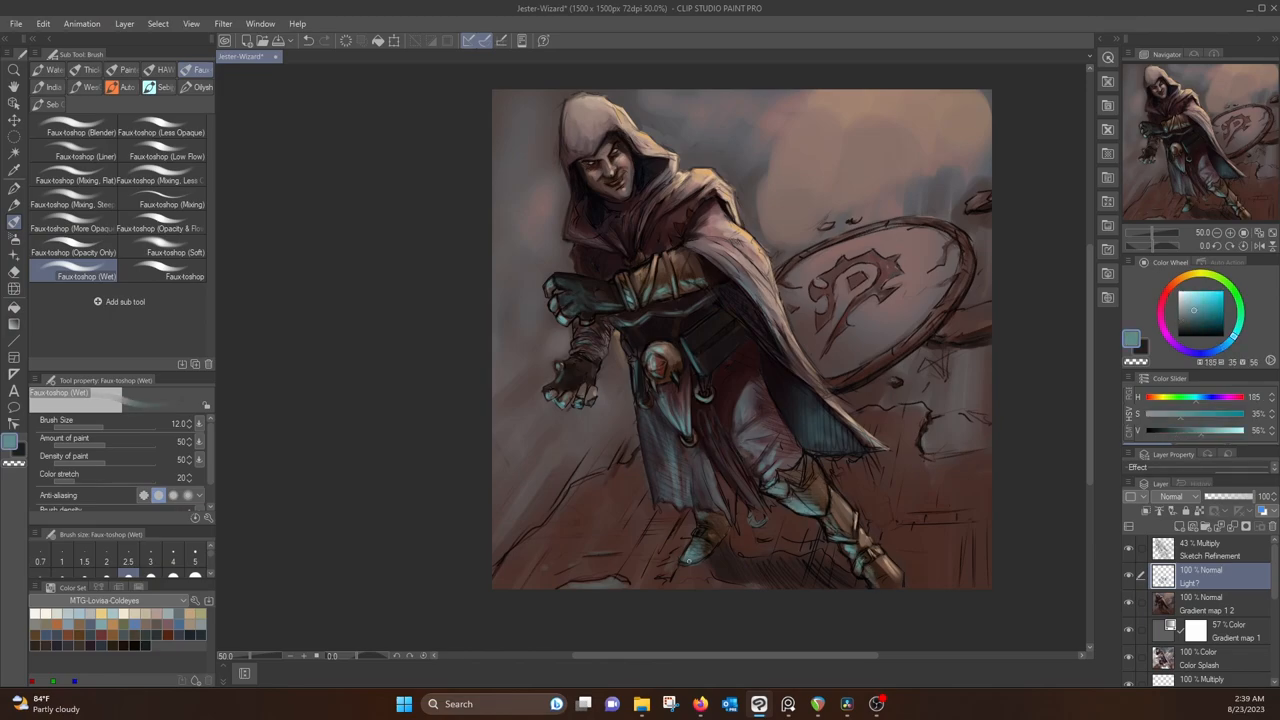
pyautogui.click(667, 497)
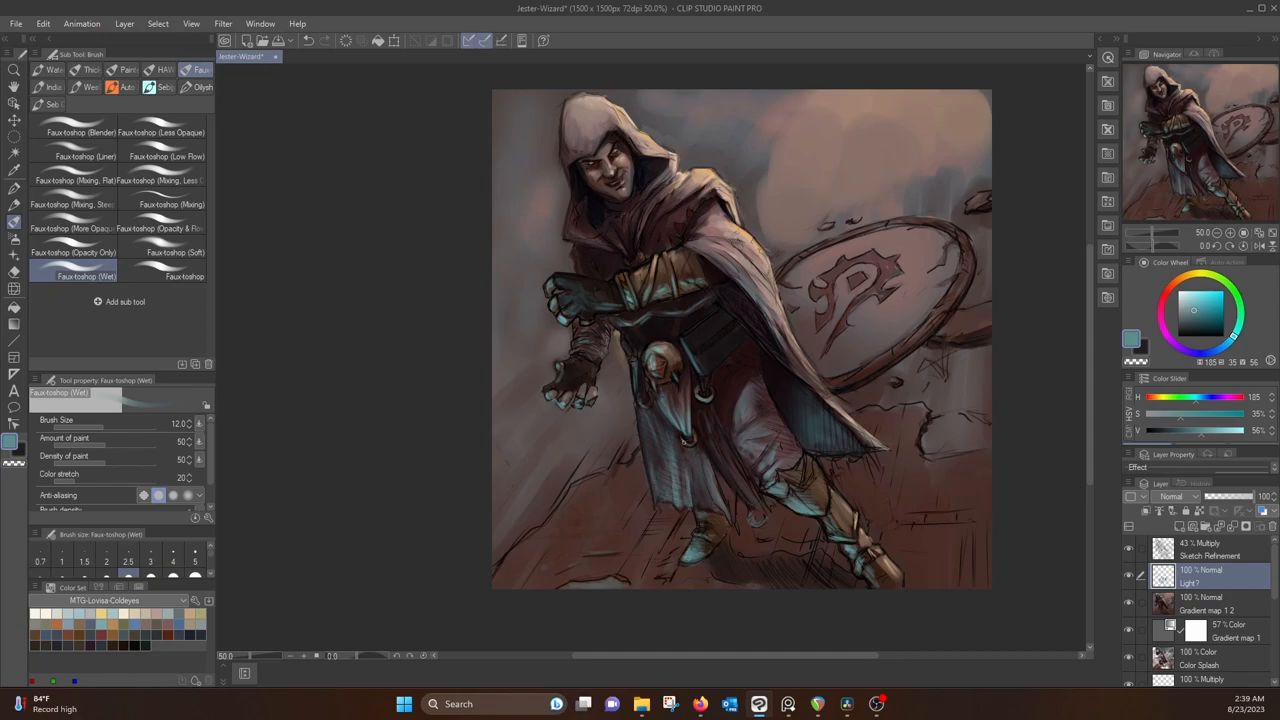
pyautogui.click(1168, 287)
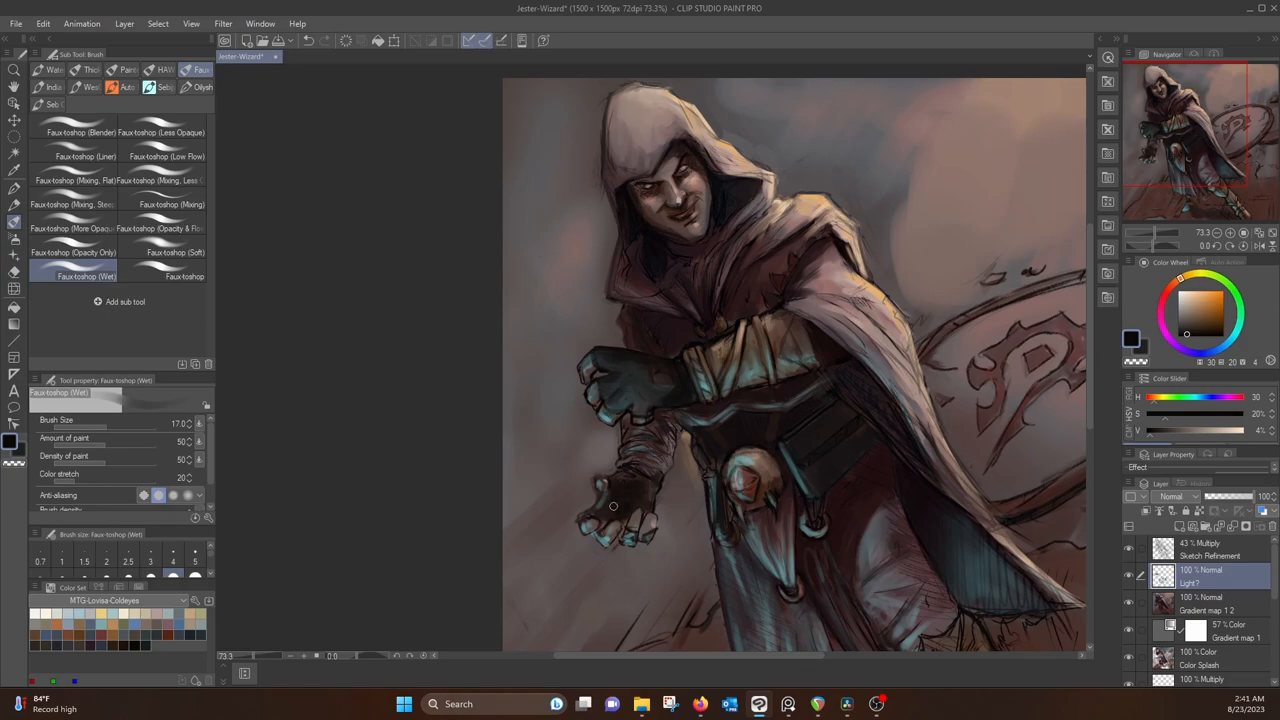
# Paint glowing teal eyes and teal light on the nose and lips with a 4 px brush
pyautogui.click(1185, 300)
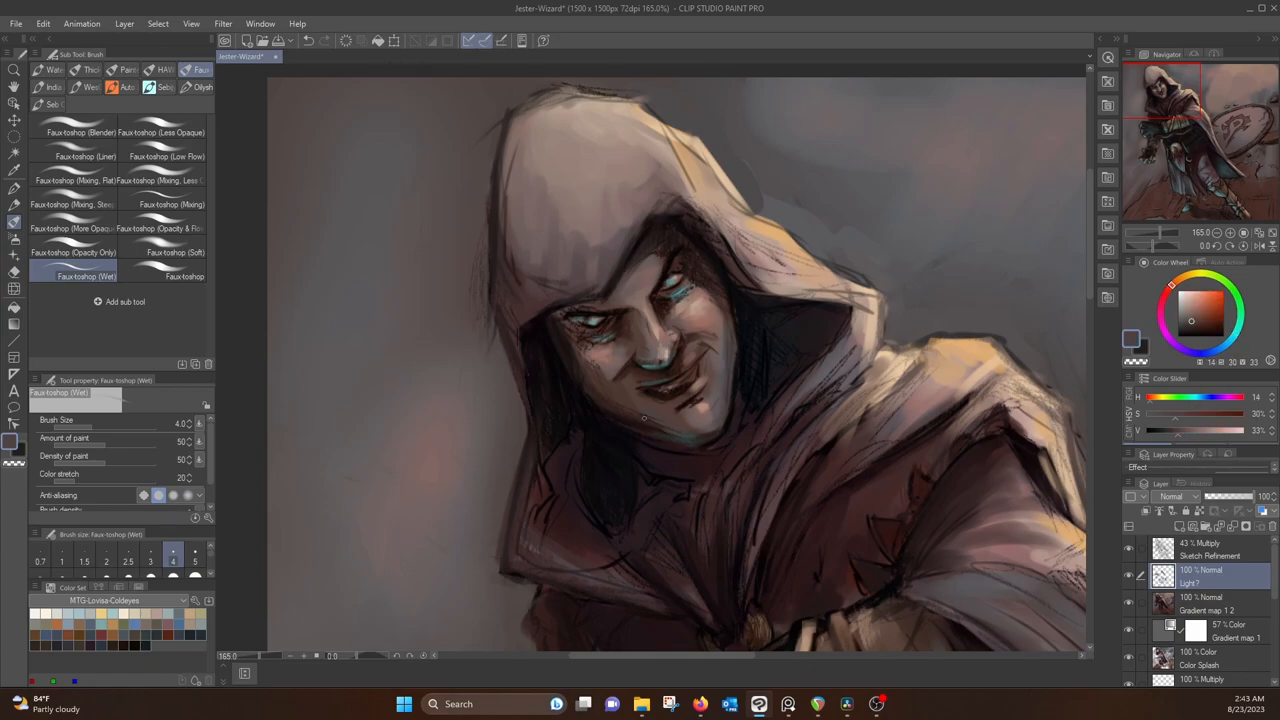
# Brighten the teal facial highlights with a lighter teal at 3 px, then view the whole figure
pyautogui.click(1188, 327)
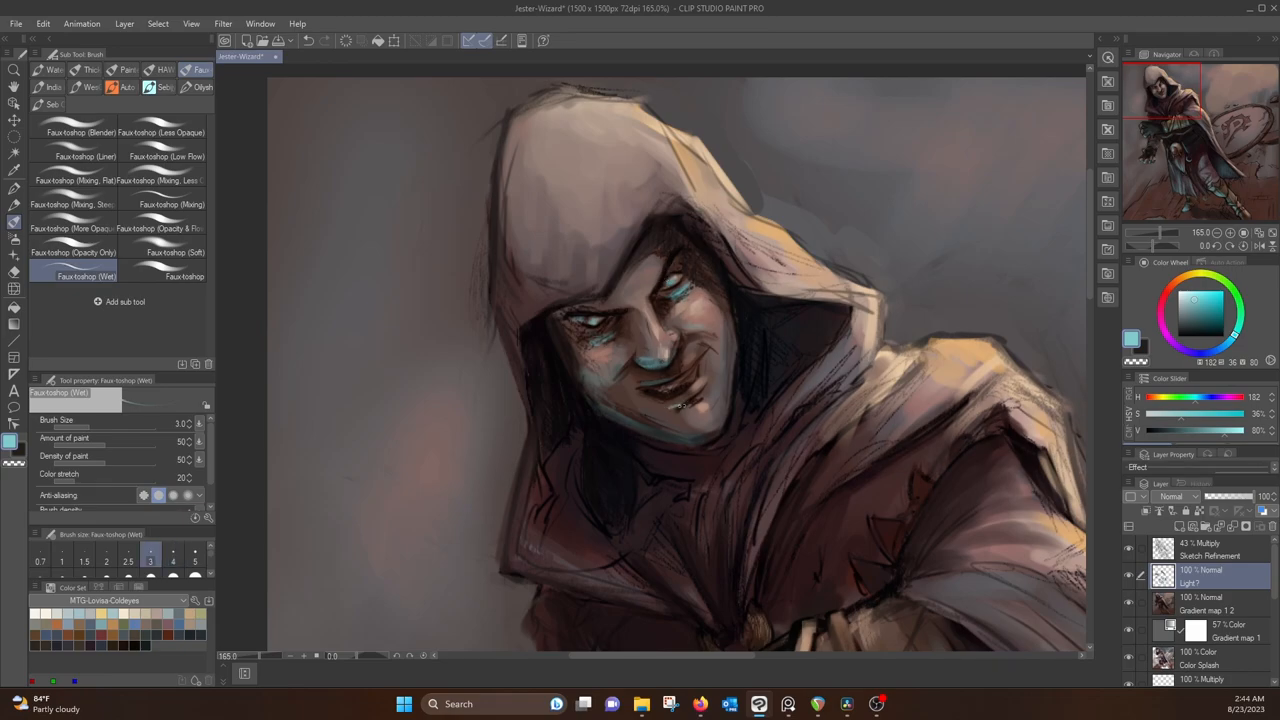
pyautogui.click(173, 553)
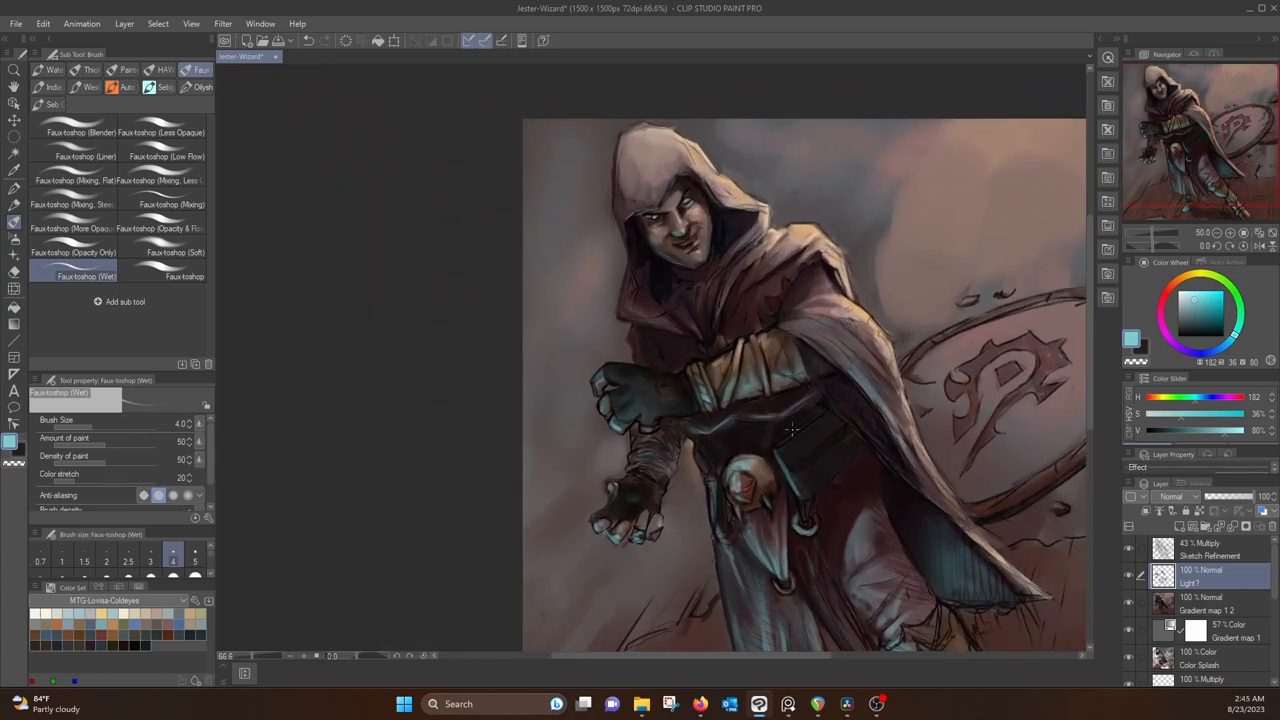
# Deepen the lower robe and leg shadows with dull brown and dark reddish-grey, adding teal highlights
pyautogui.scroll(3)
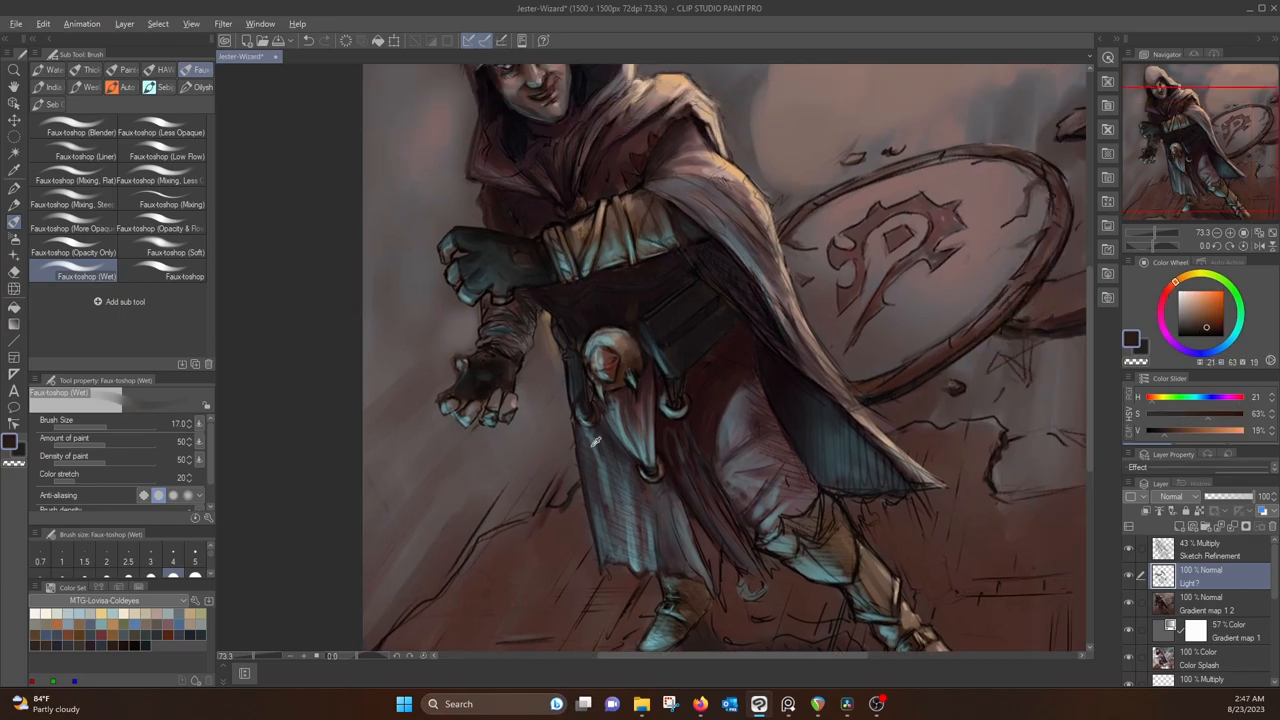
pyautogui.click(1190, 313)
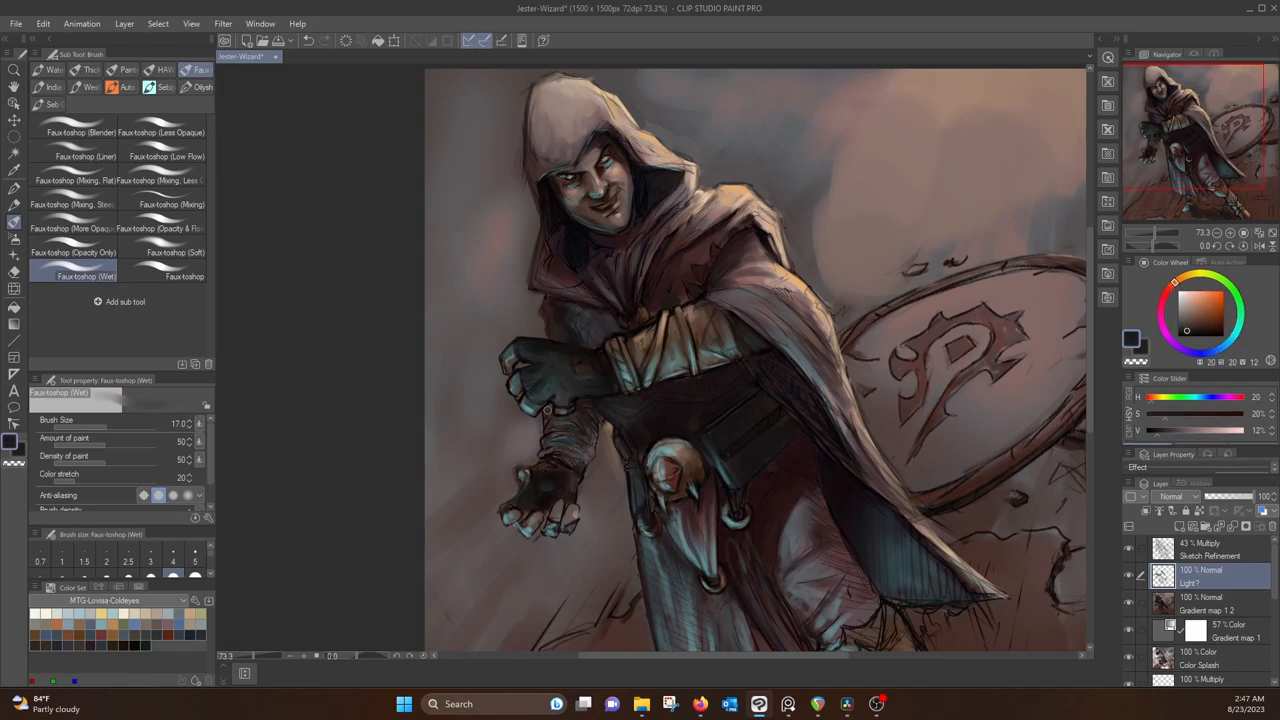
pyautogui.click(1163, 298)
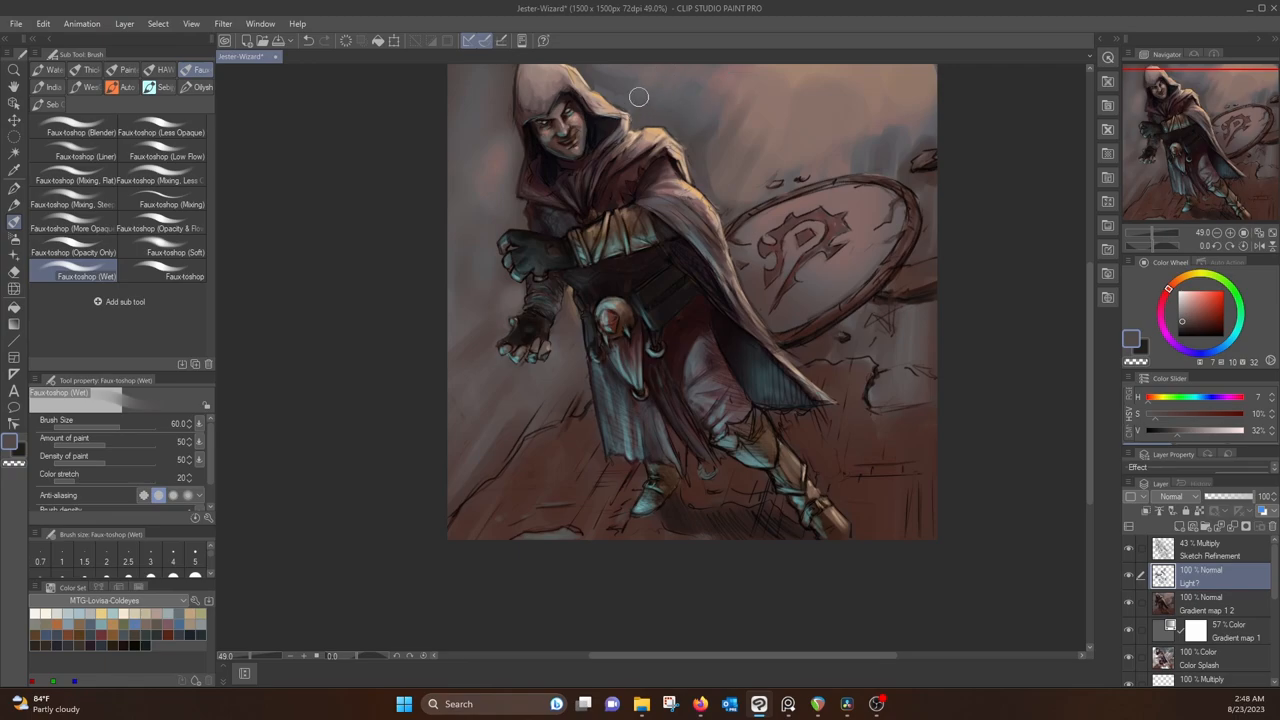
# Paint boots, lower robe and pouch with browns, near-black, light tan and grey-blue rim light at size 12
pyautogui.click(1192, 311)
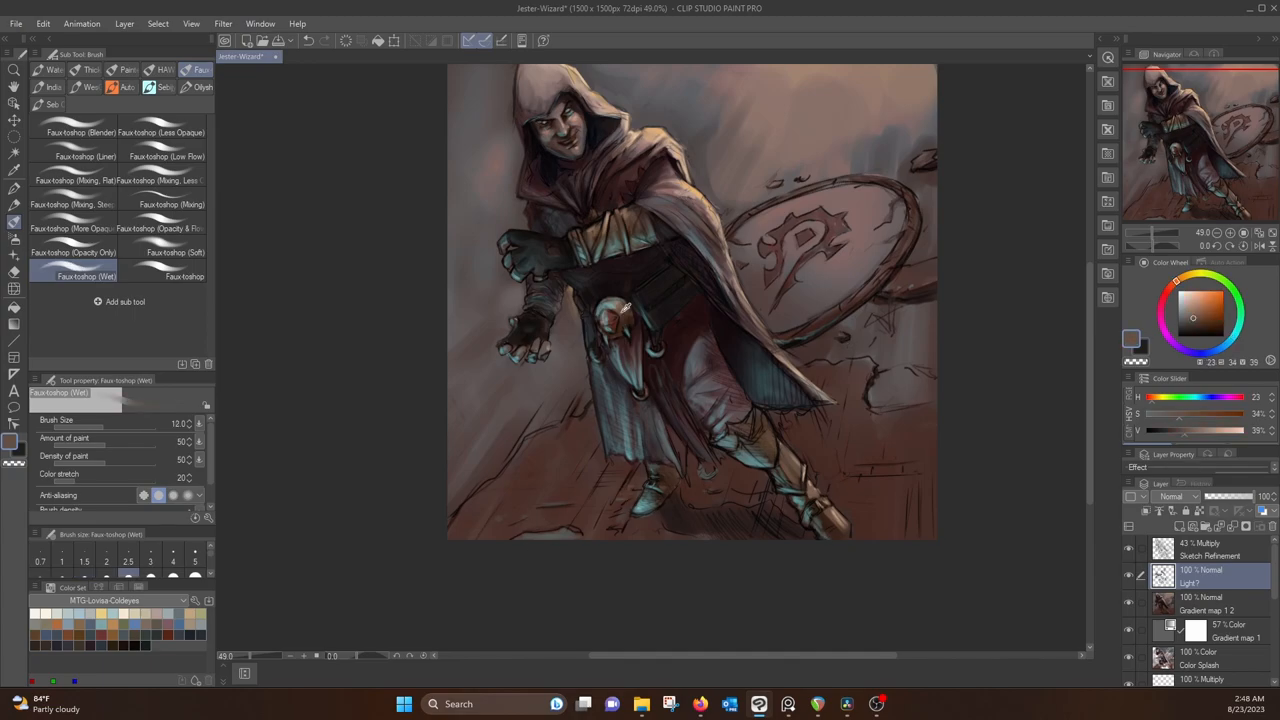
pyautogui.click(1193, 305)
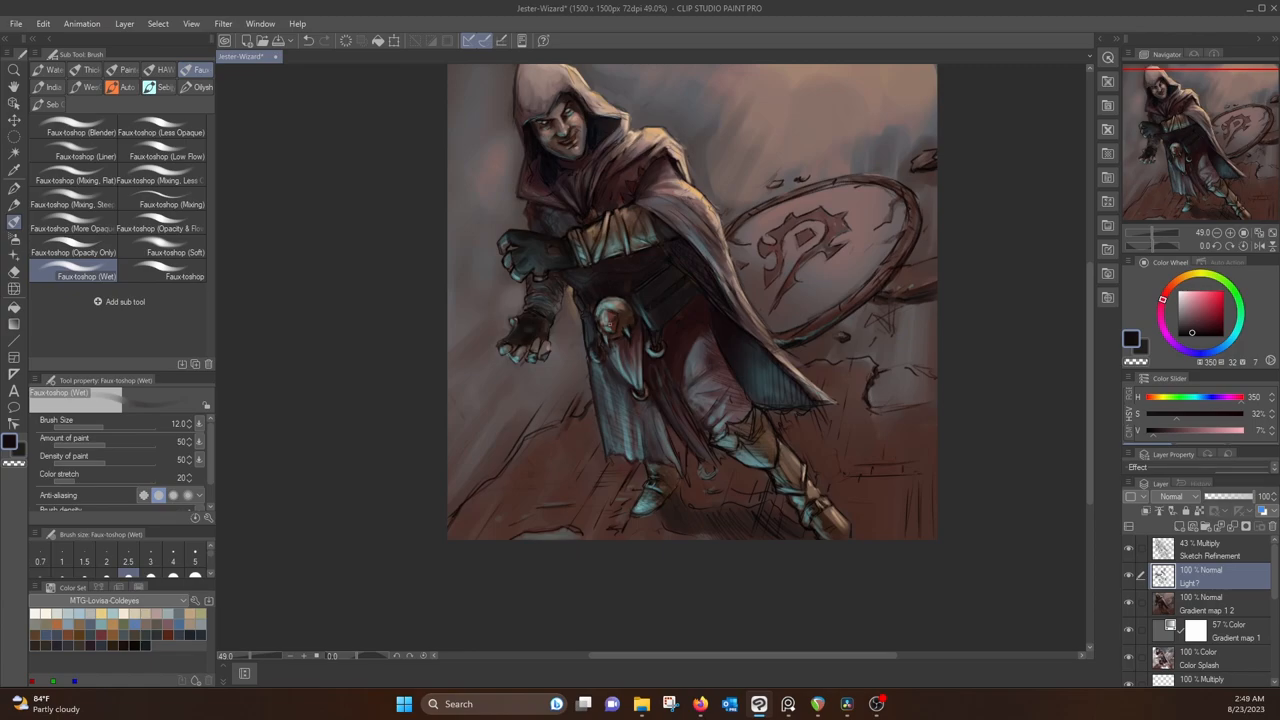
pyautogui.click(1186, 327)
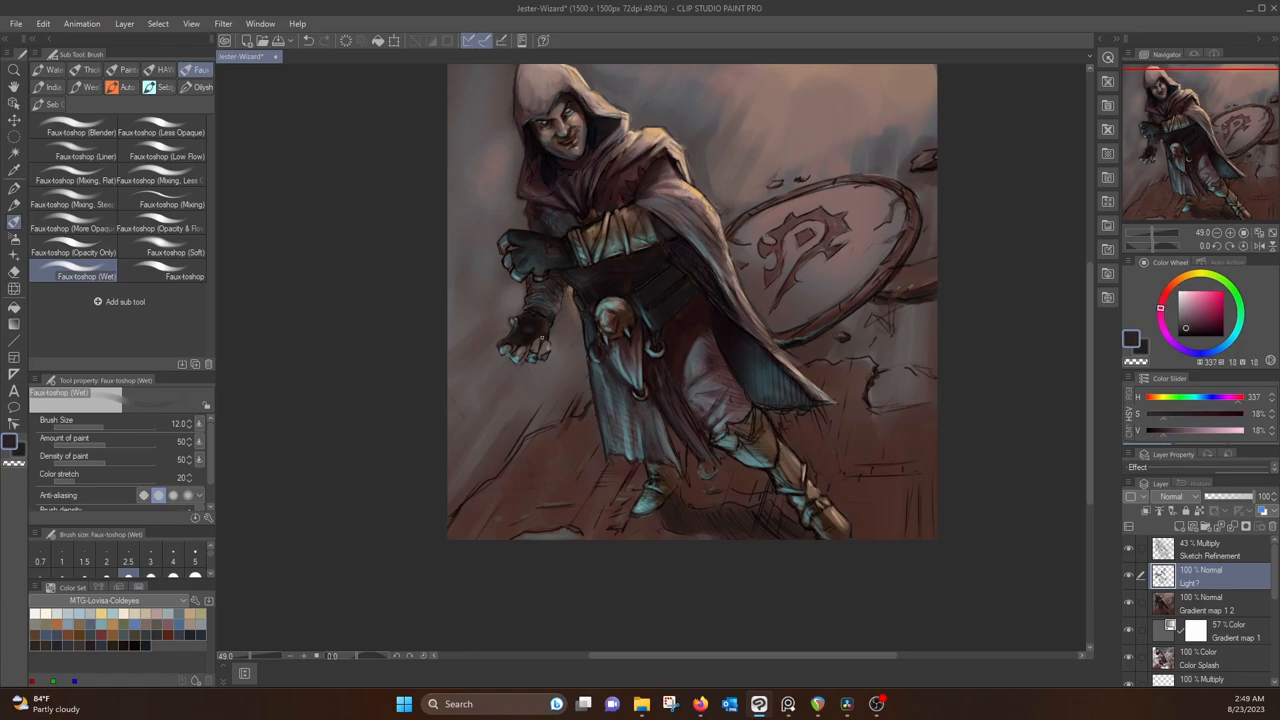
pyautogui.click(1185, 300)
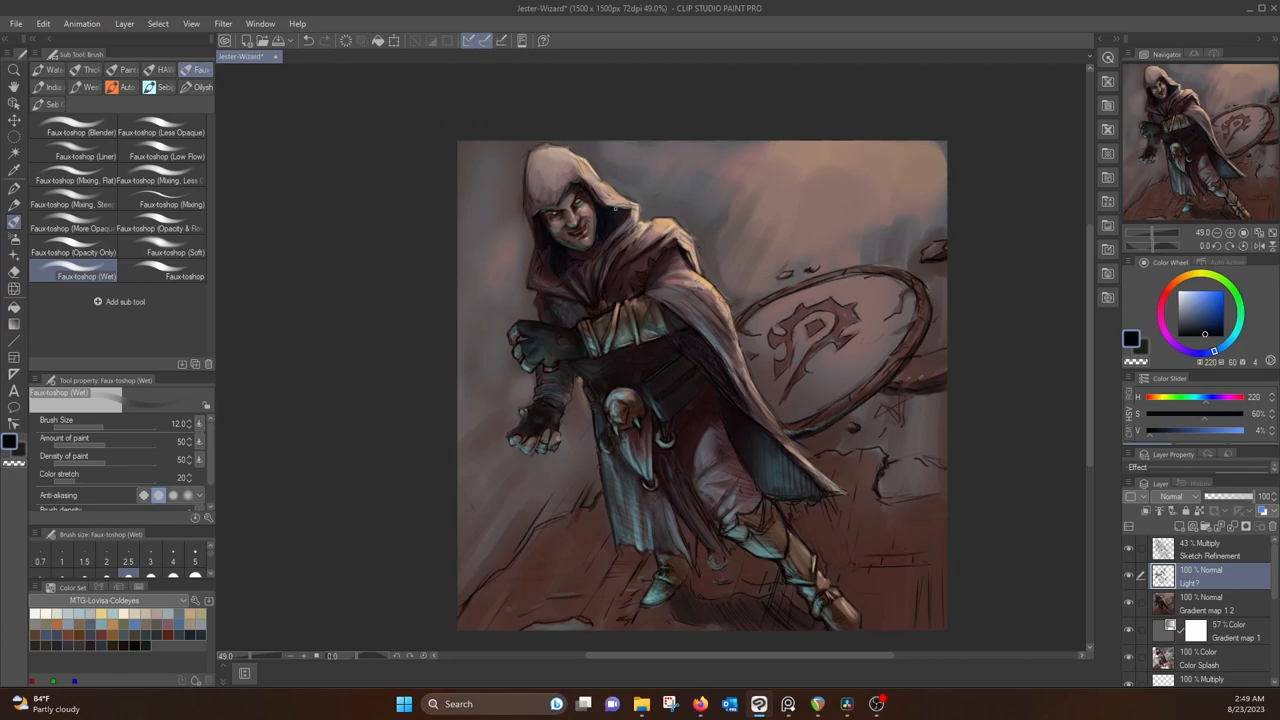
pyautogui.click(1205, 300)
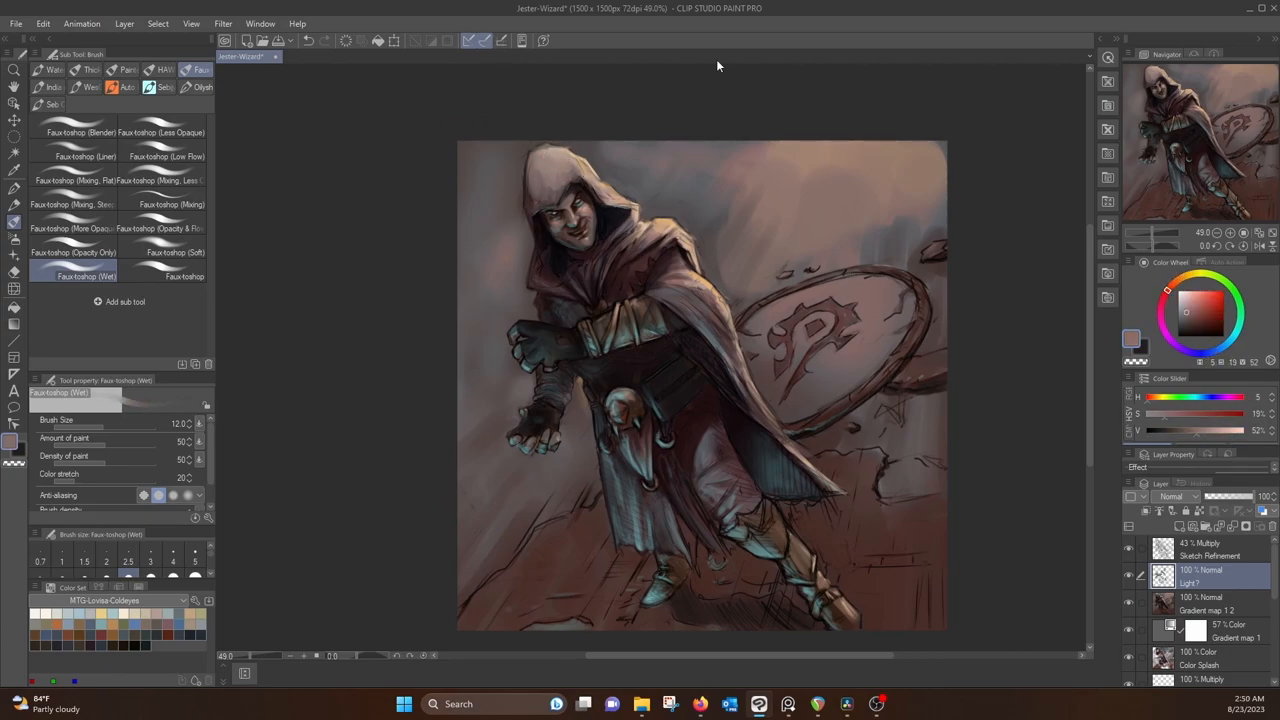
pyautogui.click(1193, 303)
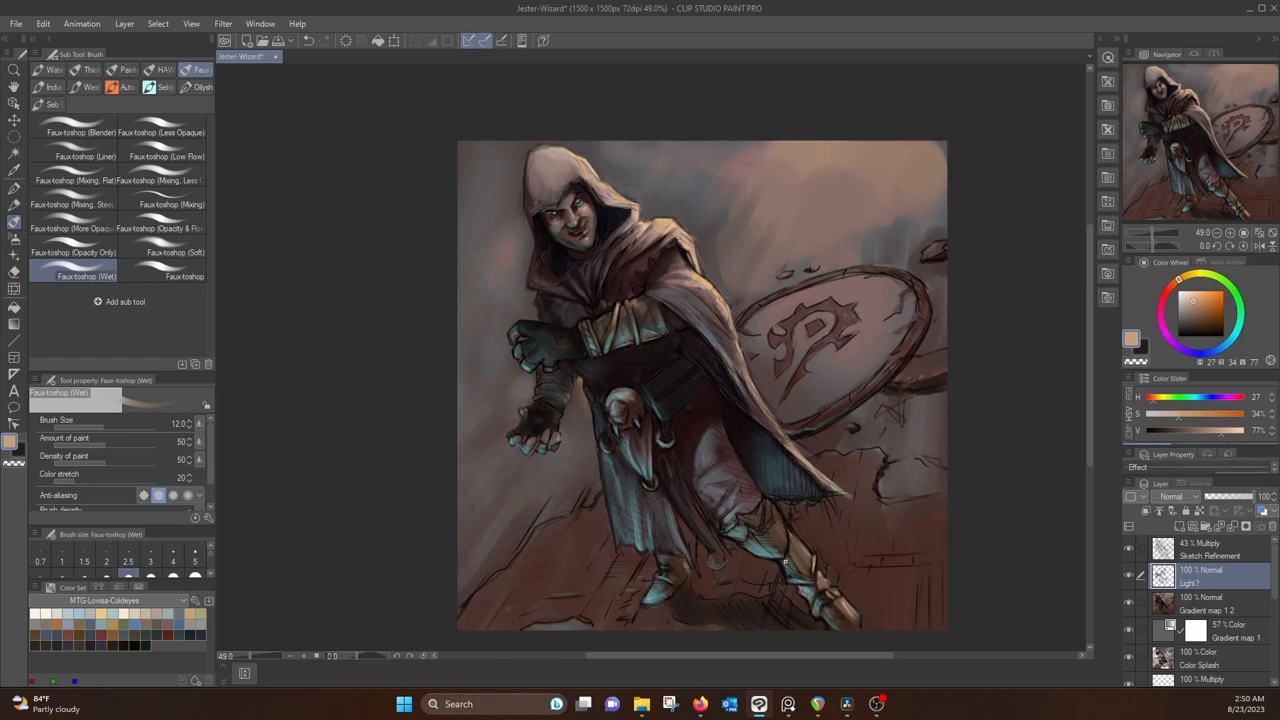
pyautogui.click(1179, 320)
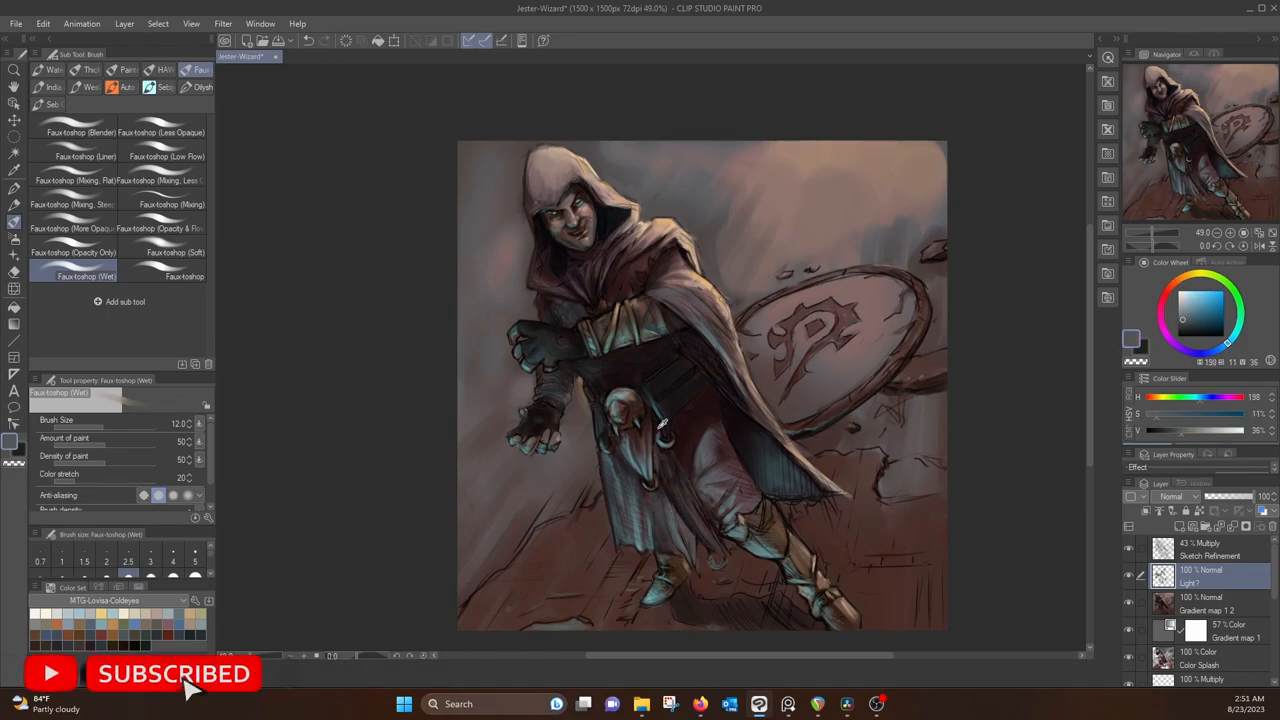
# Pick a muted grey-red, then a slightly darker shade, for the cloak edge strokes
pyautogui.click(1164, 294)
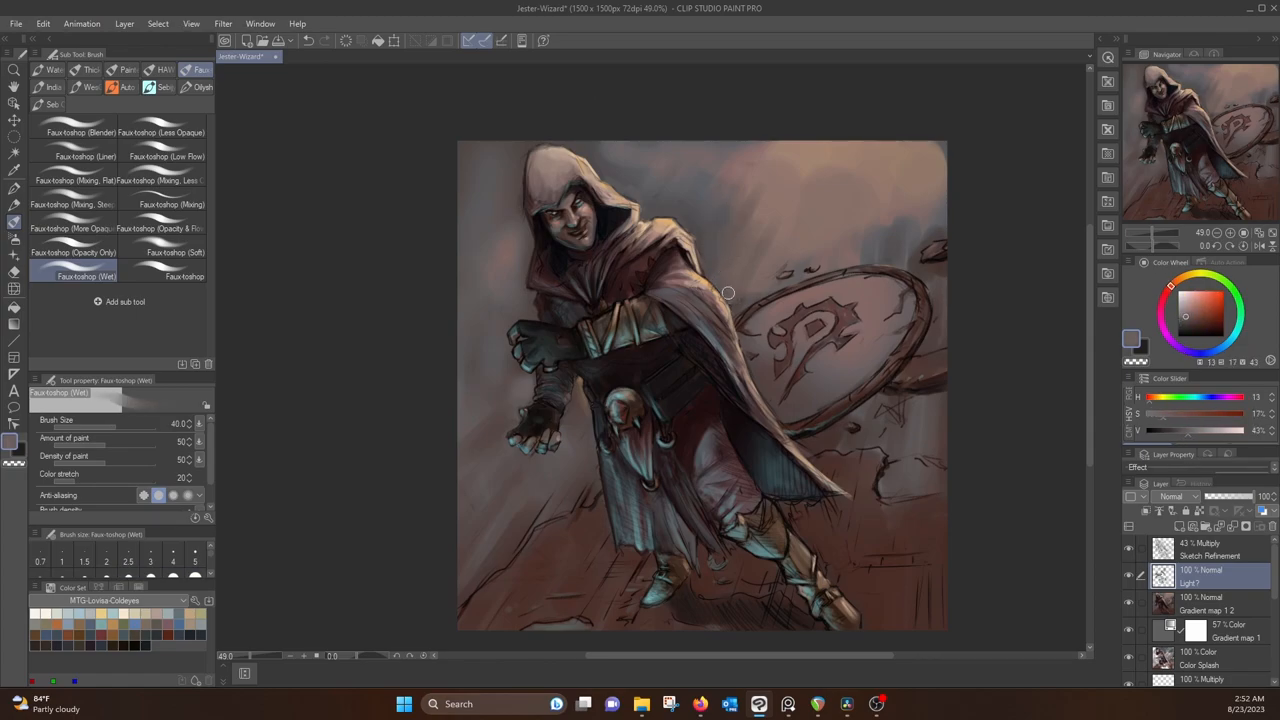
pyautogui.click(1166, 293)
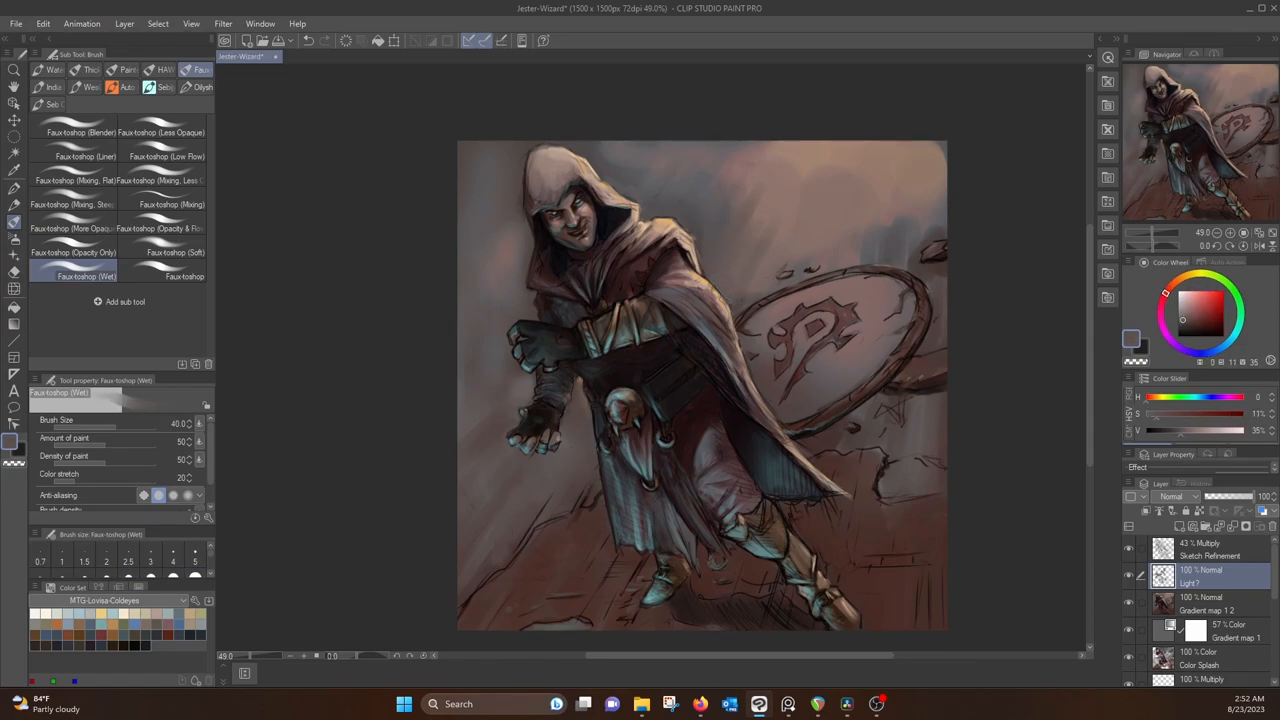